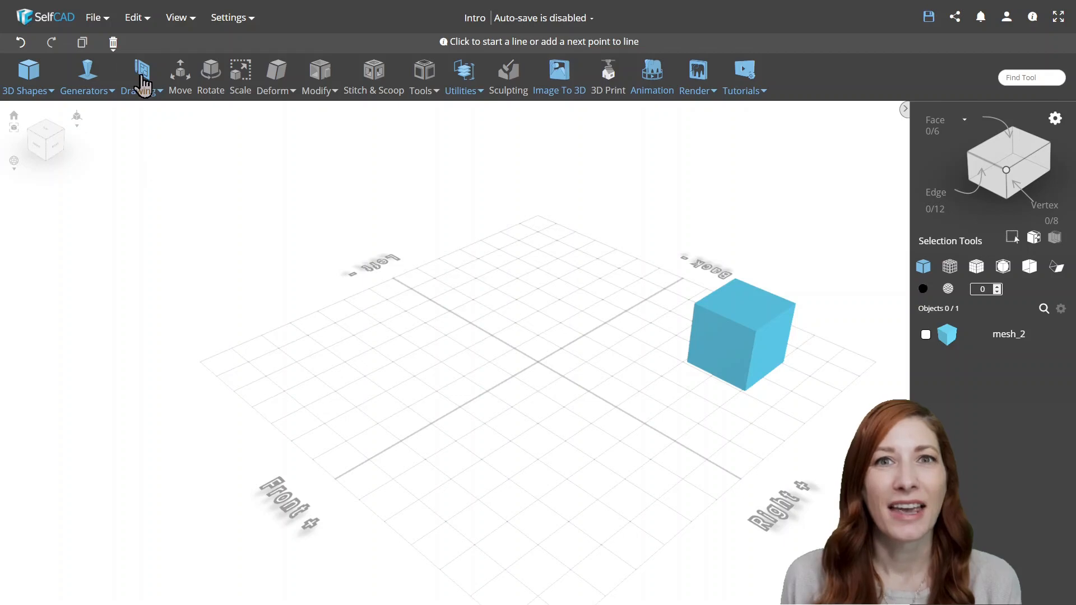
Draw a rectangle with Drawing > Rectangle and fill it into a flat face with Fill Polygons
{"action": "left_click", "coordinate": [139, 75]}
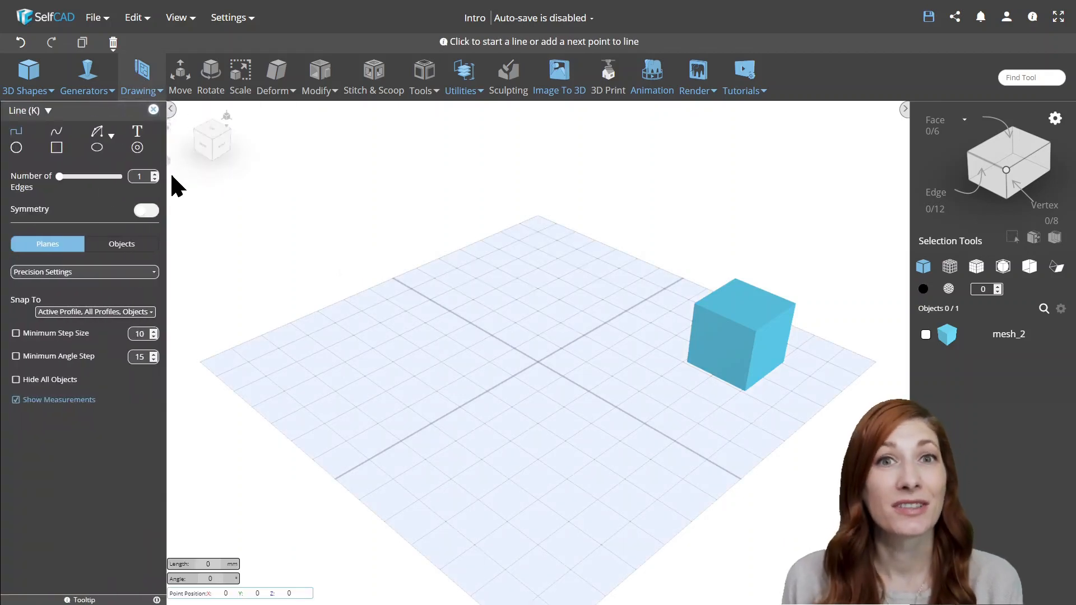
{"action": "left_click", "coordinate": [56, 146]}
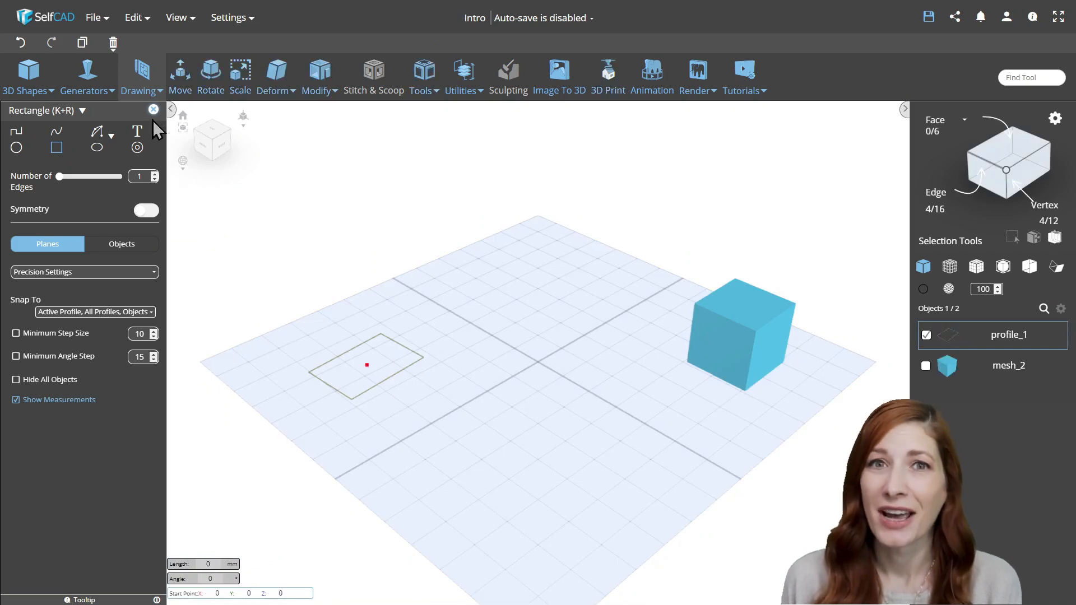
{"action": "left_click", "coordinate": [424, 76]}
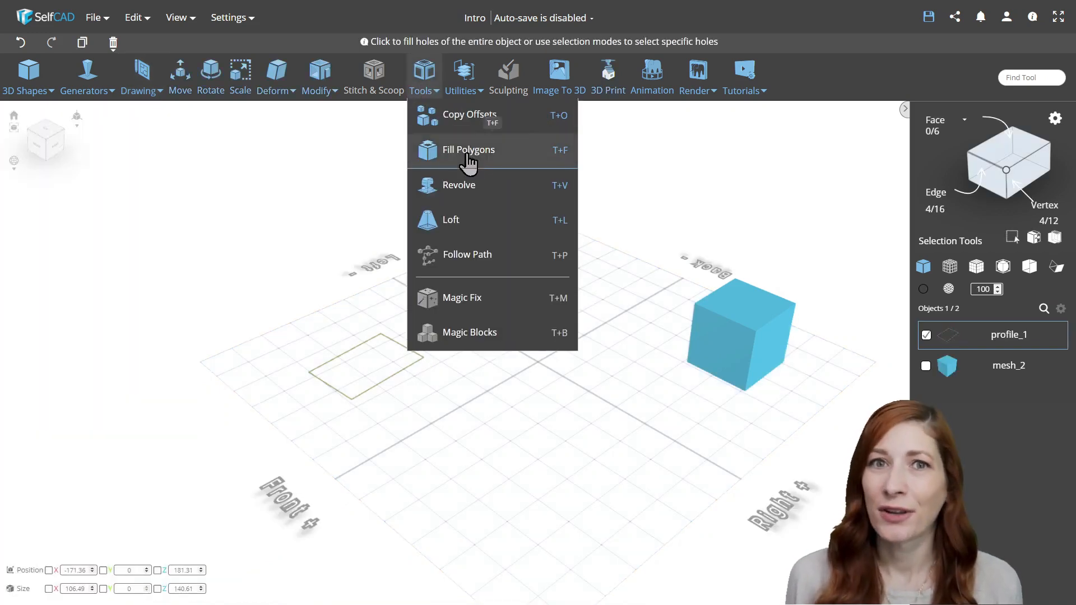
{"action": "left_click", "coordinate": [469, 149]}
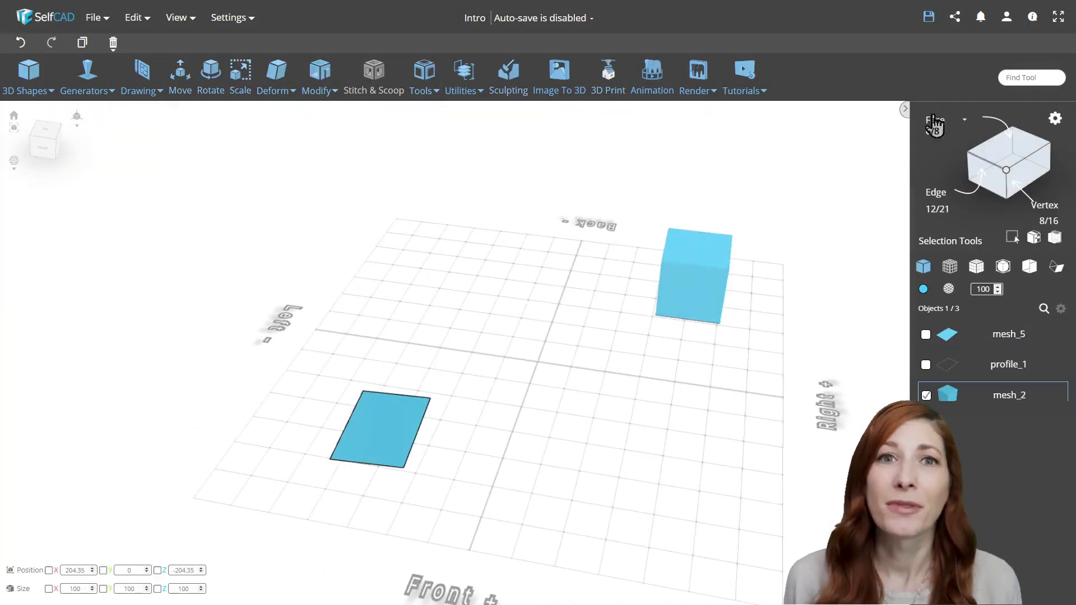
Isolate the selected polygon copy, clear the scene, and bring up the basic 3D Shapes list
{"action": "left_click", "coordinate": [696, 244]}
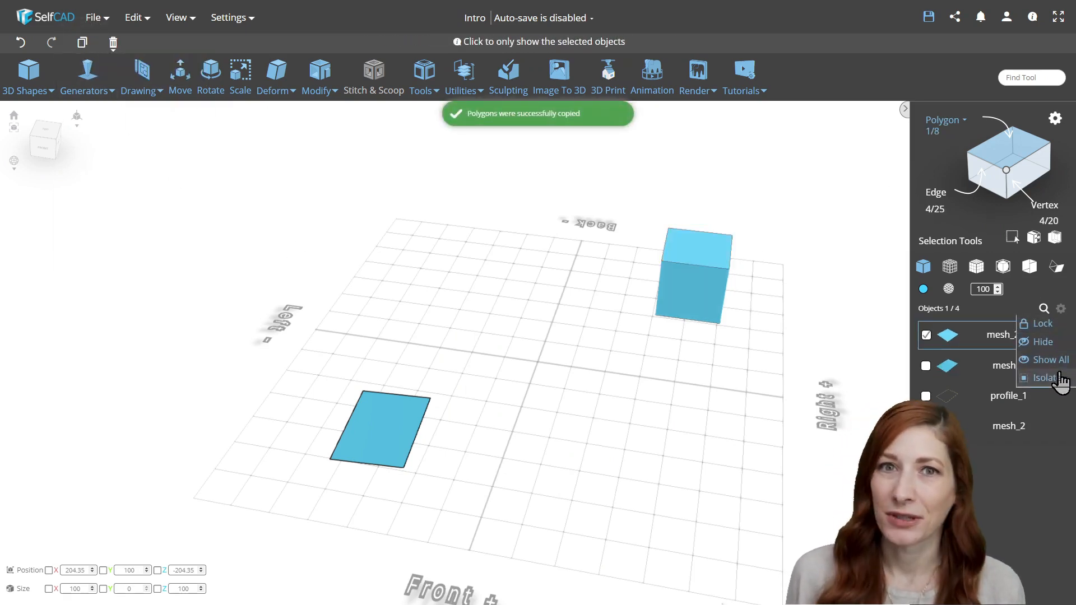
{"action": "left_click", "coordinate": [1045, 378]}
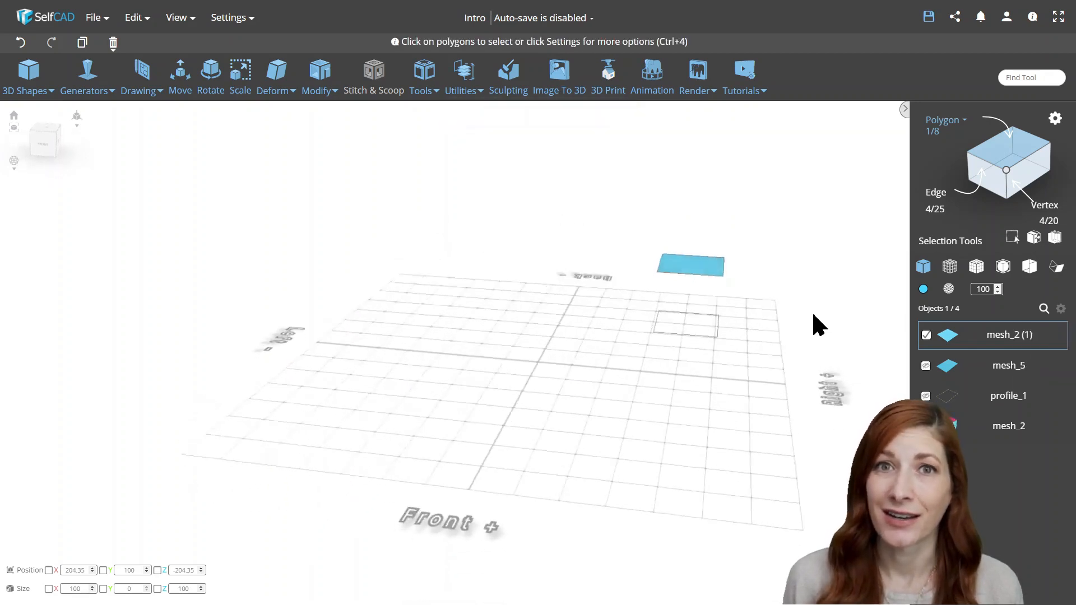
{"action": "left_click", "coordinate": [28, 78]}
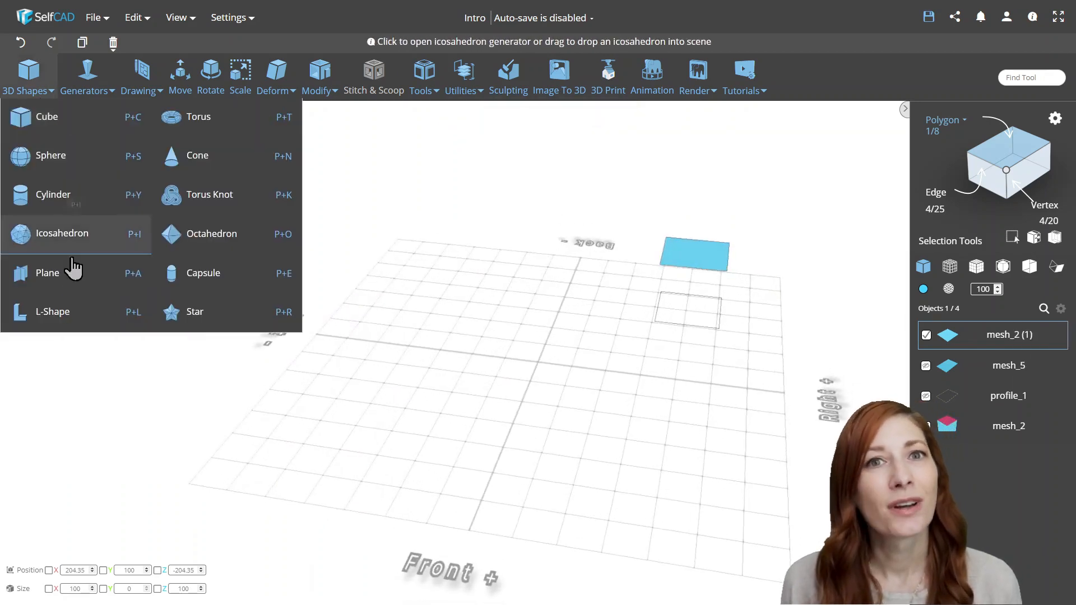
{"action": "left_click", "coordinate": [47, 272]}
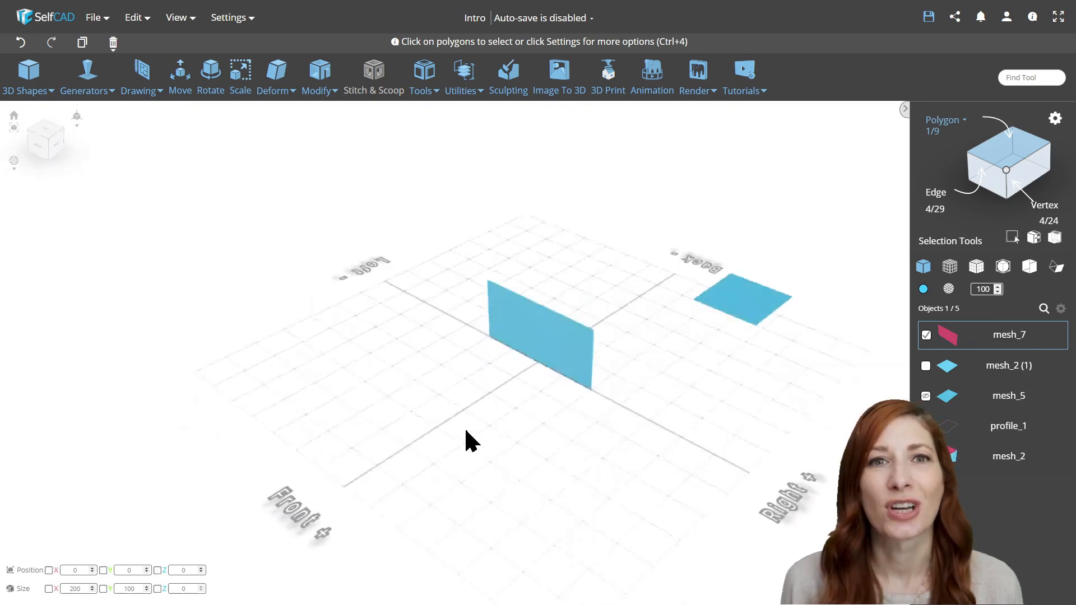
{"action": "left_click", "coordinate": [26, 77]}
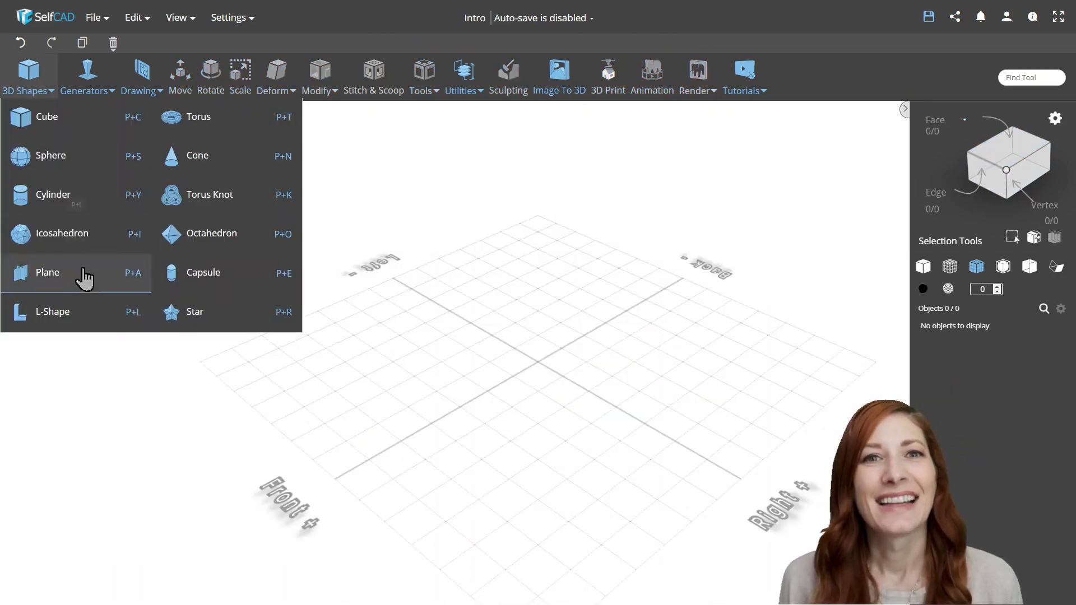
Scale the selected face rows, remove the doorway faces, and extrude the front faces inward into compartments
{"action": "left_click", "coordinate": [47, 271]}
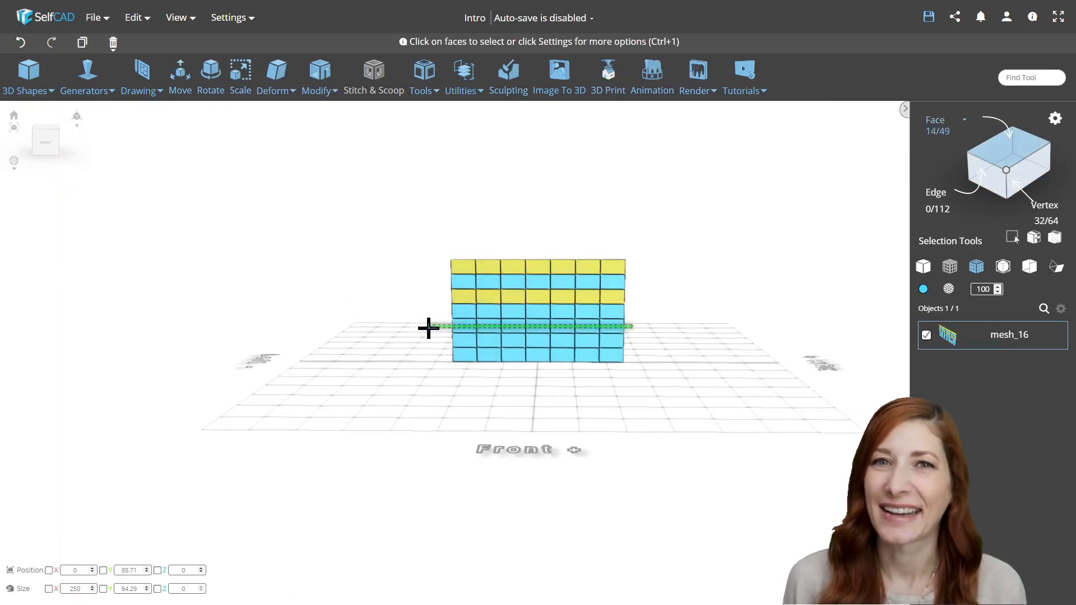
{"action": "left_click", "coordinate": [240, 72]}
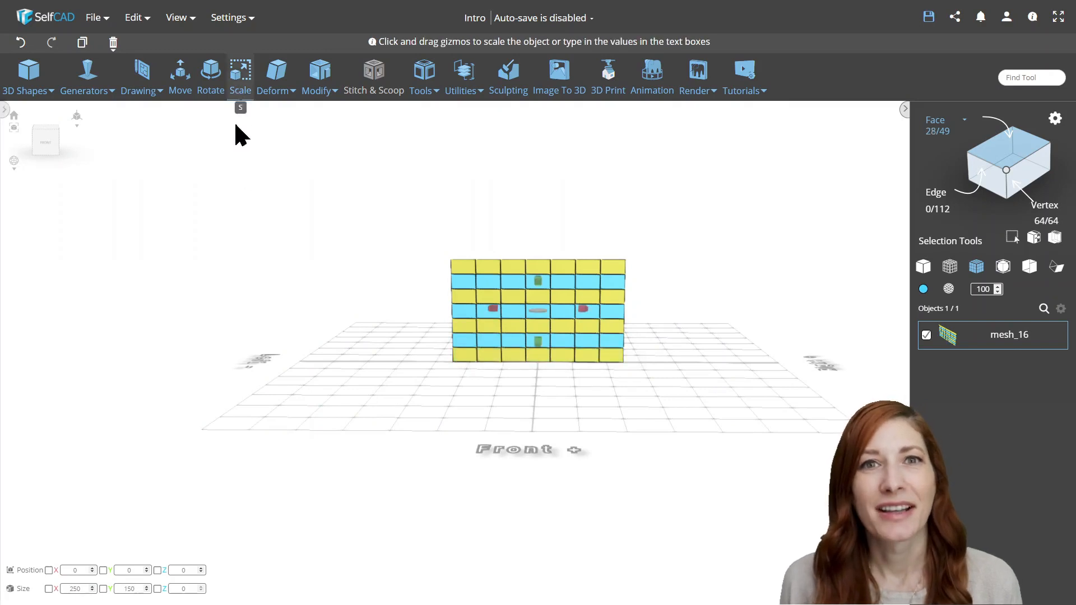
{"action": "left_click", "coordinate": [240, 76]}
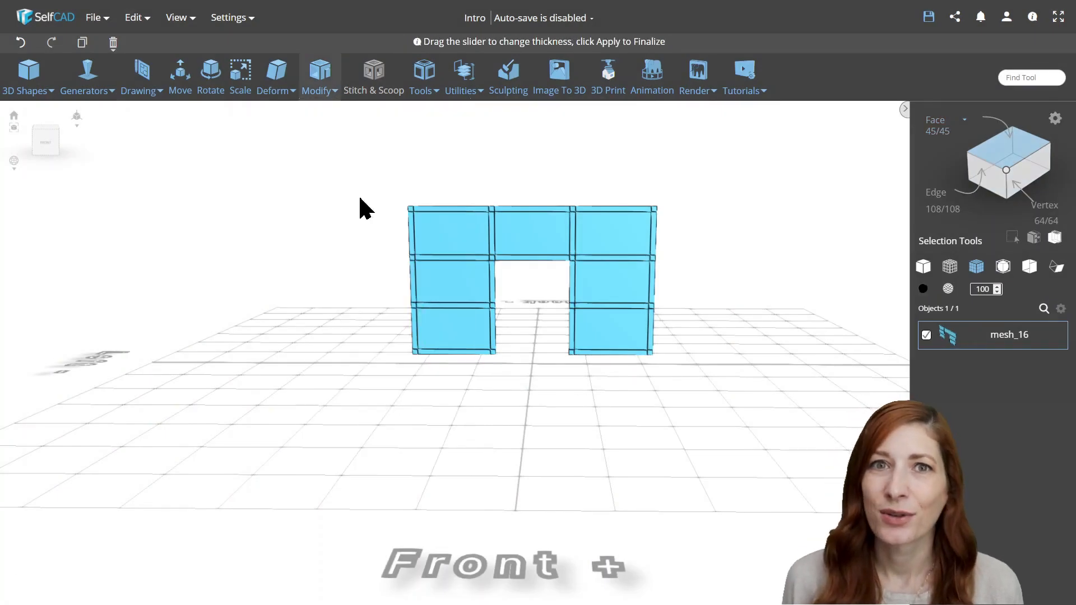
{"action": "left_click", "coordinate": [320, 75]}
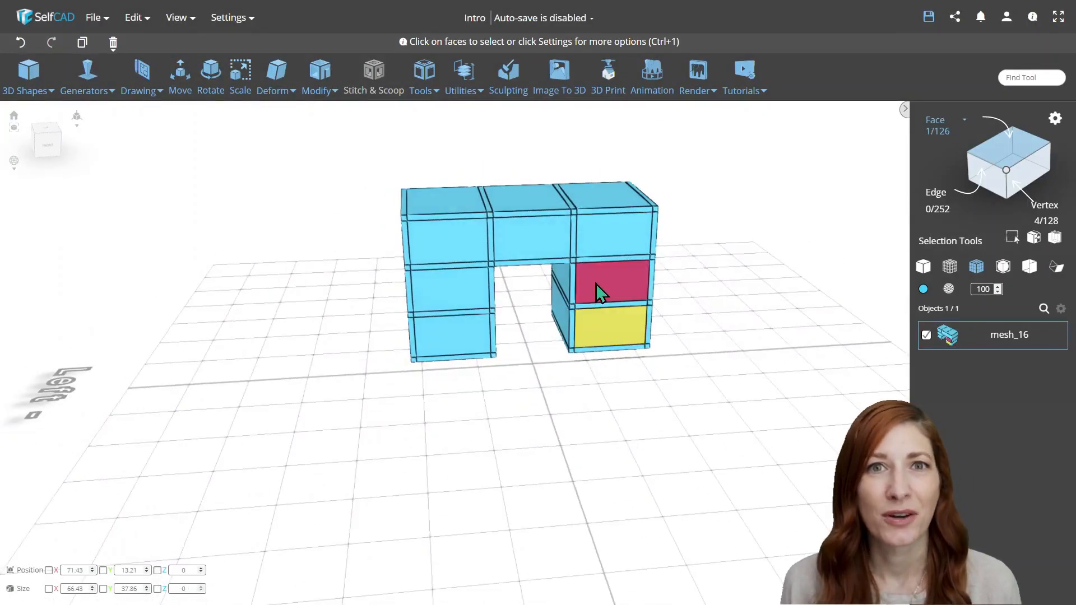
{"action": "left_click", "coordinate": [319, 77]}
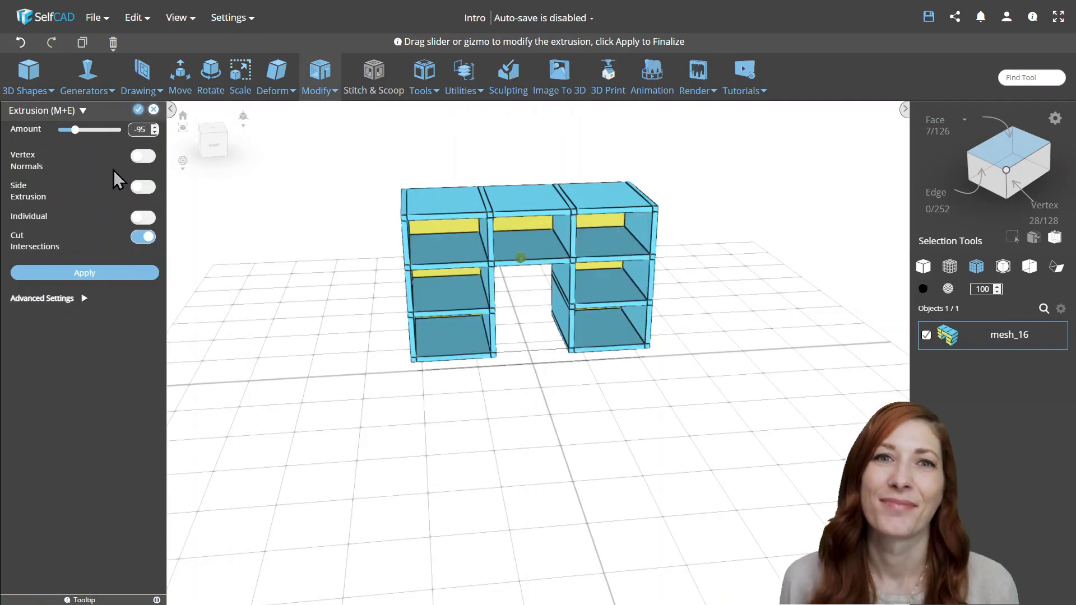
{"action": "left_click", "coordinate": [84, 272]}
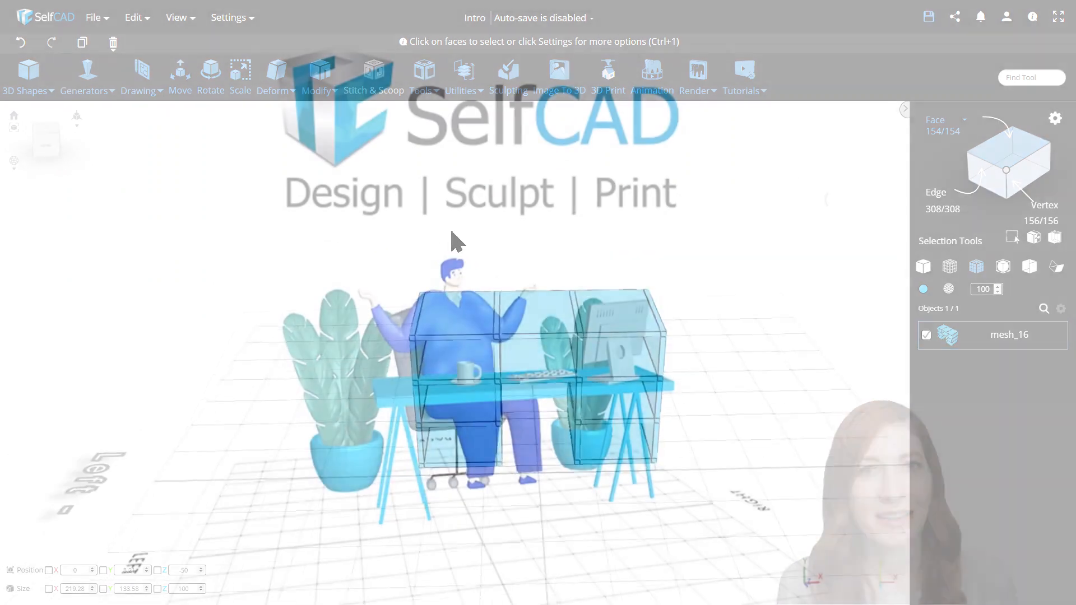
{"action": "left_click", "coordinate": [29, 75]}
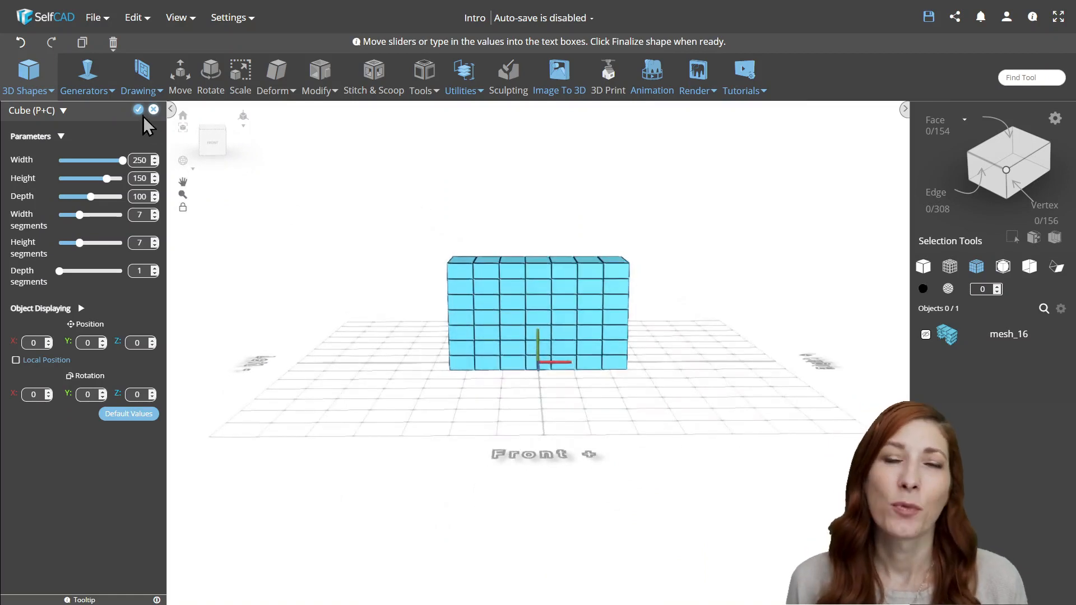
Finalize the segmented box and resize selected face columns into a three-by-three grid
{"action": "left_click", "coordinate": [136, 110]}
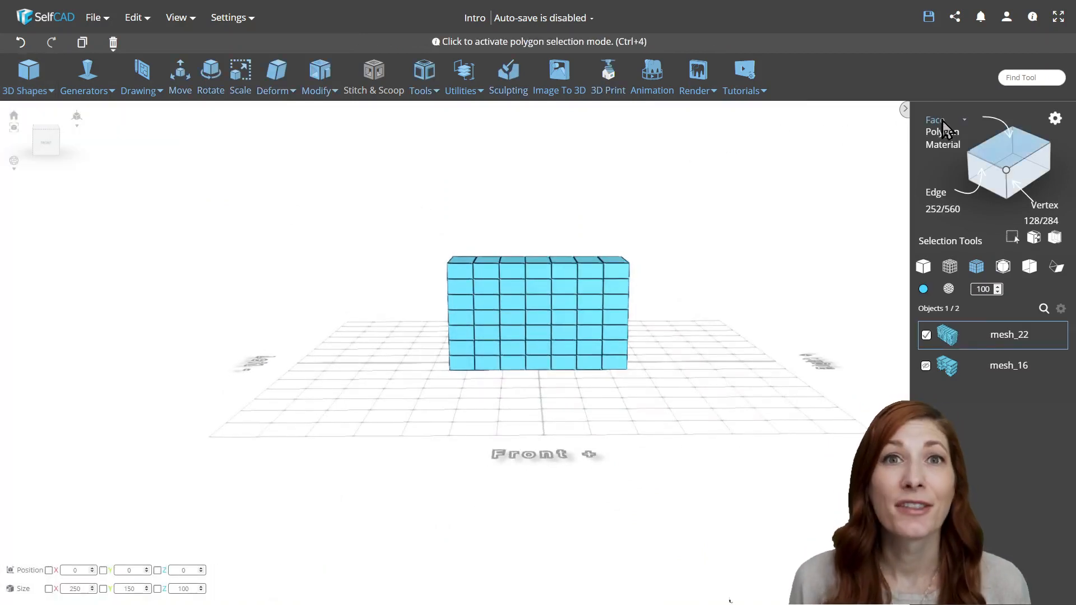
{"action": "left_click", "coordinate": [614, 323]}
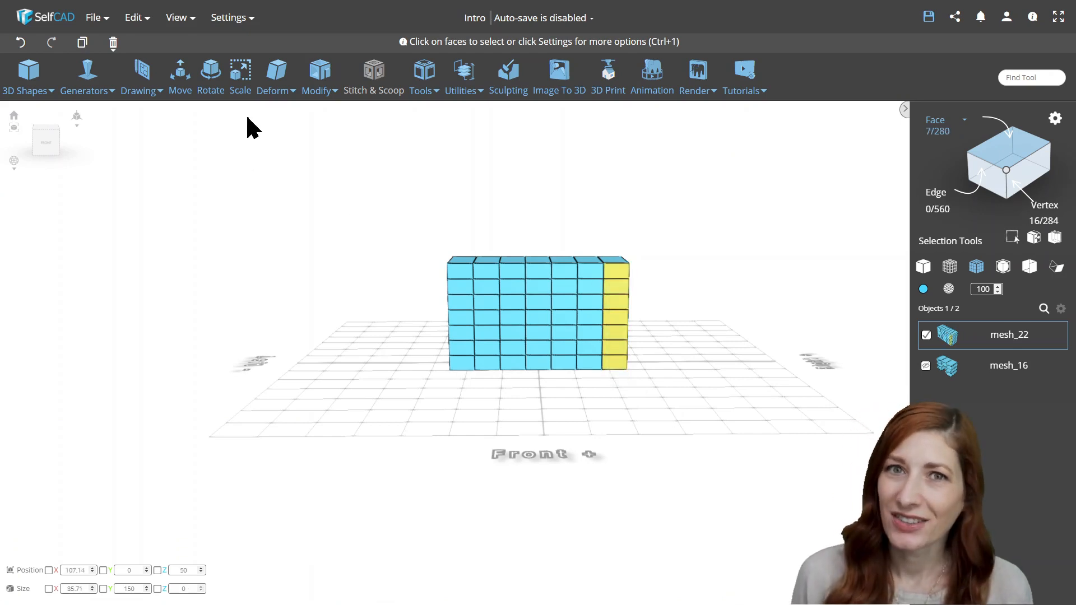
{"action": "left_click", "coordinate": [240, 74]}
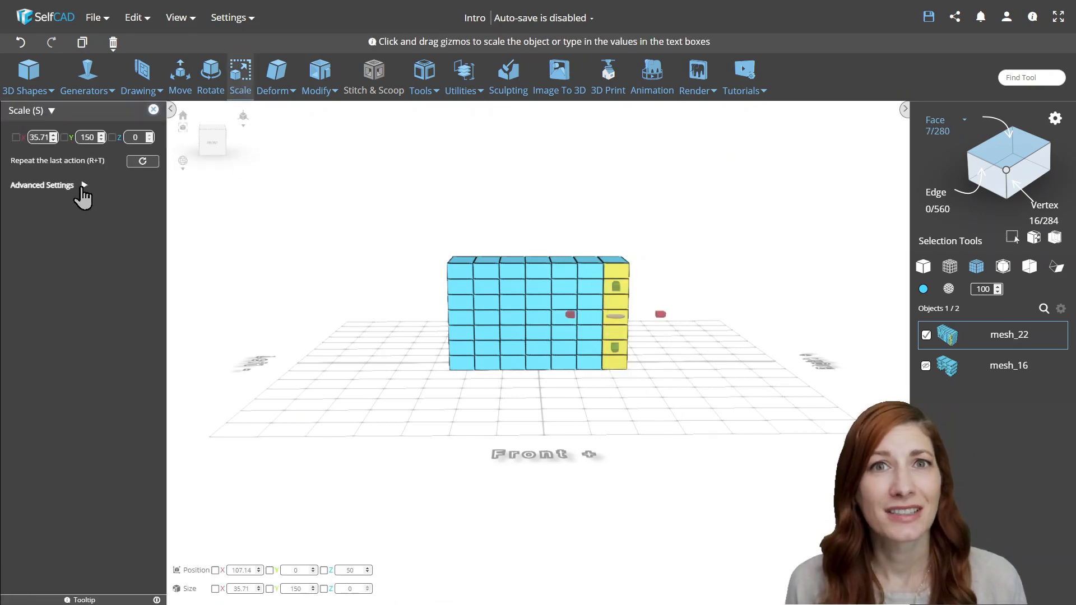
{"action": "left_click", "coordinate": [41, 185]}
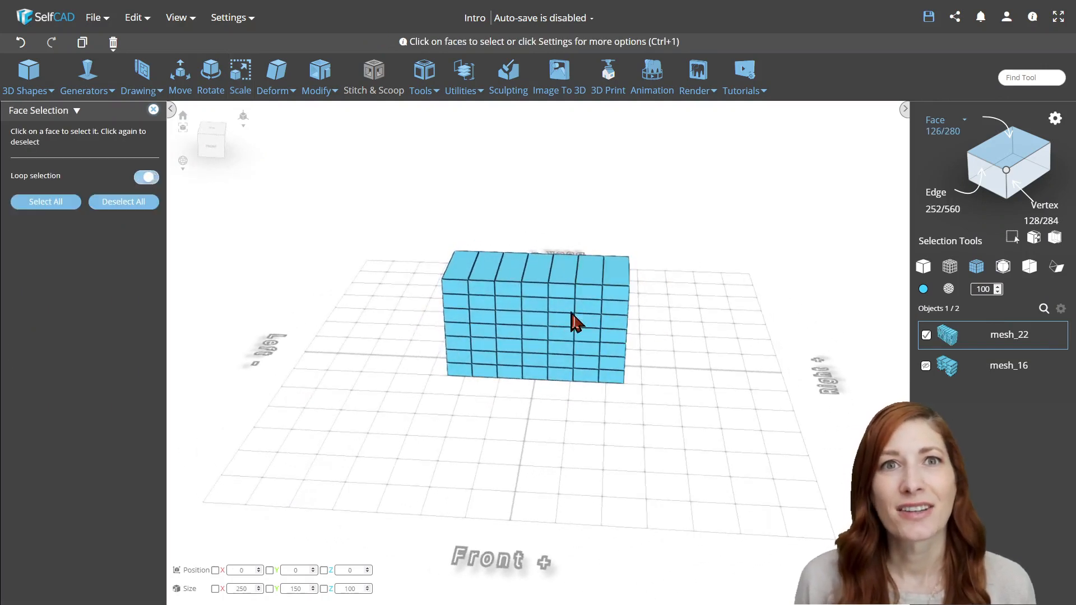
{"action": "left_click", "coordinate": [511, 288]}
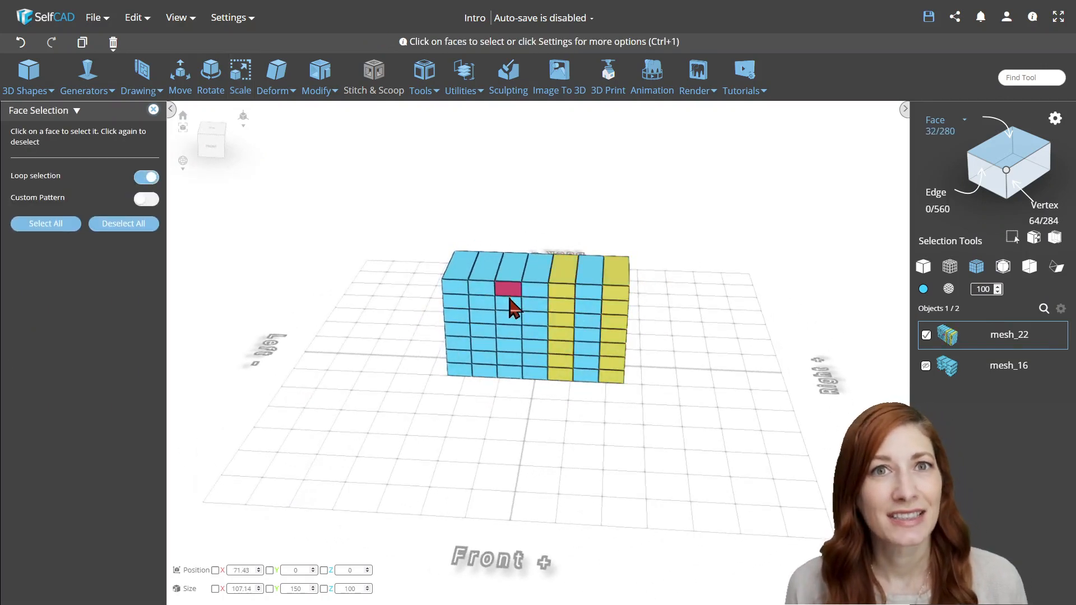
{"action": "left_click", "coordinate": [239, 75]}
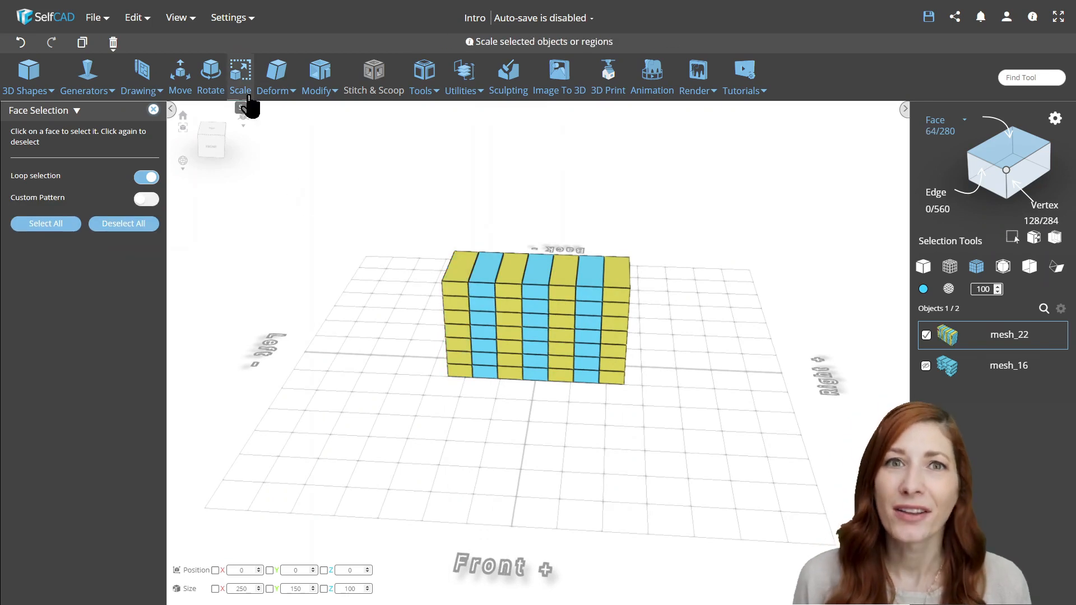
{"action": "left_click", "coordinate": [240, 72]}
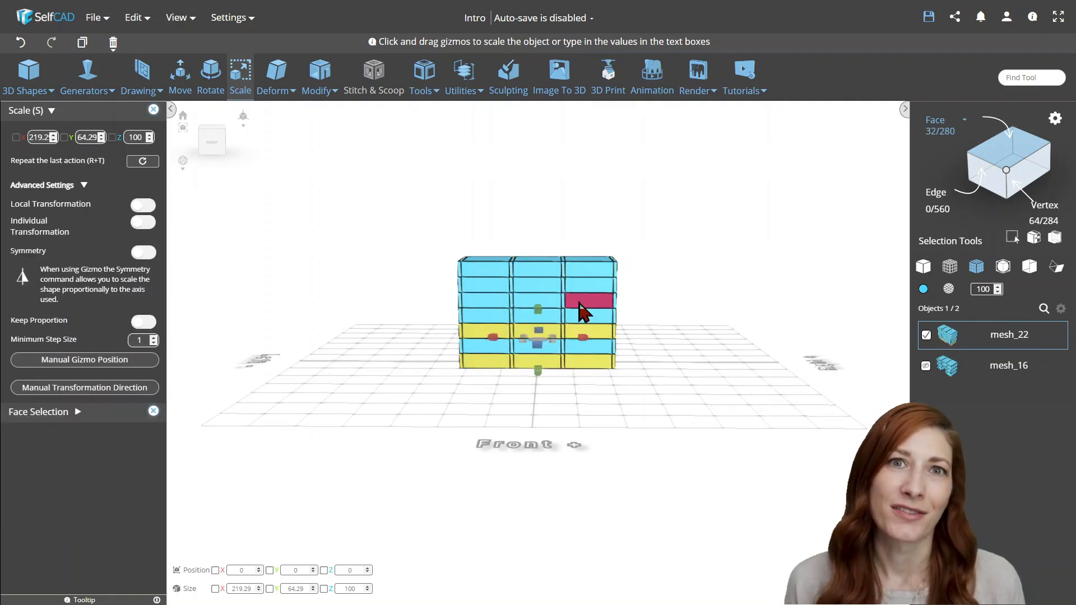
Cut the arched opening from a row of faces and set Add Thickness to 10 on the arch walls
{"action": "left_click", "coordinate": [143, 223]}
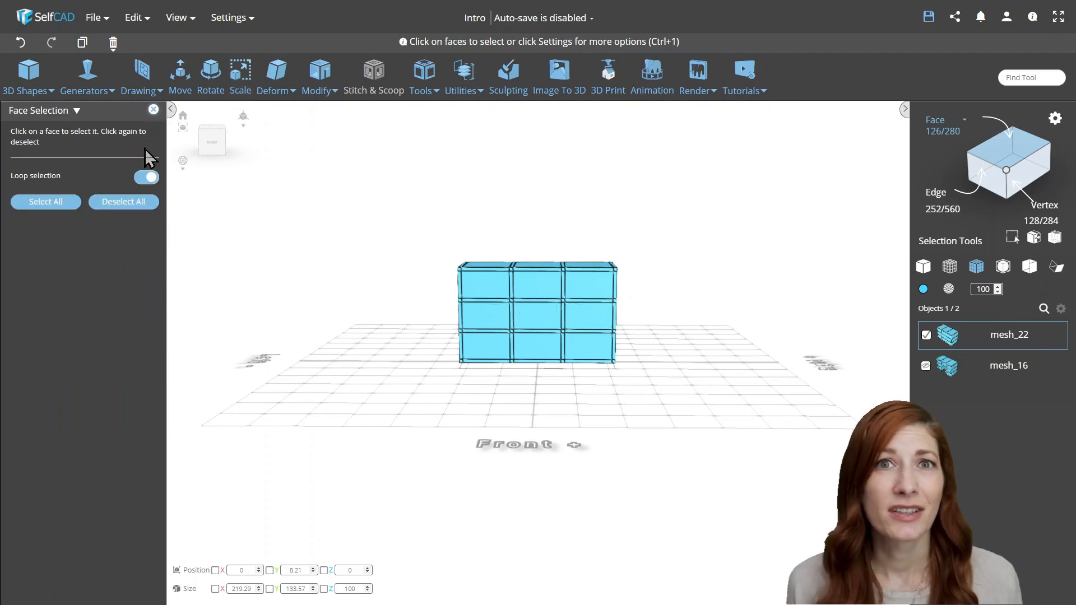
{"action": "left_click", "coordinate": [545, 319]}
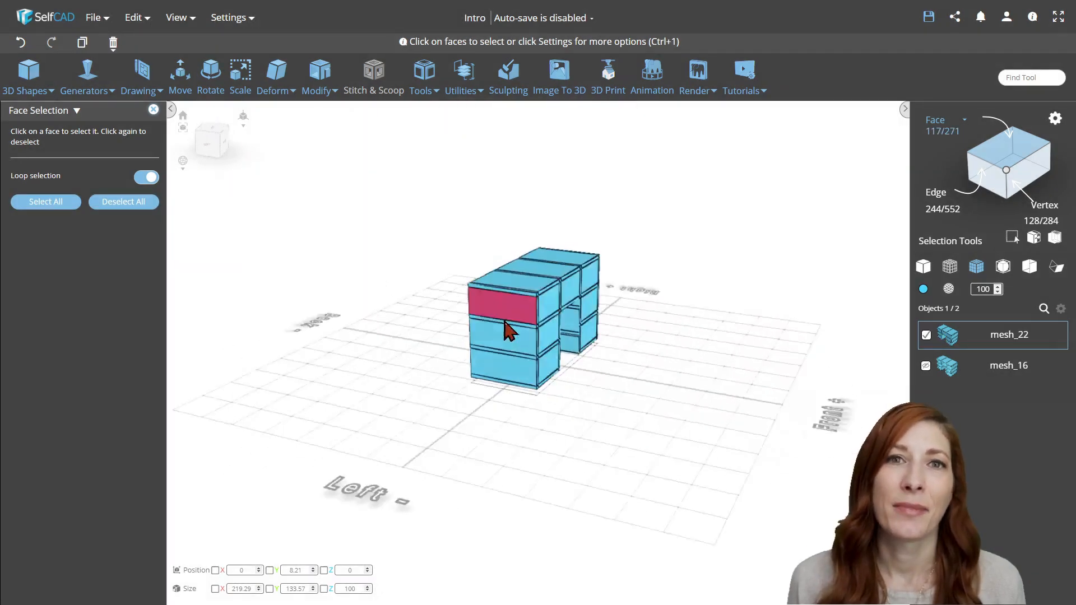
{"action": "left_click", "coordinate": [146, 177]}
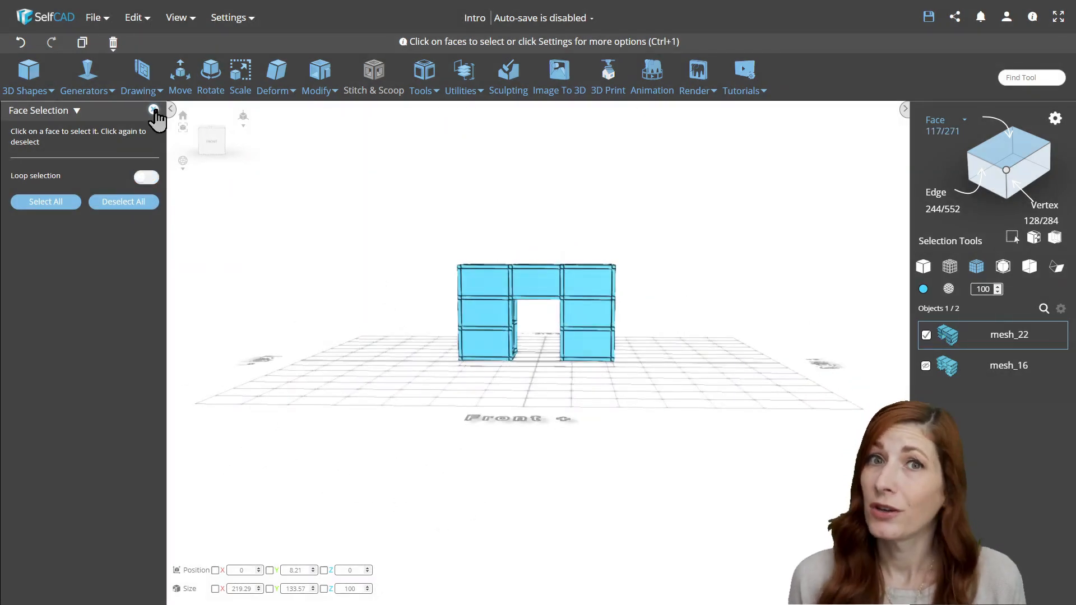
{"action": "left_click", "coordinate": [317, 76]}
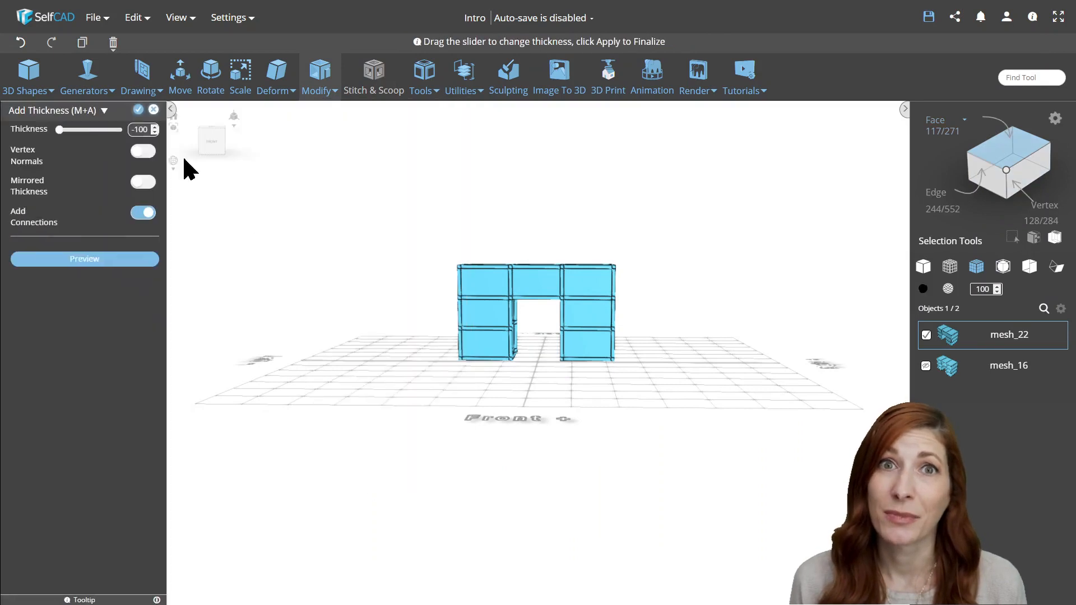
{"action": "left_click_drag", "start_coordinate": [58, 130], "coordinate": [99, 130]}
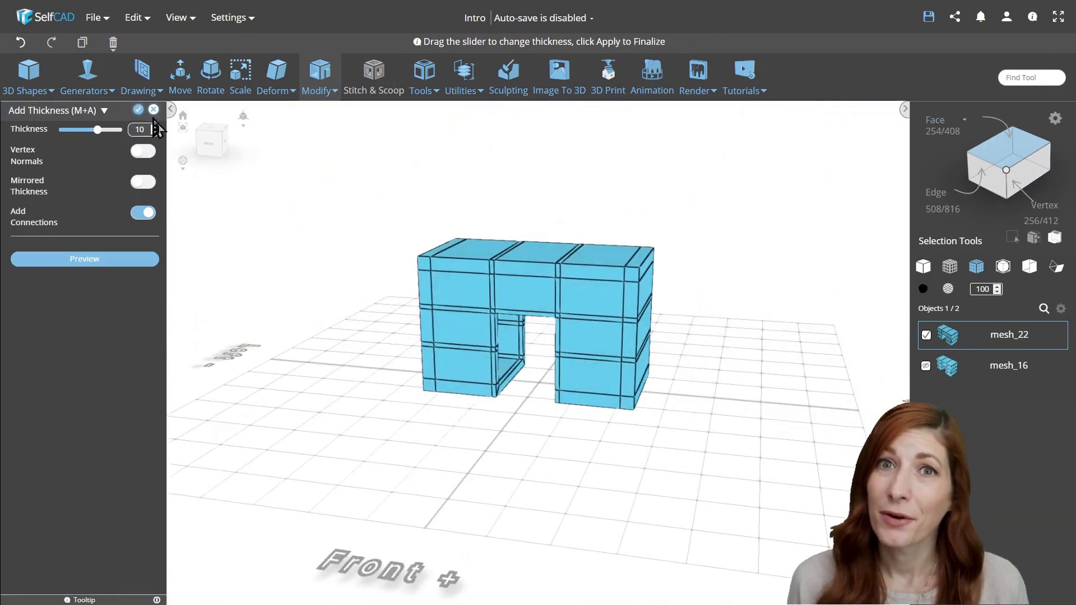
{"action": "left_click", "coordinate": [137, 110]}
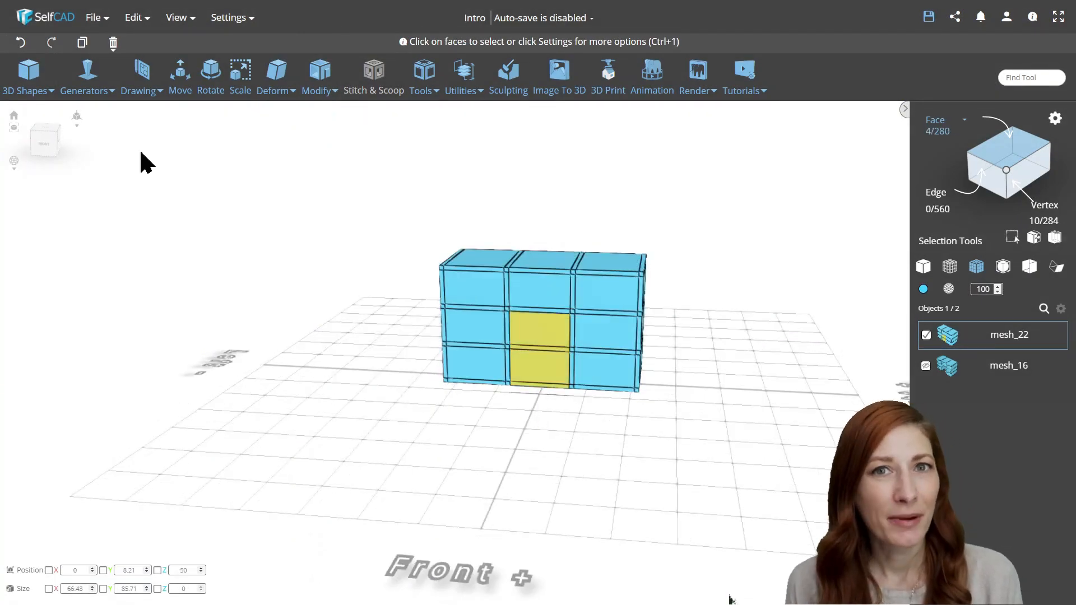
Copy the middle cells into a new piece, reposition and scale it, and preview a Difference
{"action": "left_click", "coordinate": [320, 75]}
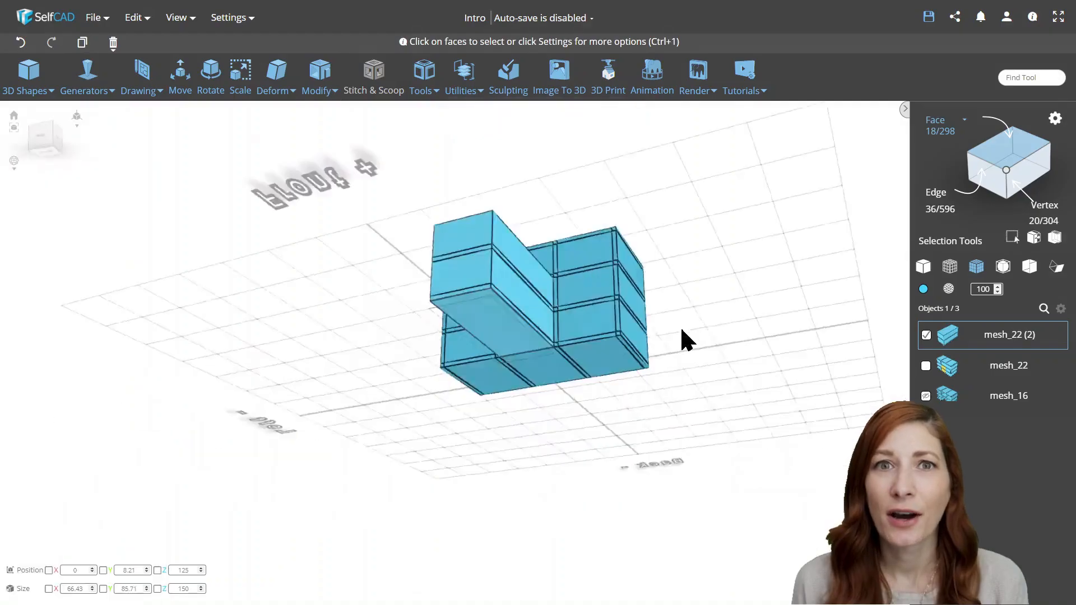
{"action": "left_click", "coordinate": [179, 75]}
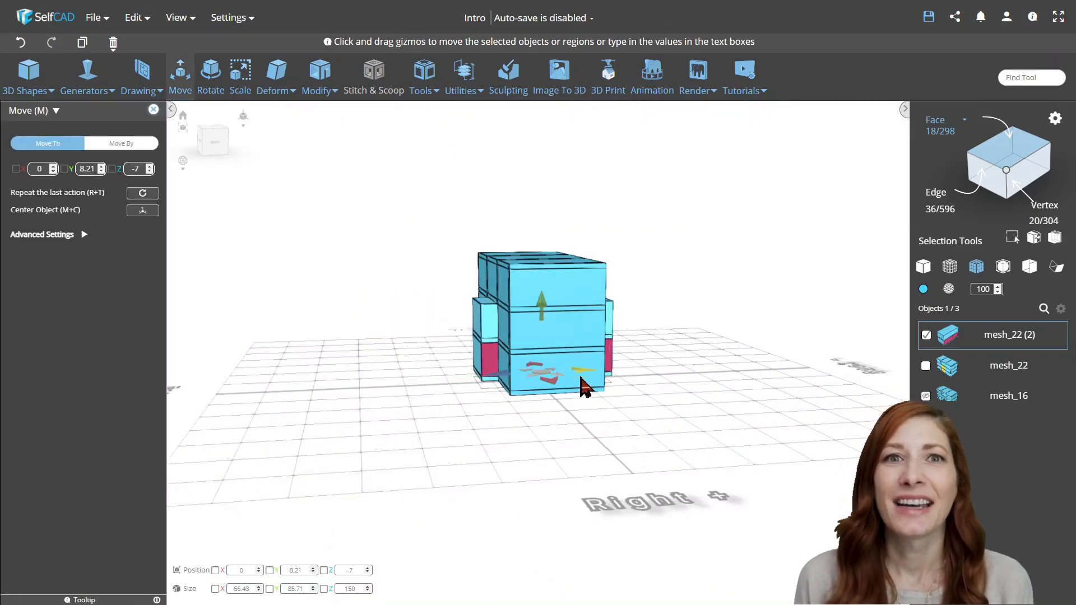
{"action": "left_click", "coordinate": [239, 74]}
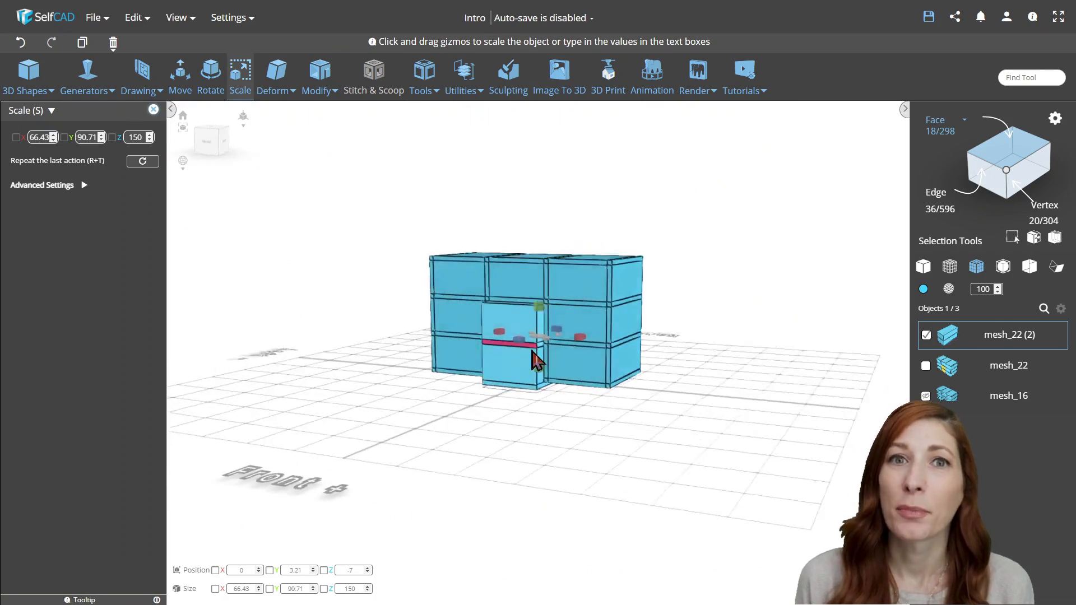
{"action": "left_click", "coordinate": [373, 77]}
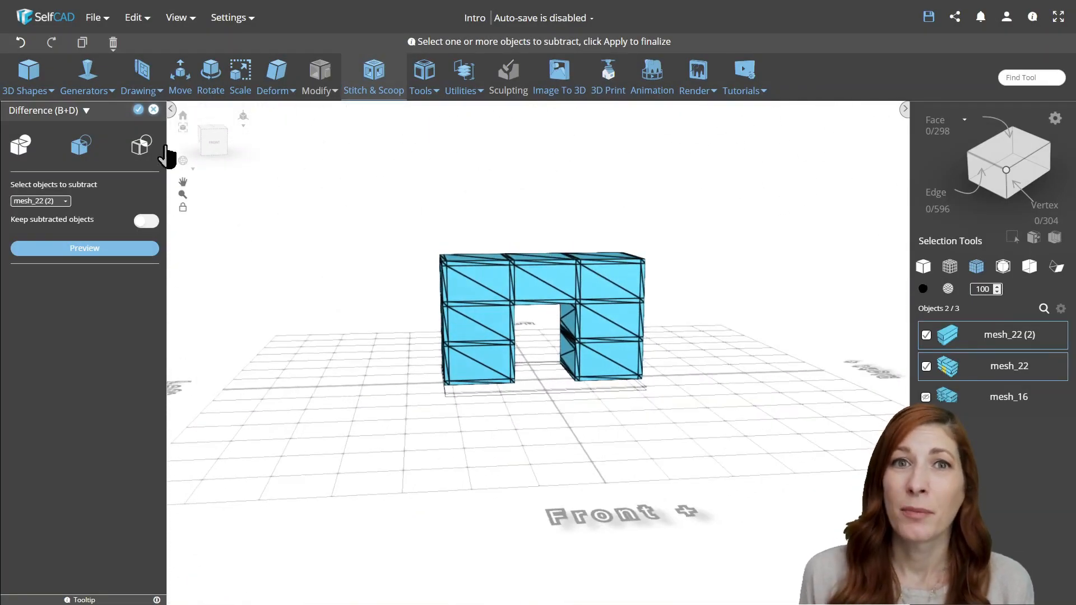
Discard the subtraction and extrude the outer front cells inward with Cut Intersections
{"action": "left_click", "coordinate": [154, 110]}
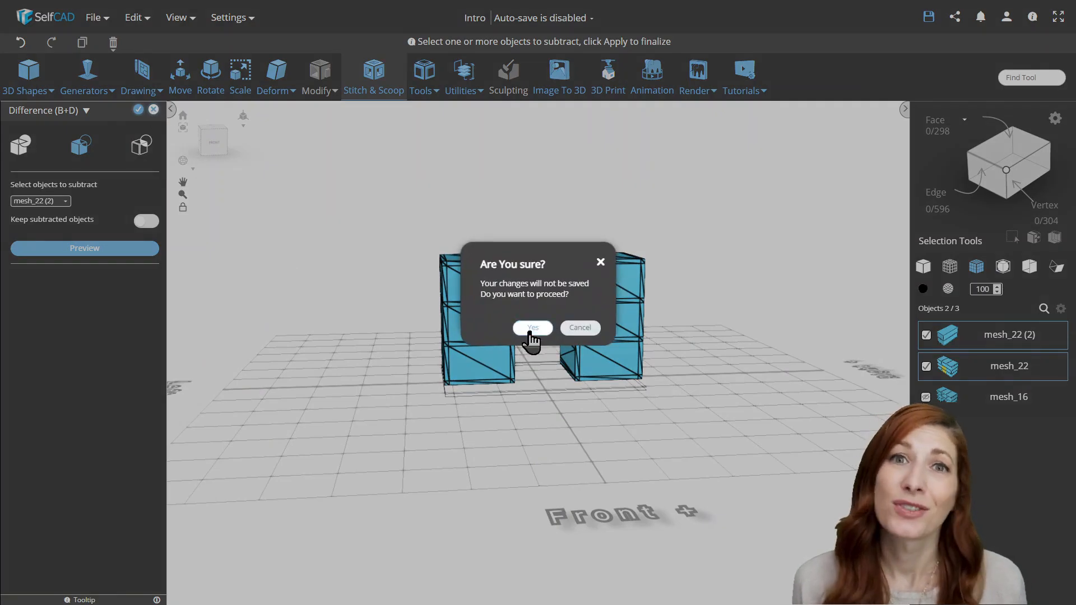
{"action": "left_click", "coordinate": [532, 327]}
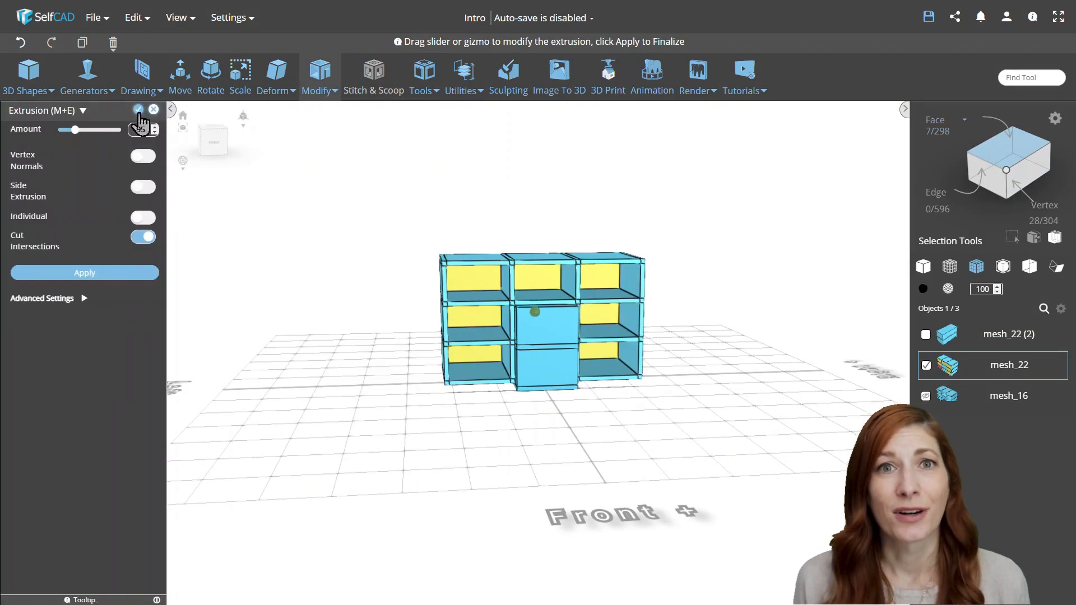
{"action": "left_click", "coordinate": [373, 75]}
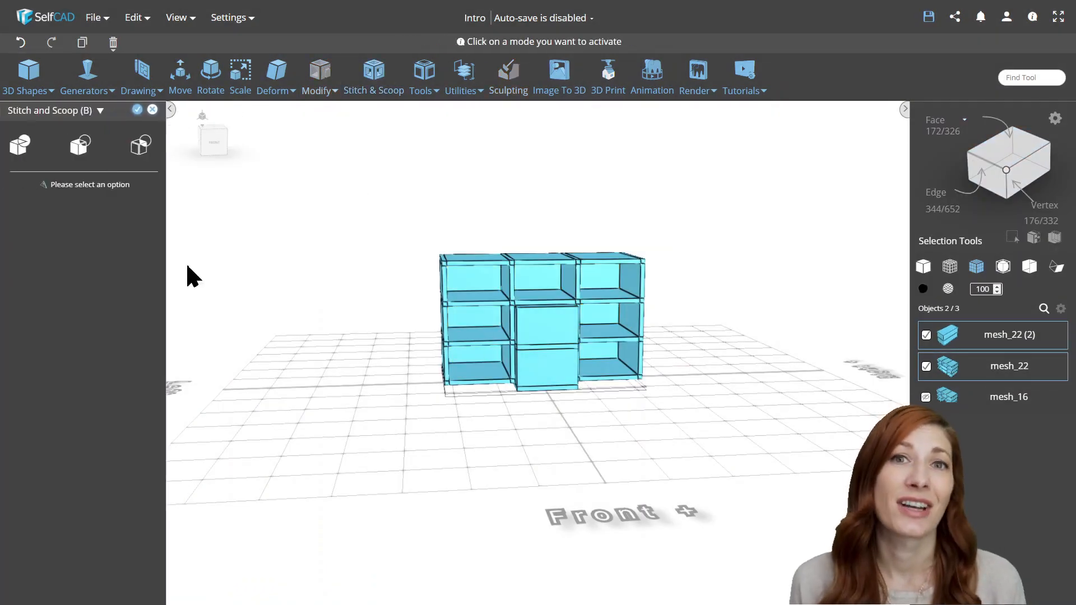
{"action": "left_click", "coordinate": [80, 144]}
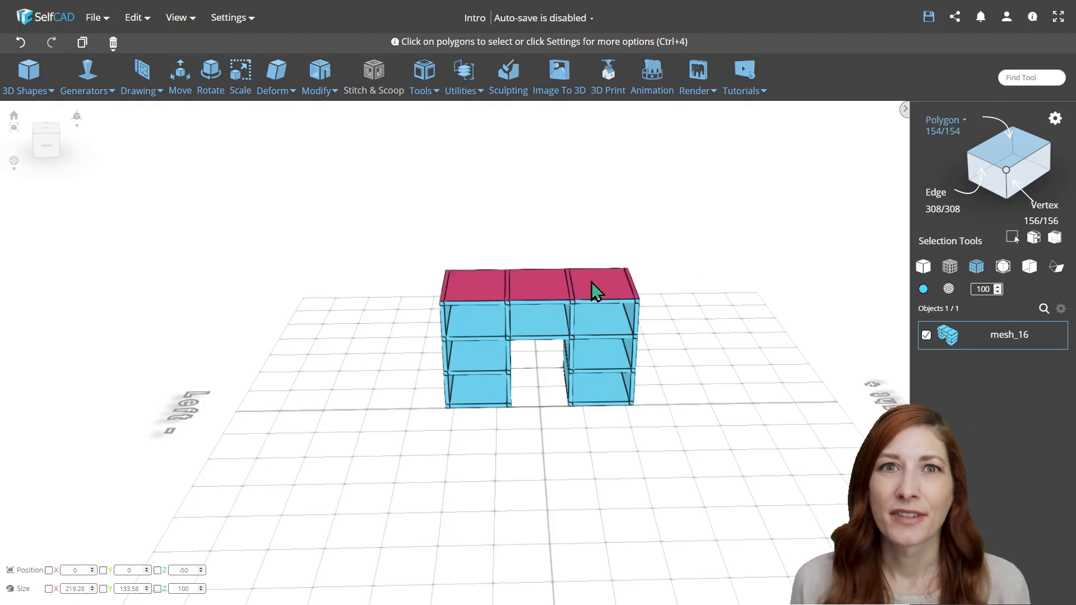
{"action": "left_click", "coordinate": [319, 75]}
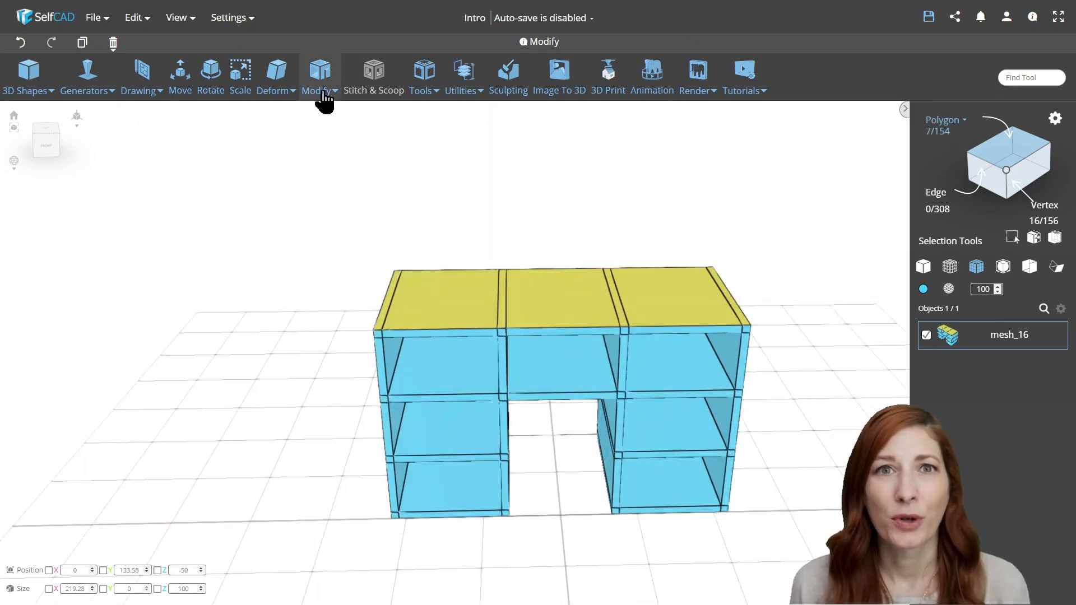
{"action": "left_click", "coordinate": [319, 77]}
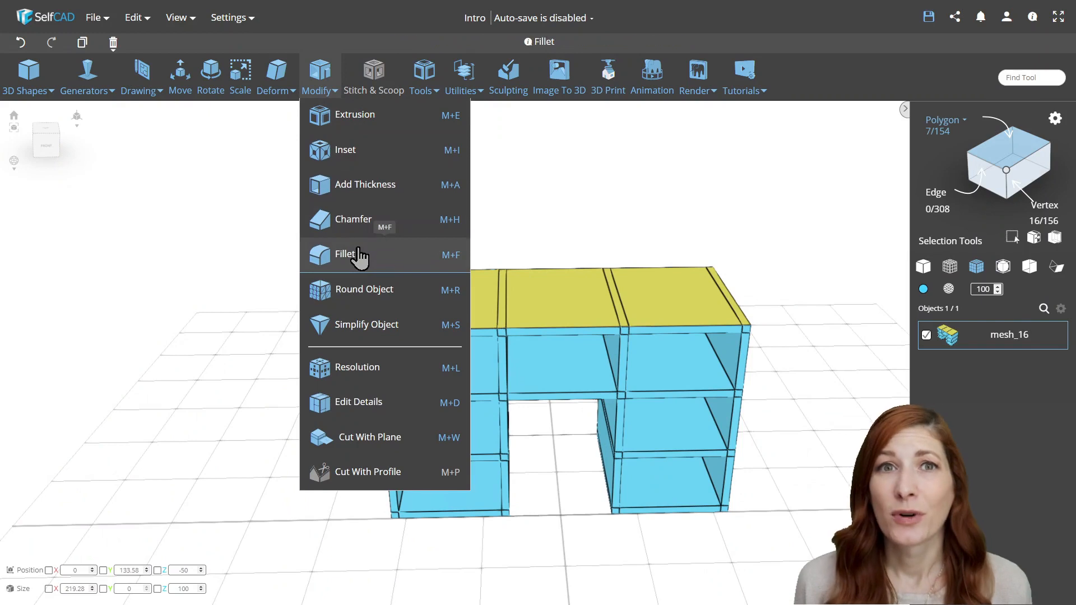
{"action": "left_click", "coordinate": [346, 255]}
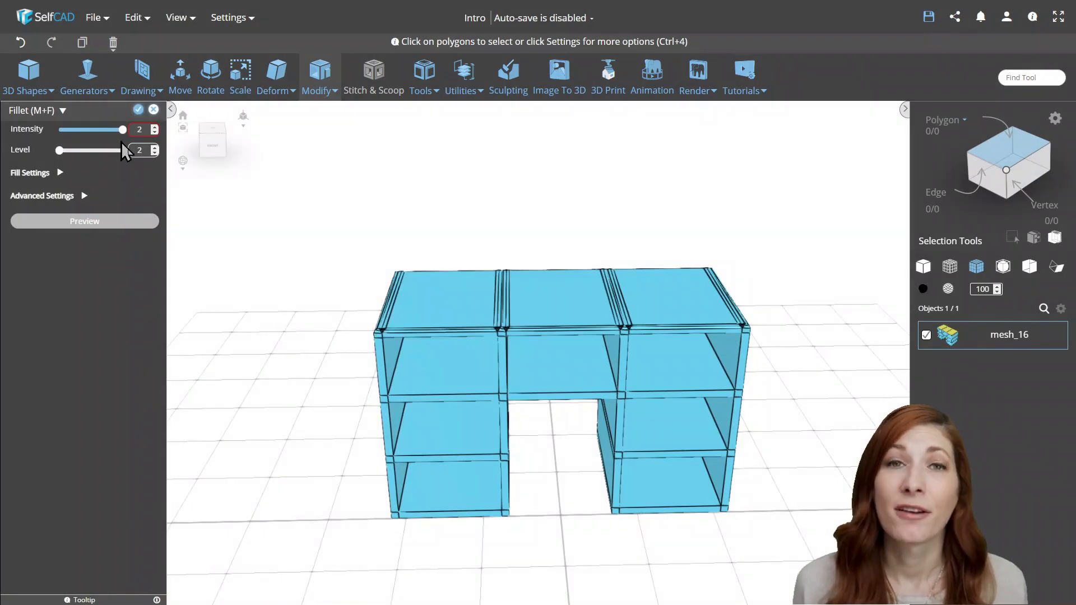
{"action": "left_click_drag", "start_coordinate": [122, 129], "coordinate": [102, 128]}
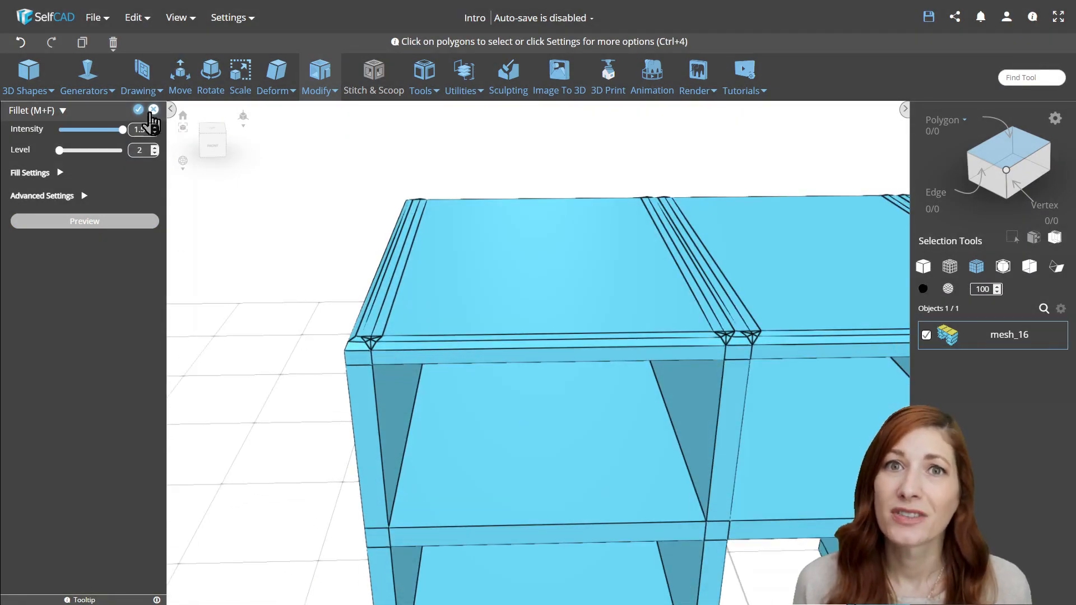
{"action": "left_click", "coordinate": [154, 110]}
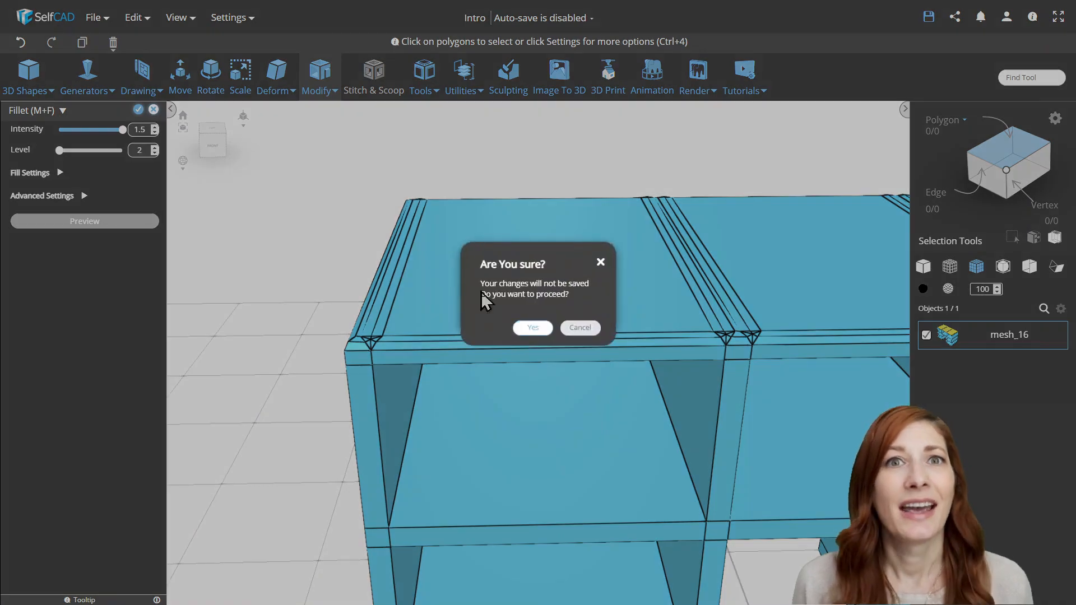
{"action": "left_click", "coordinate": [532, 328]}
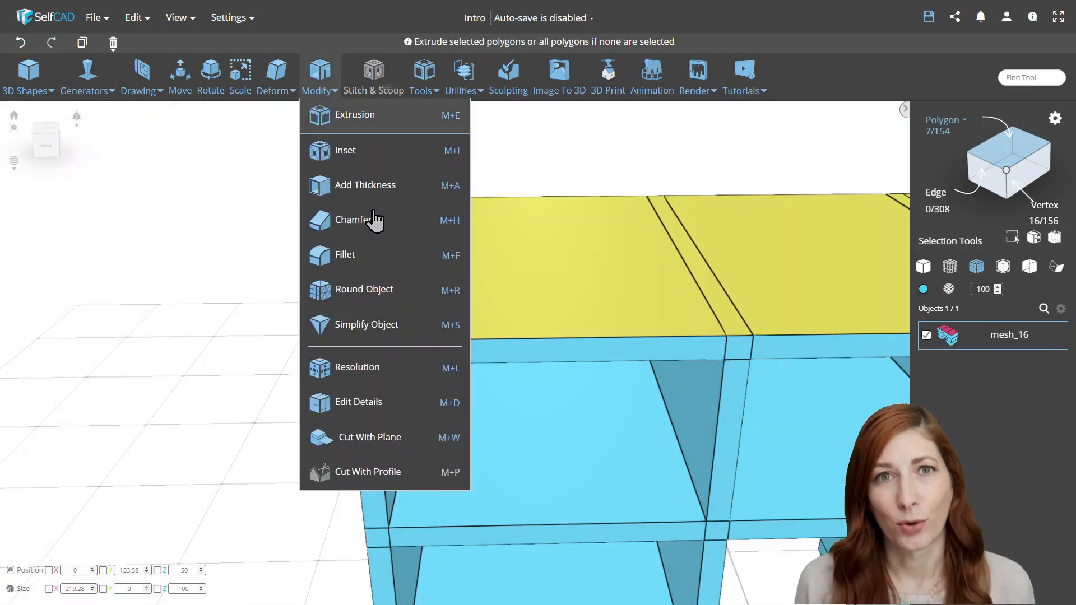
{"action": "left_click", "coordinate": [355, 220]}
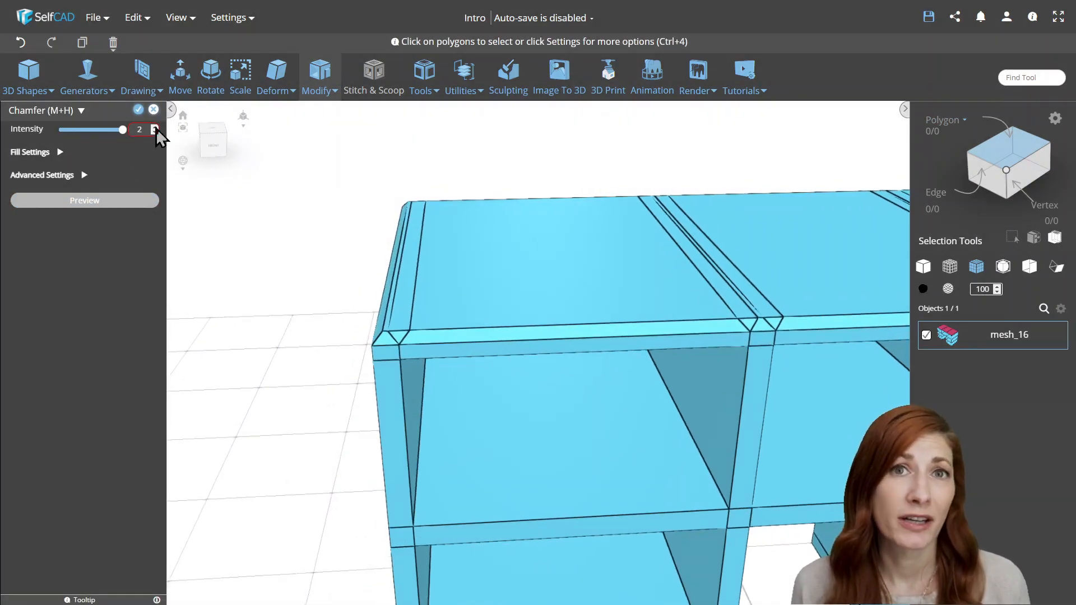
{"action": "left_click", "coordinate": [155, 133]}
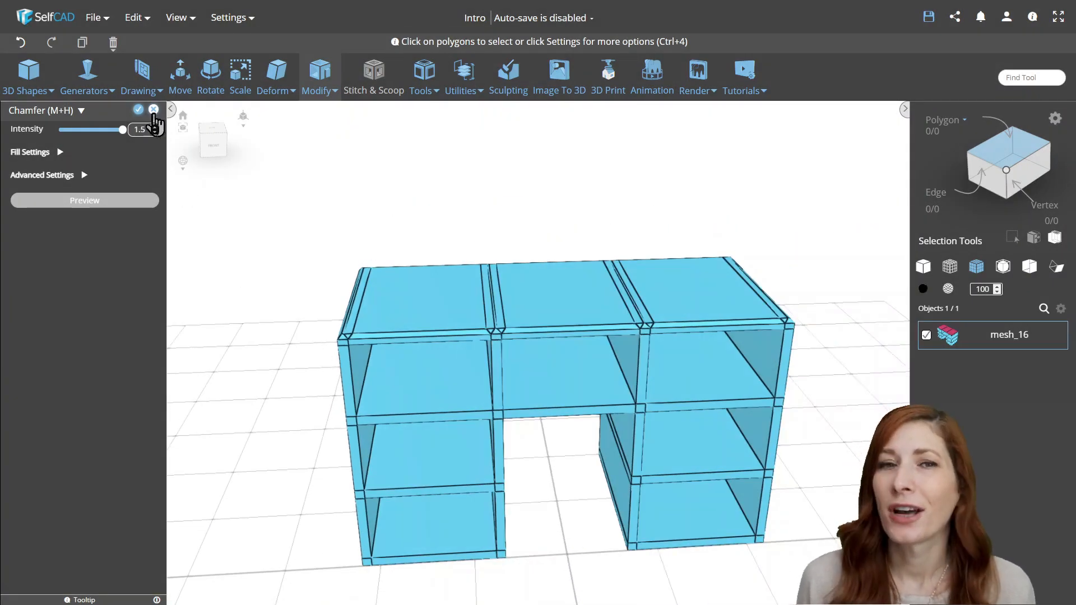
{"action": "left_click", "coordinate": [153, 111]}
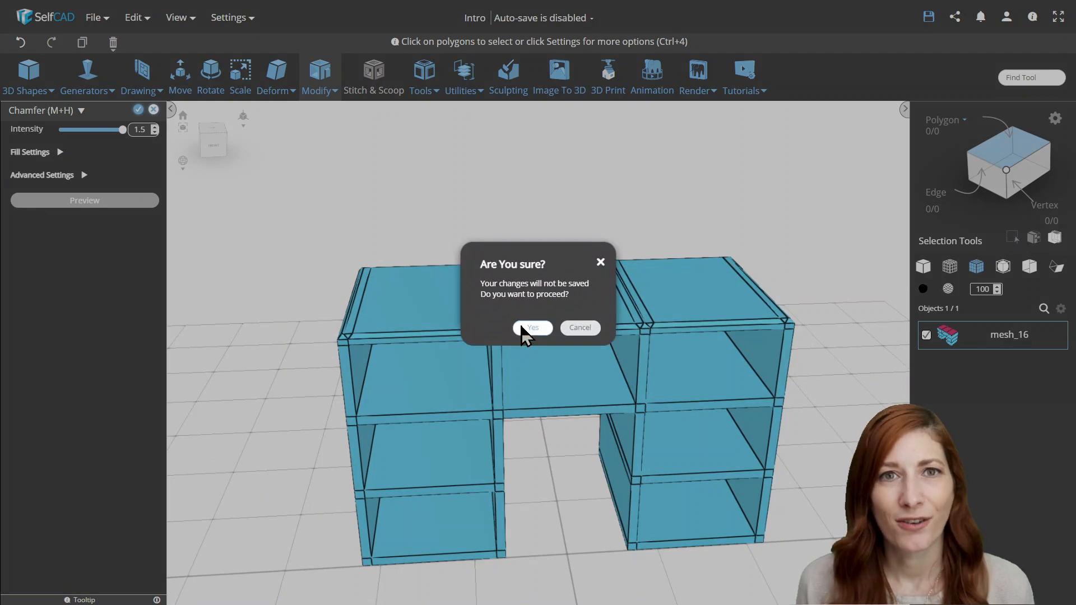
{"action": "left_click", "coordinate": [531, 327]}
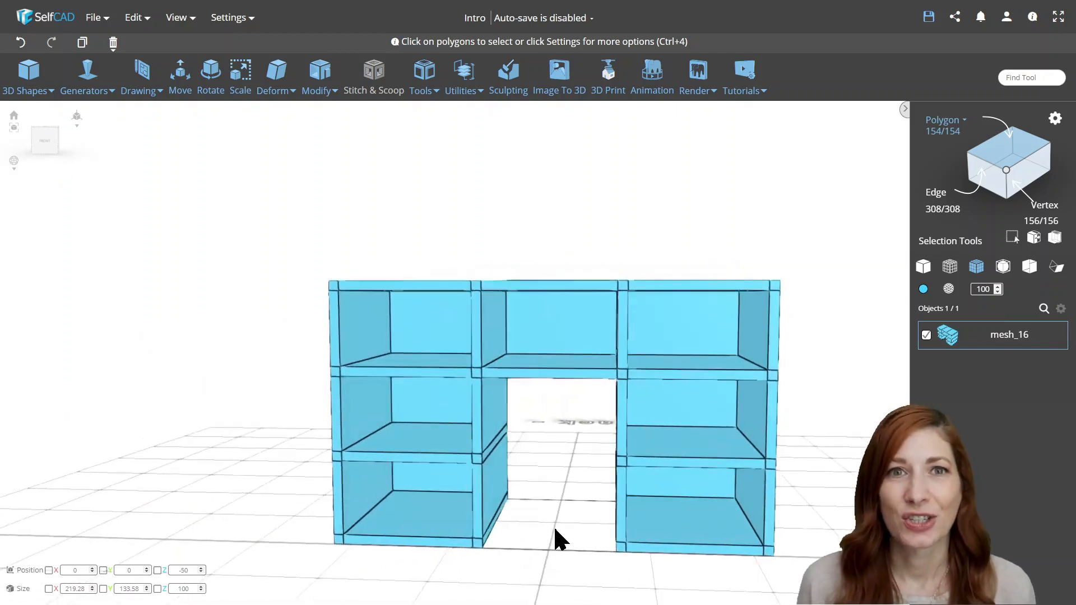
Sketch a rectangle covering the shelf front and fill it into a solid face
{"action": "left_click", "coordinate": [142, 75]}
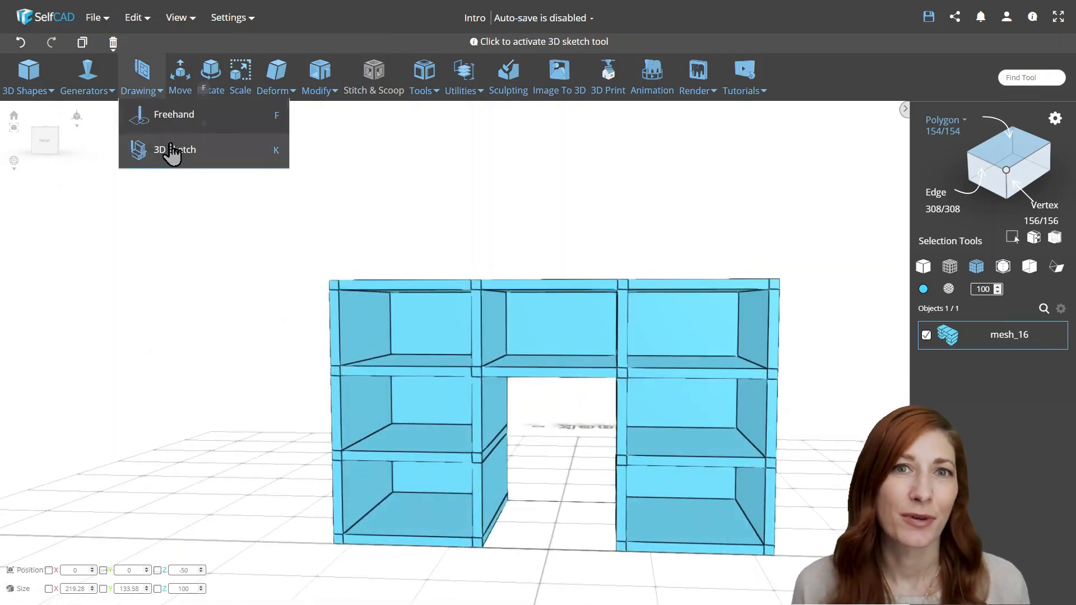
{"action": "left_click", "coordinate": [174, 149]}
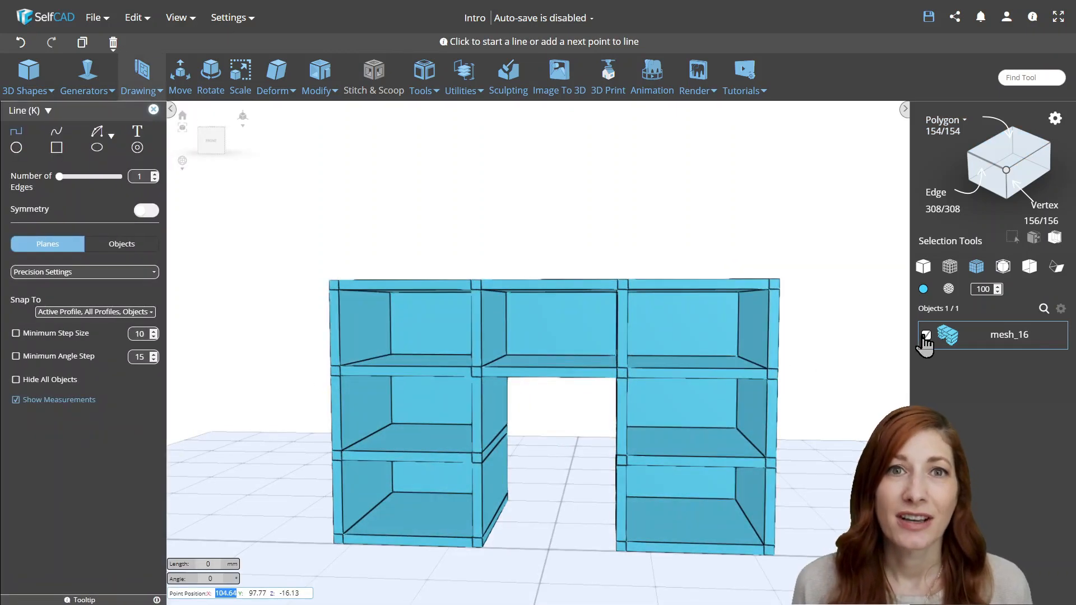
{"action": "left_click", "coordinate": [926, 335]}
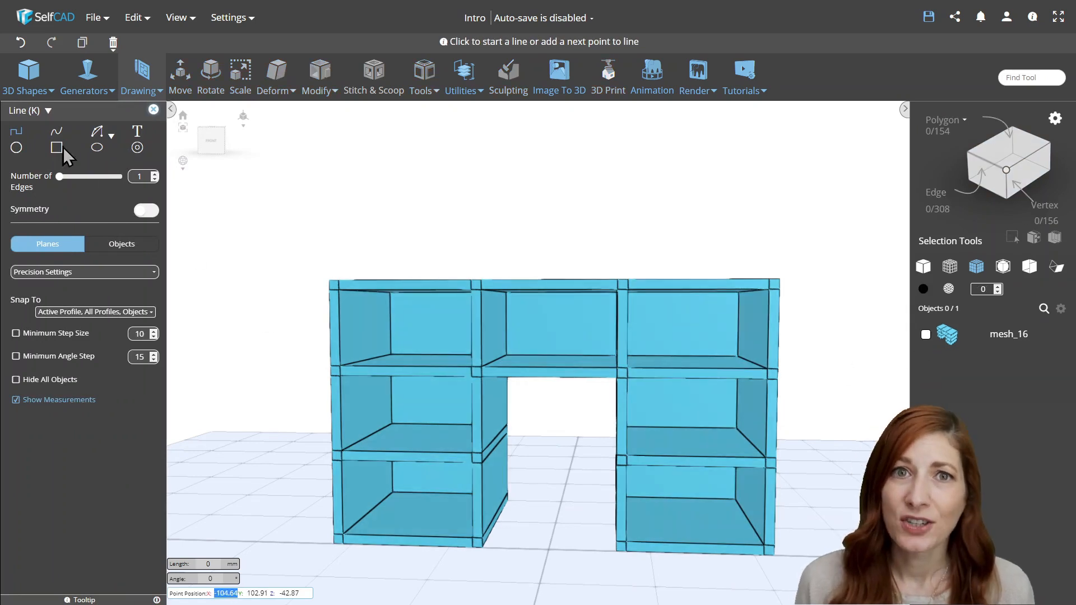
{"action": "left_click", "coordinate": [56, 147]}
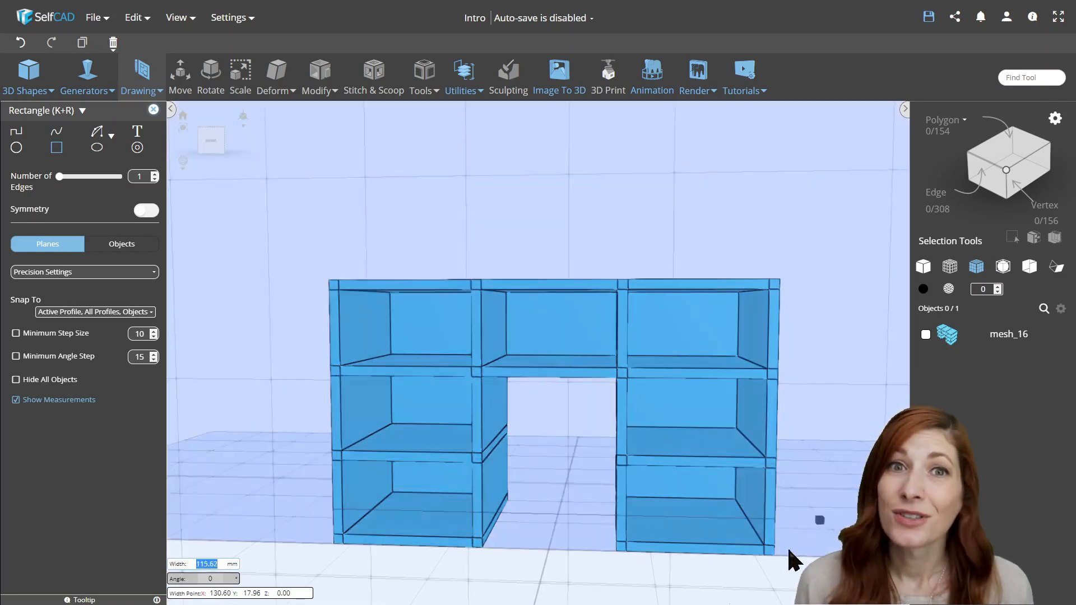
{"action": "left_click", "coordinate": [422, 76]}
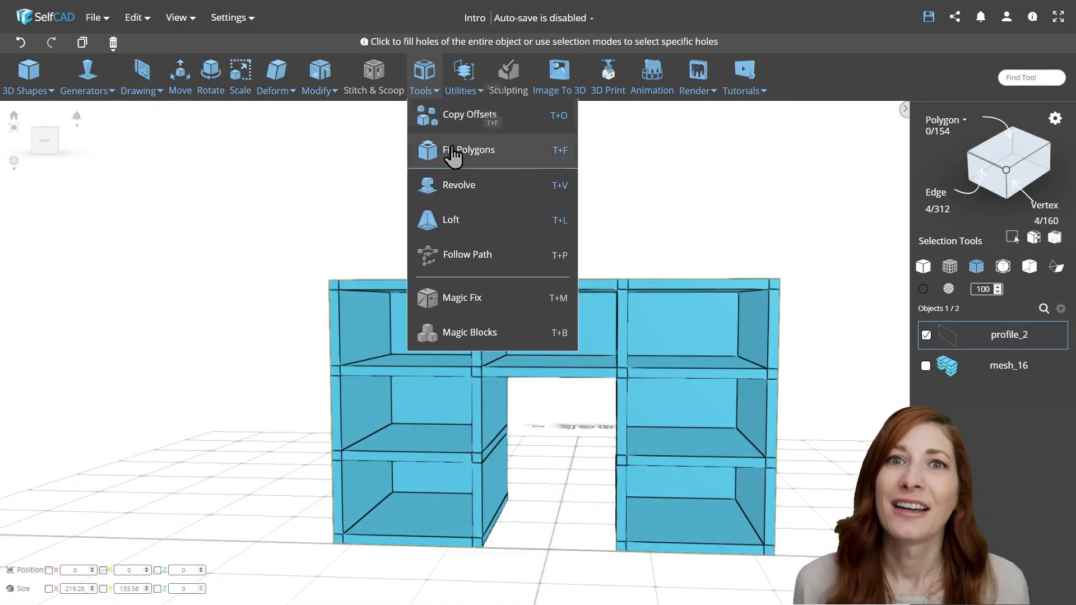
{"action": "left_click", "coordinate": [469, 149]}
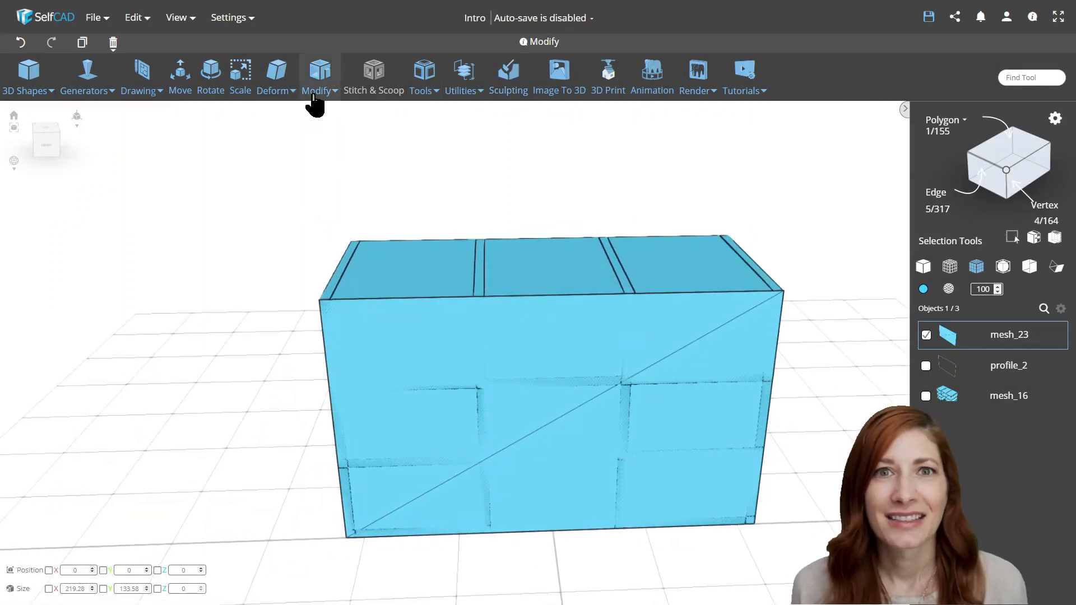
Thicken the face into a solid block and round its top edges through Modify
{"action": "left_click", "coordinate": [317, 77]}
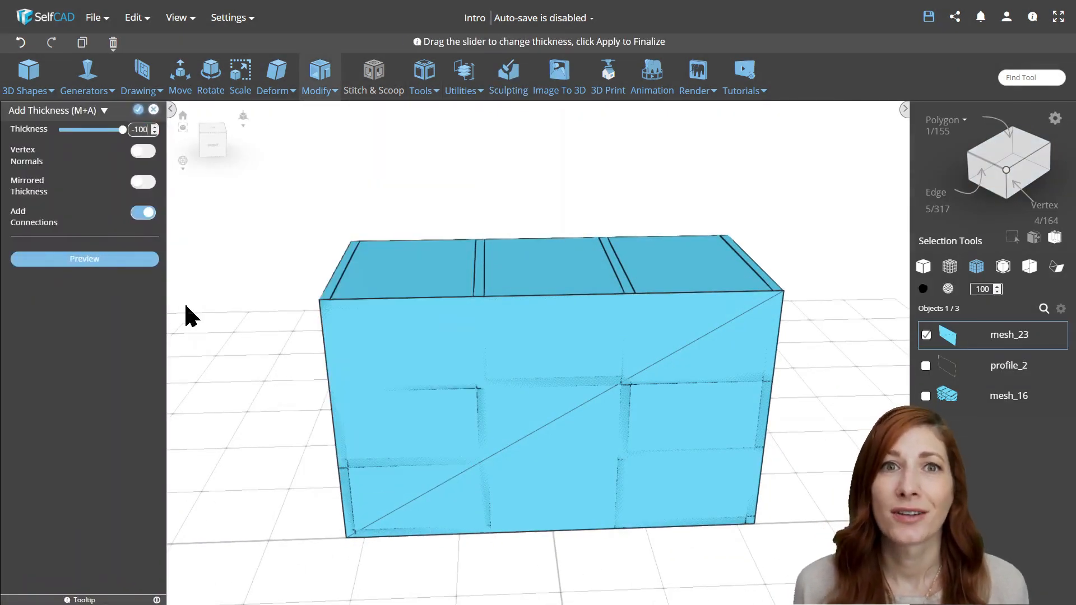
{"action": "left_click", "coordinate": [317, 79]}
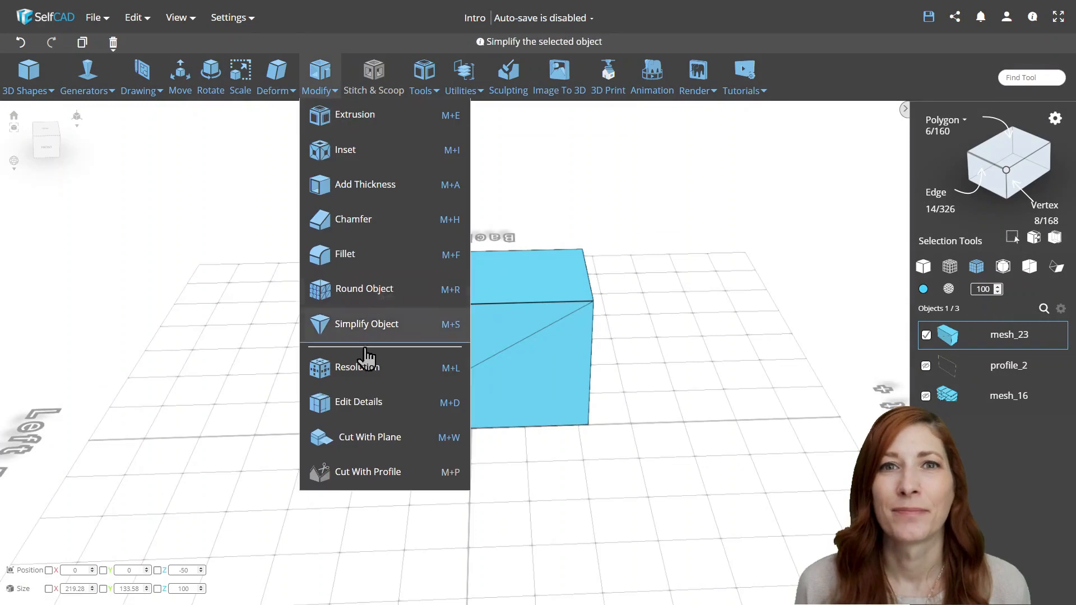
{"action": "left_click", "coordinate": [357, 368]}
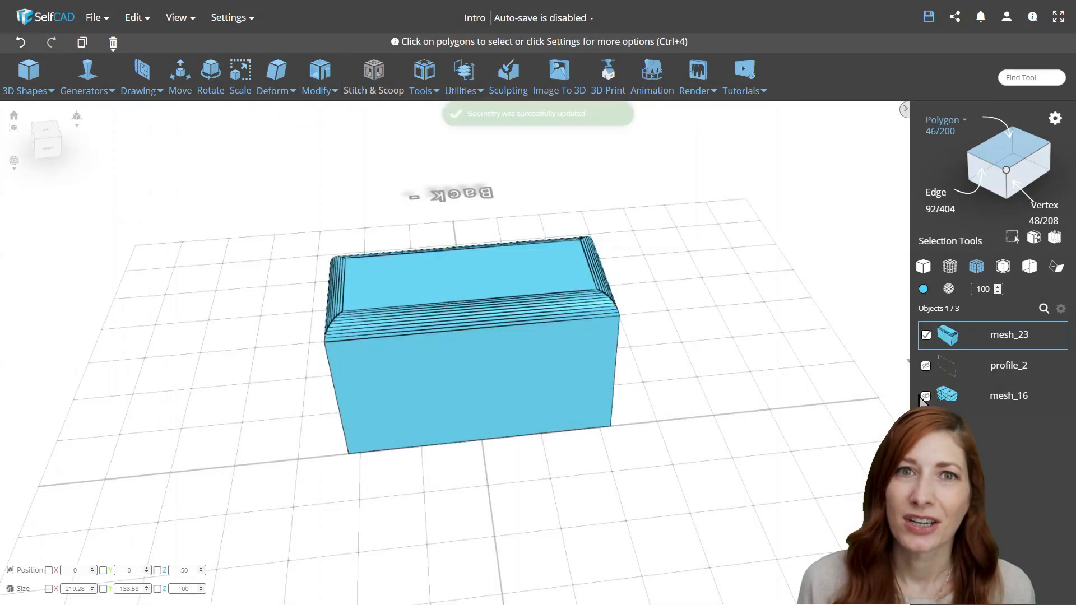
Select mesh_16 with mesh_23 and apply Stitch & Scoop > Intersection to form intersection_3
{"action": "left_click", "coordinate": [373, 77]}
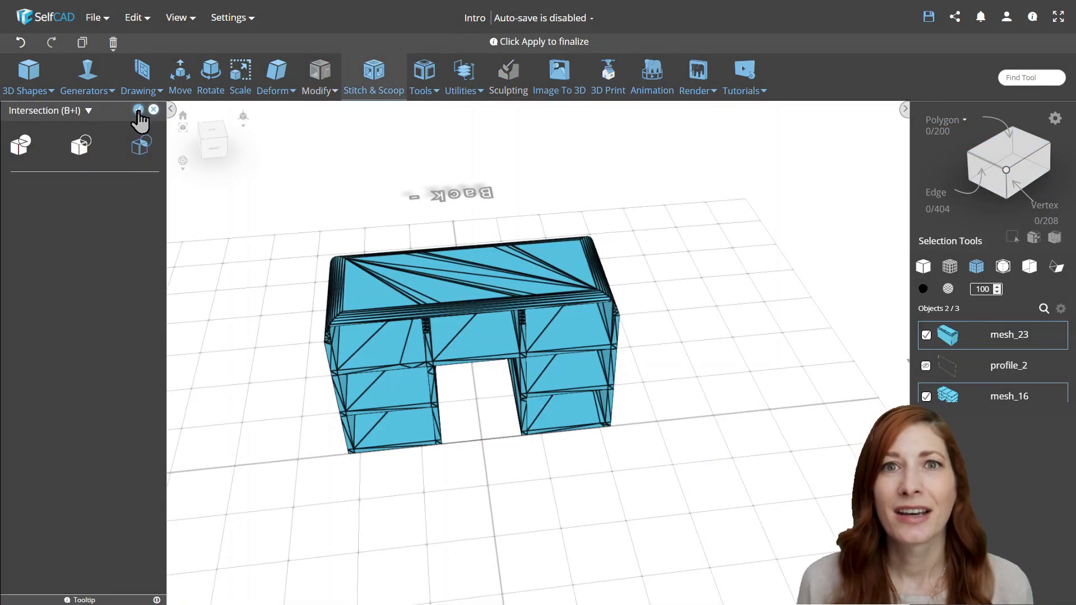
{"action": "left_click", "coordinate": [138, 110]}
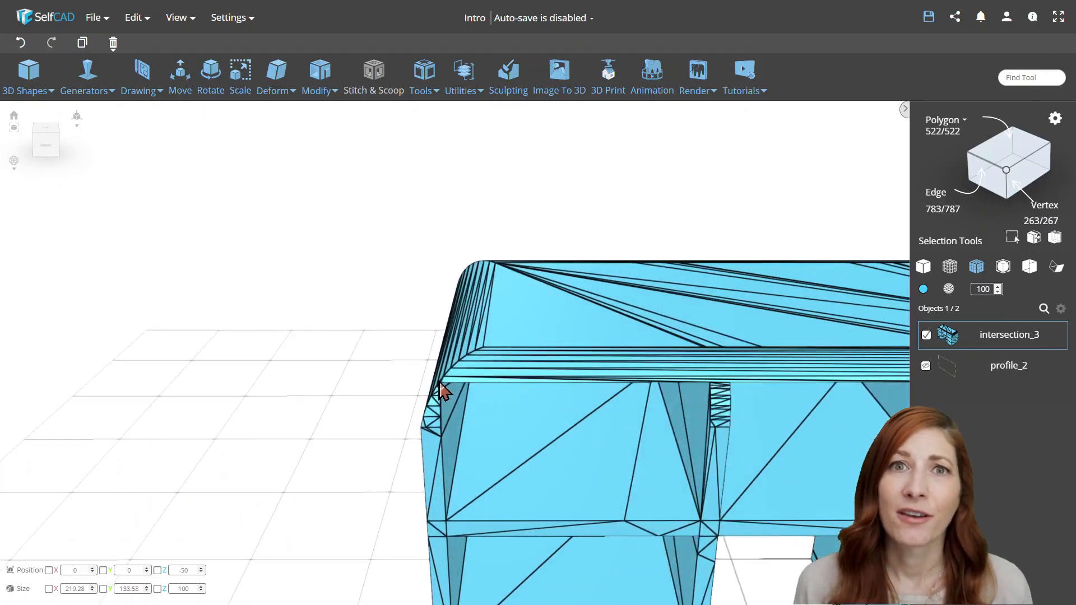
{"action": "scroll", "scroll_direction": "down", "scroll_amount": 3}
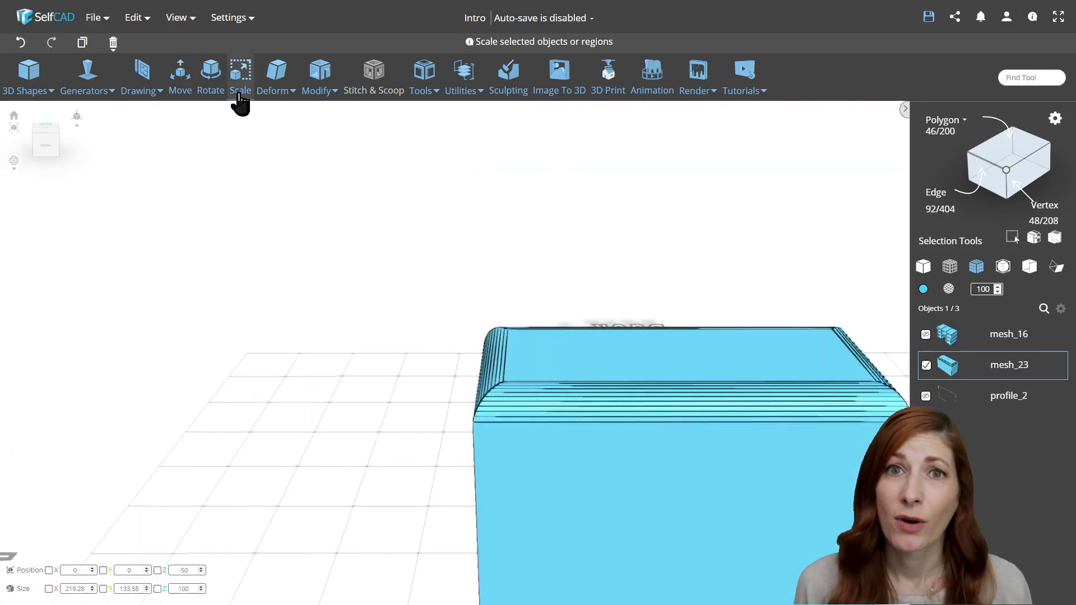
Scale mesh_23 up slightly, apply a higher Modify > Resolution, then intersect it with mesh_16 again
{"action": "left_click", "coordinate": [240, 75]}
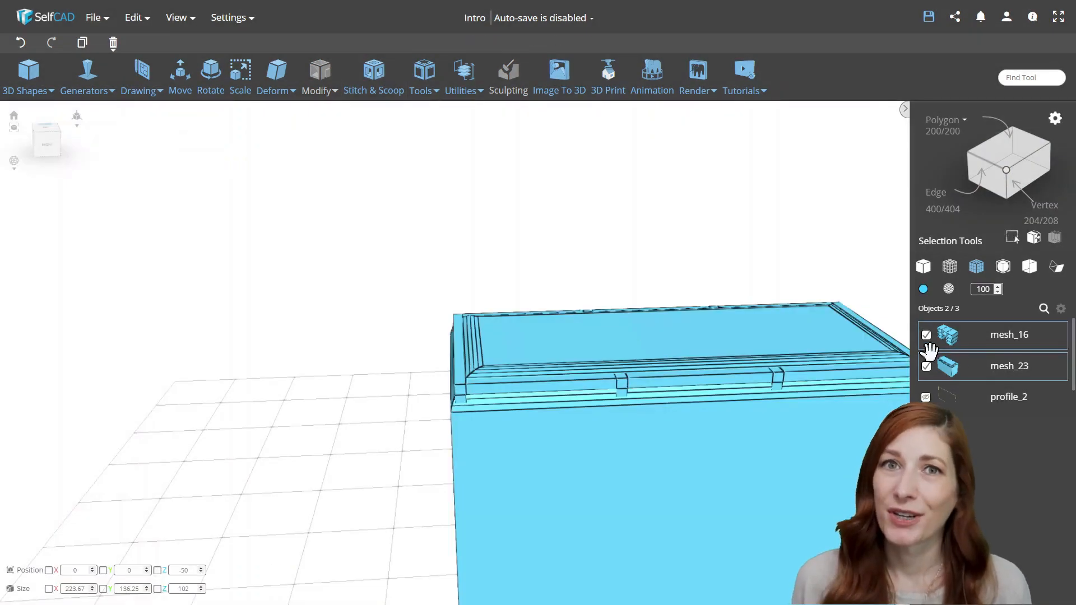
{"action": "left_click", "coordinate": [318, 78]}
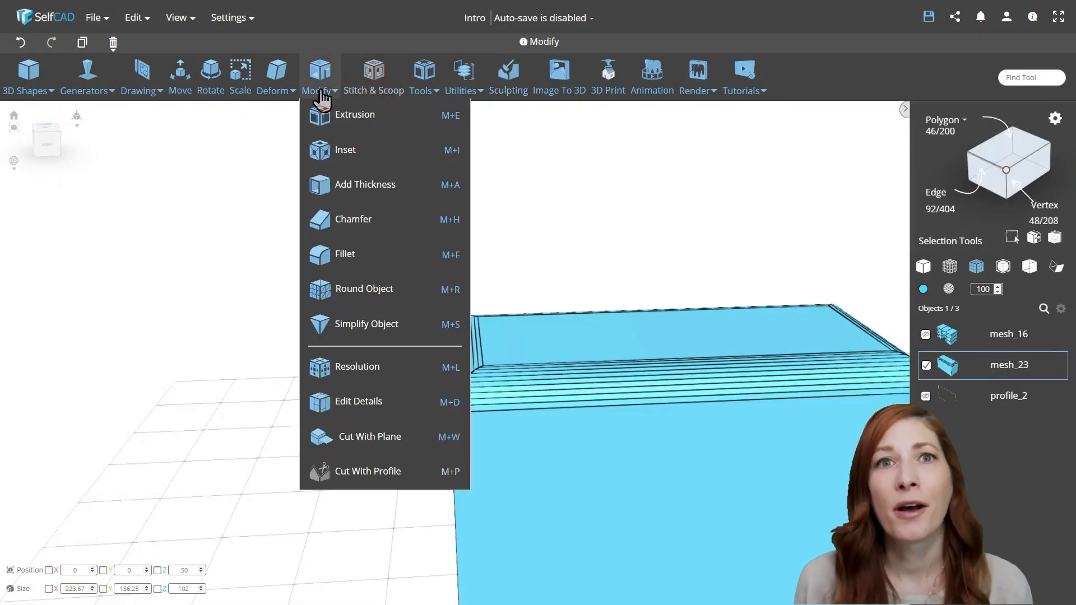
{"action": "left_click", "coordinate": [357, 367]}
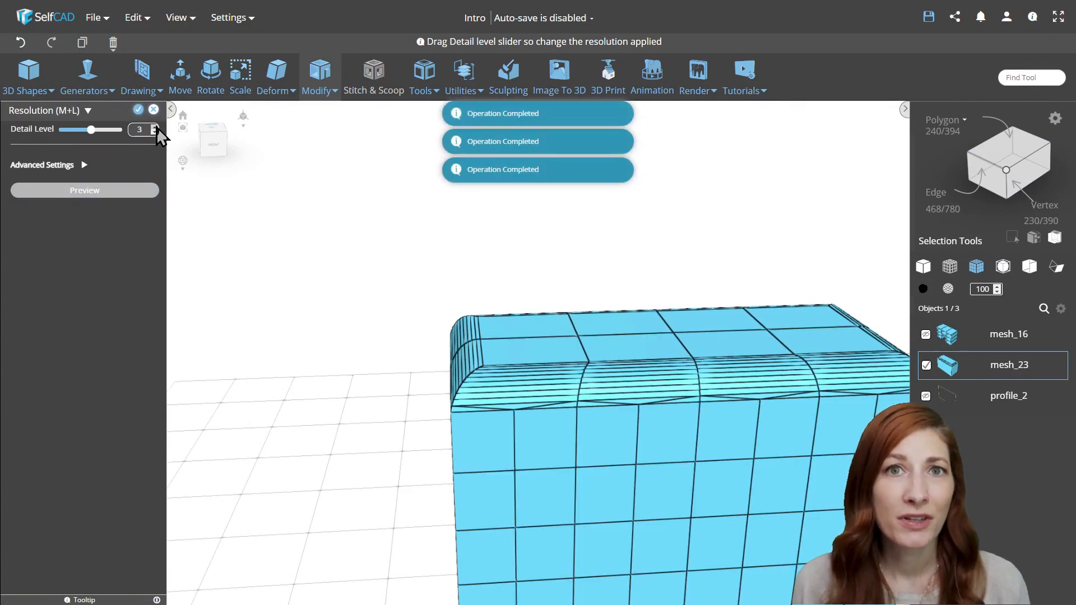
{"action": "left_click", "coordinate": [319, 77]}
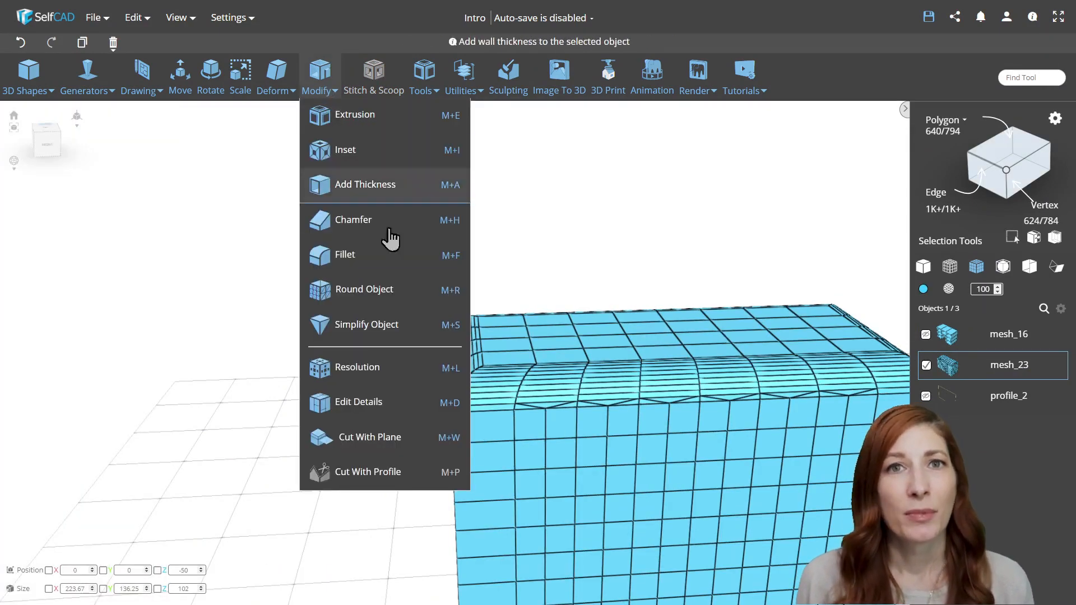
{"action": "left_click", "coordinate": [365, 289]}
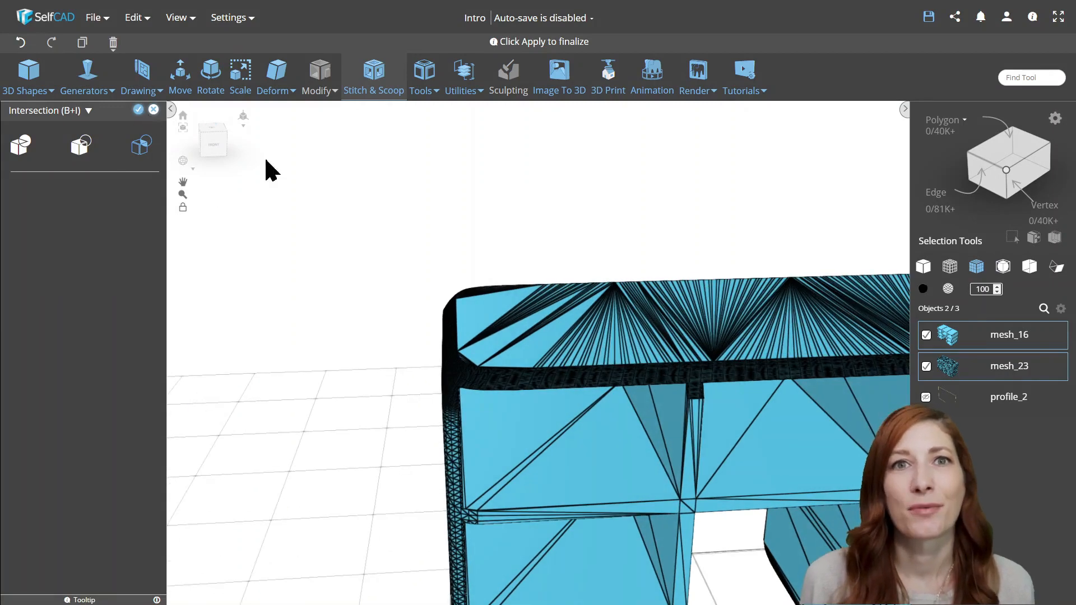
{"action": "left_click", "coordinate": [138, 111]}
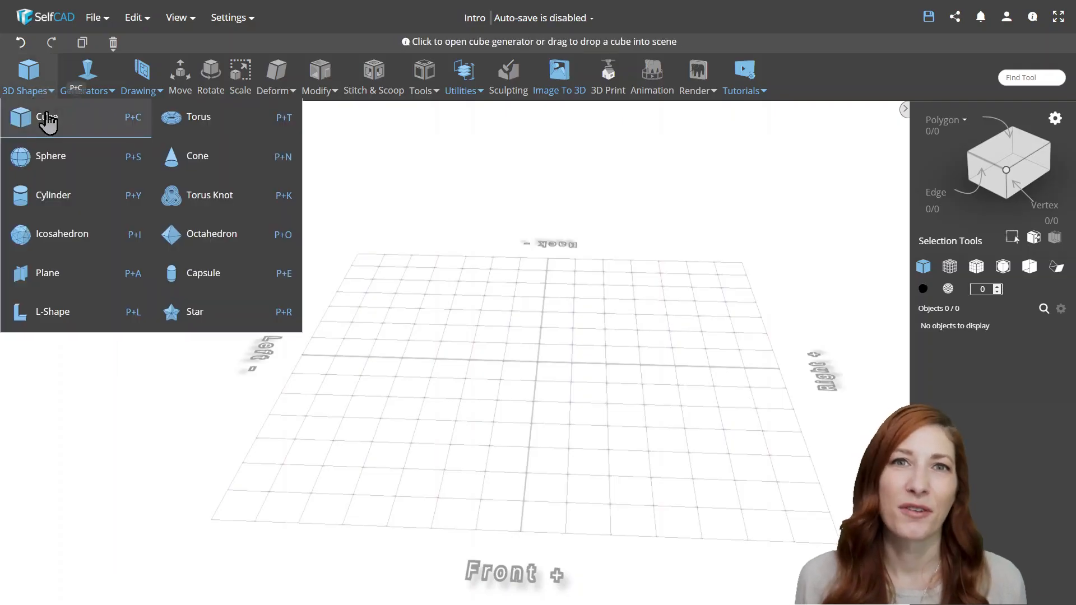
Insert a new cube and try Modify > Round Object on it
{"action": "left_click", "coordinate": [46, 117]}
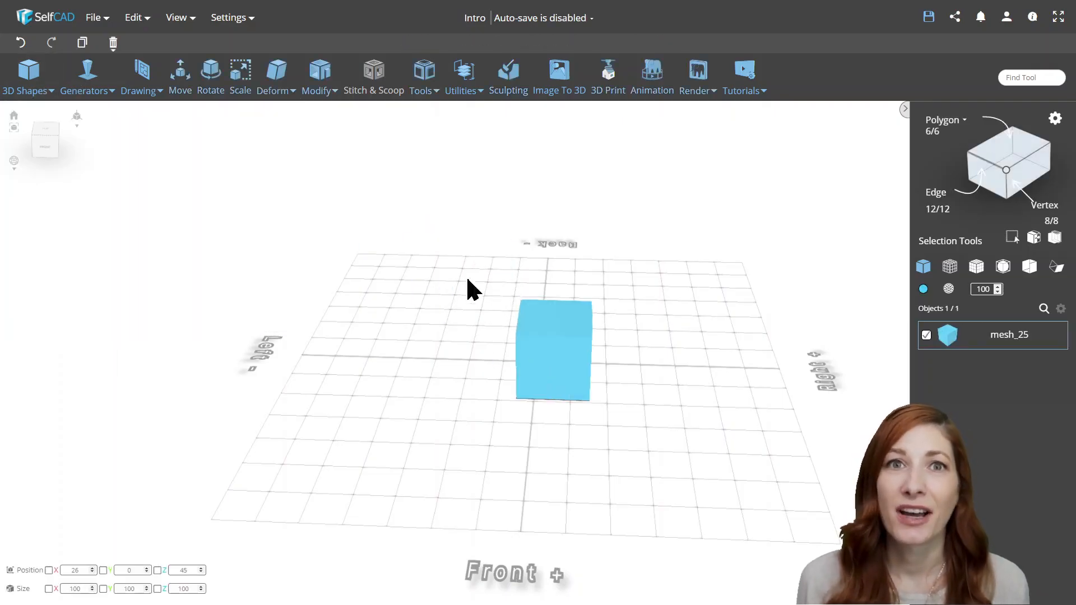
{"action": "left_click", "coordinate": [320, 75]}
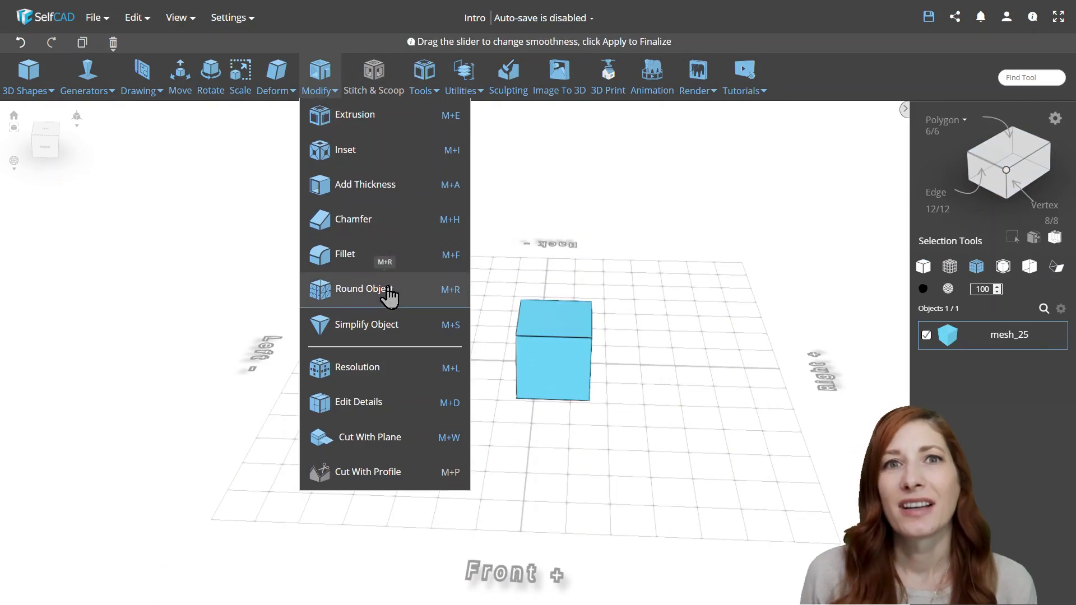
{"action": "left_click", "coordinate": [362, 288]}
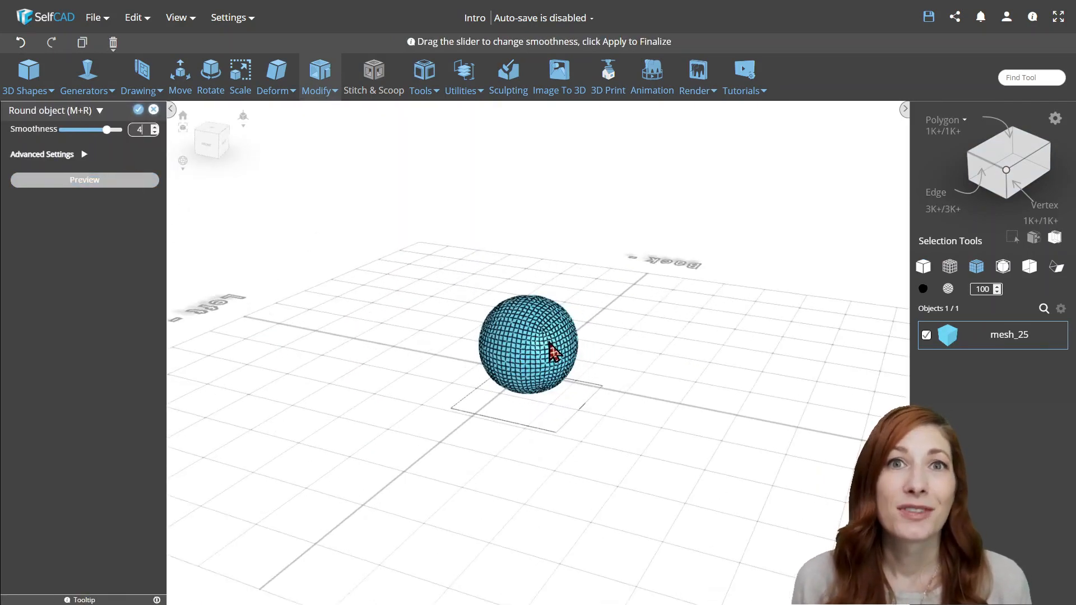
Abandon the ball rounding and bevel the cube's edges into smooth rounded corners
{"action": "left_click", "coordinate": [320, 77]}
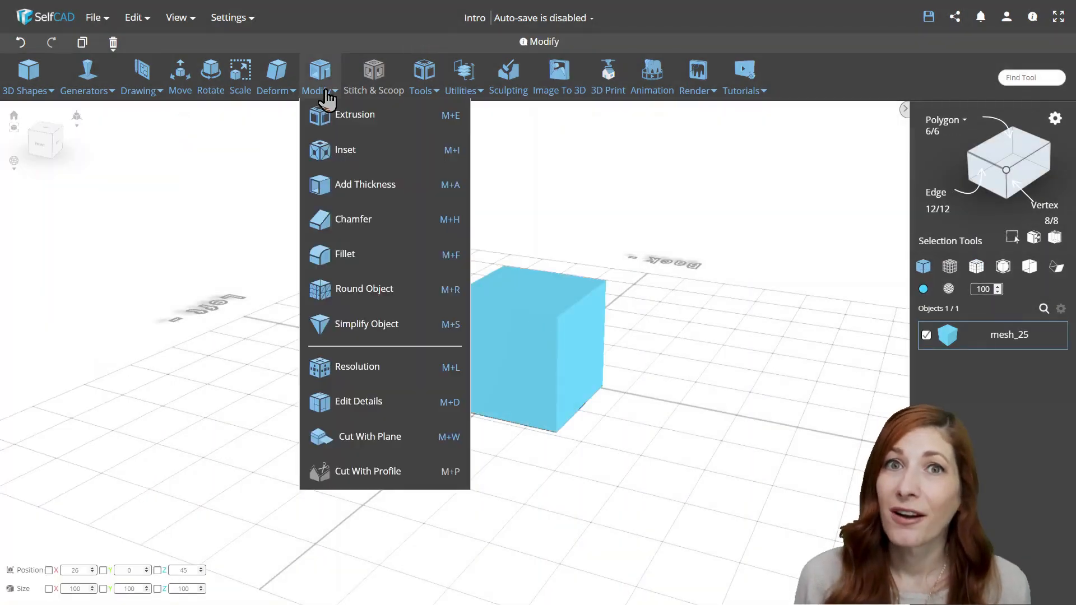
{"action": "left_click", "coordinate": [353, 218]}
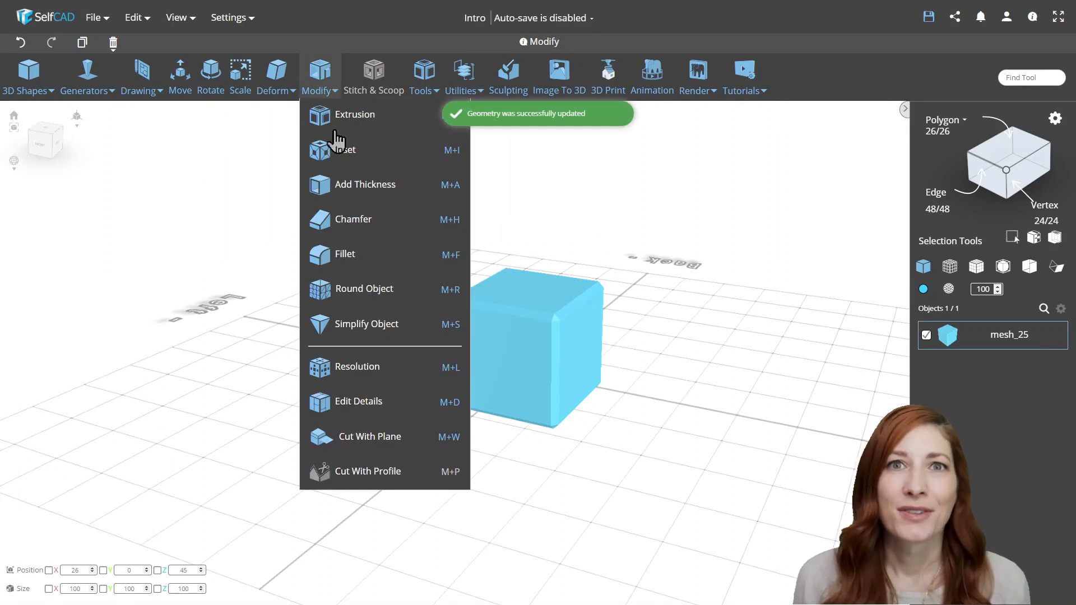
{"action": "left_click", "coordinate": [364, 288]}
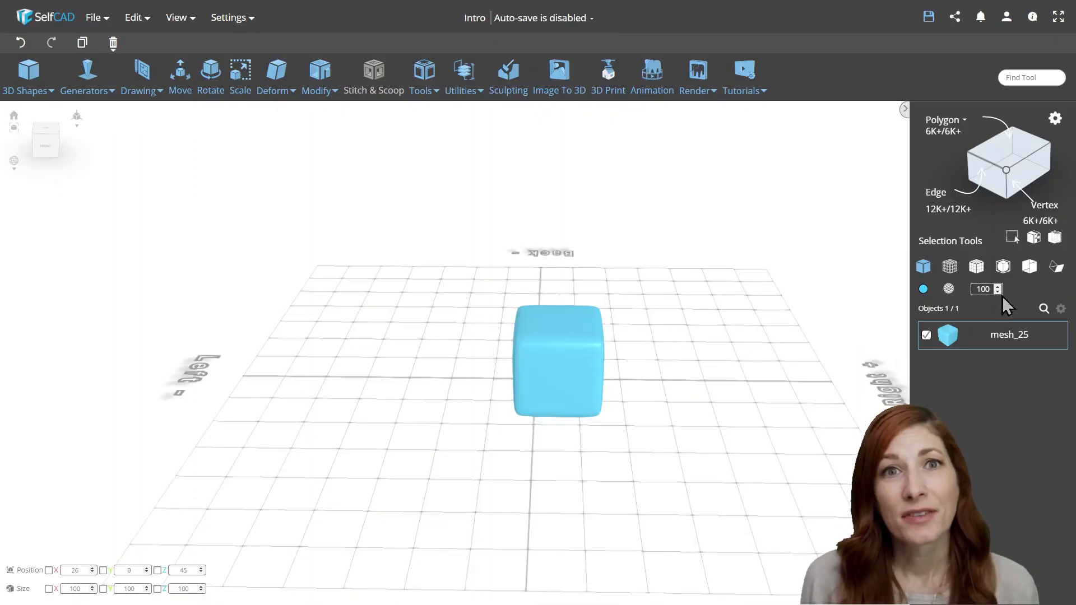
{"action": "mouse_move", "coordinate": [977, 266]}
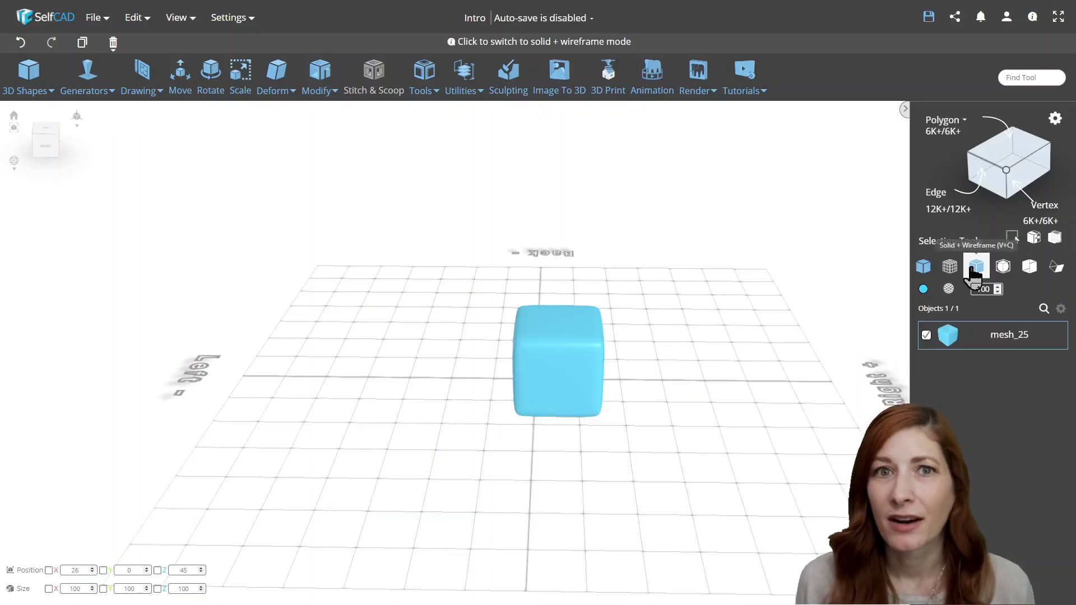
Switch the rounded cube to Solid + Wireframe view to reveal its dense mesh
{"action": "left_click", "coordinate": [976, 267]}
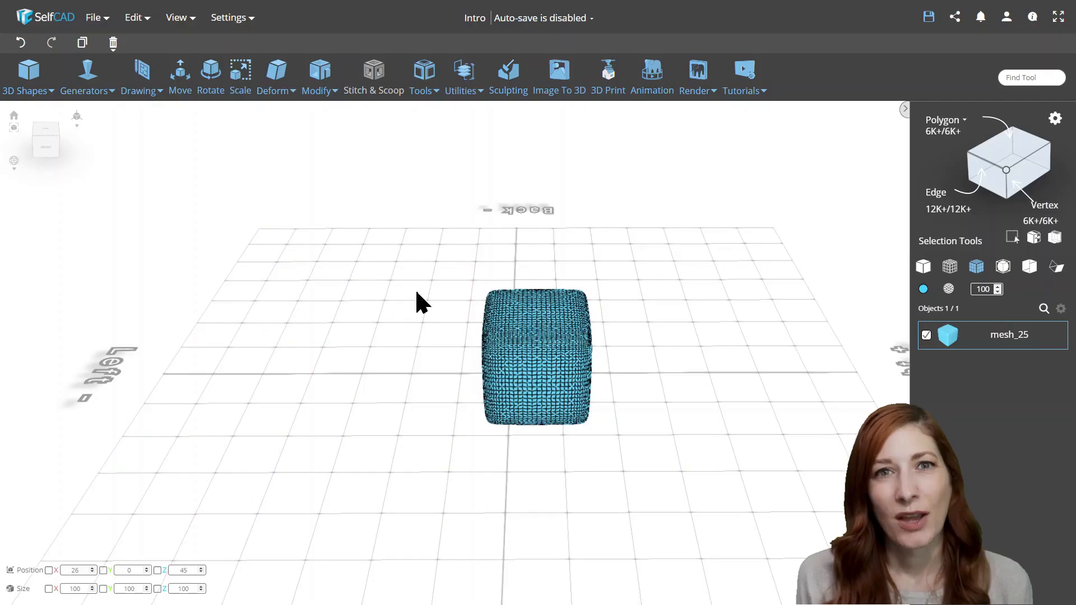
Drag the rounded cube's Modify > Resolution Detail Level to 0 and preview the result
{"action": "left_click", "coordinate": [318, 78]}
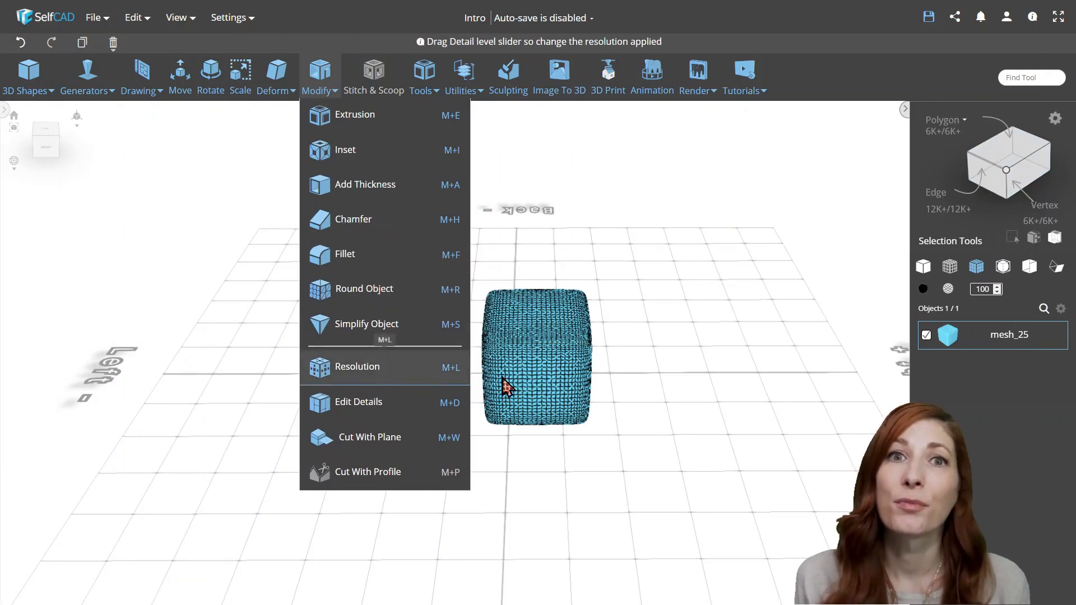
{"action": "left_click", "coordinate": [356, 367]}
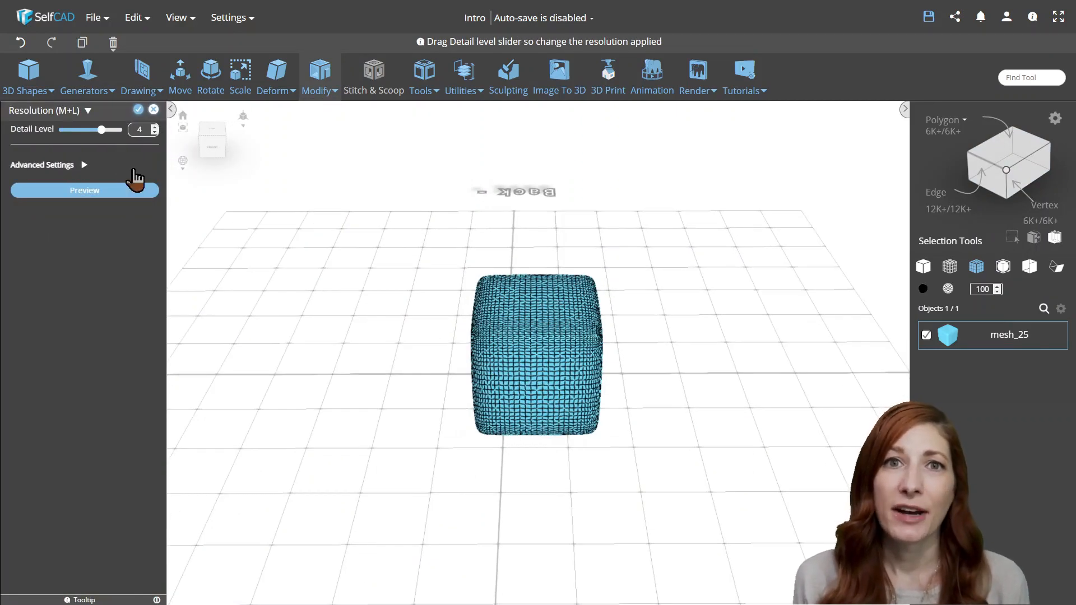
{"action": "left_click_drag", "start_coordinate": [105, 129], "coordinate": [58, 129]}
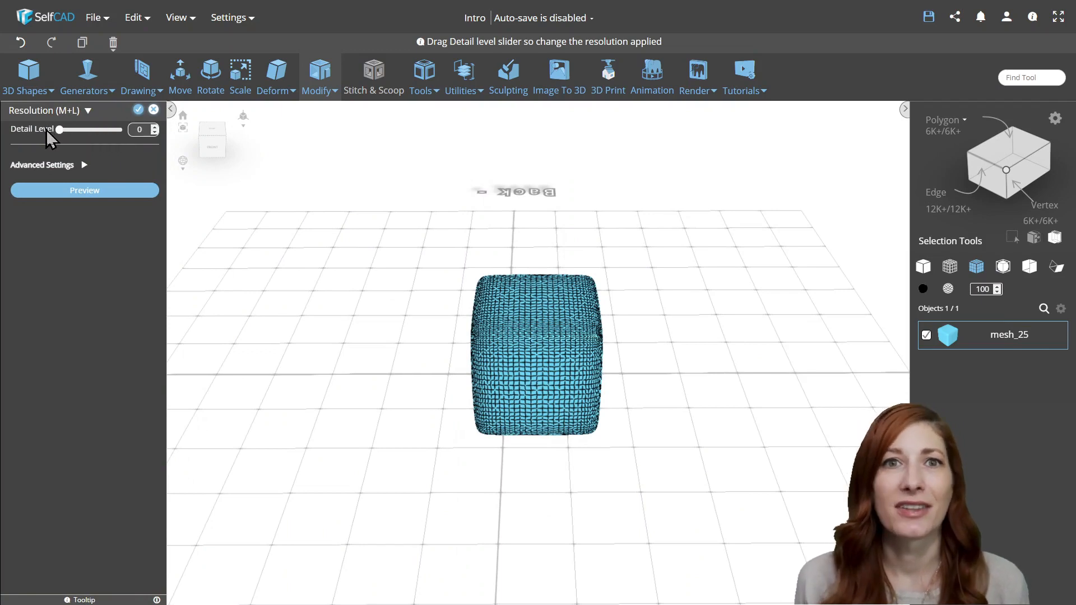
{"action": "left_click", "coordinate": [84, 190]}
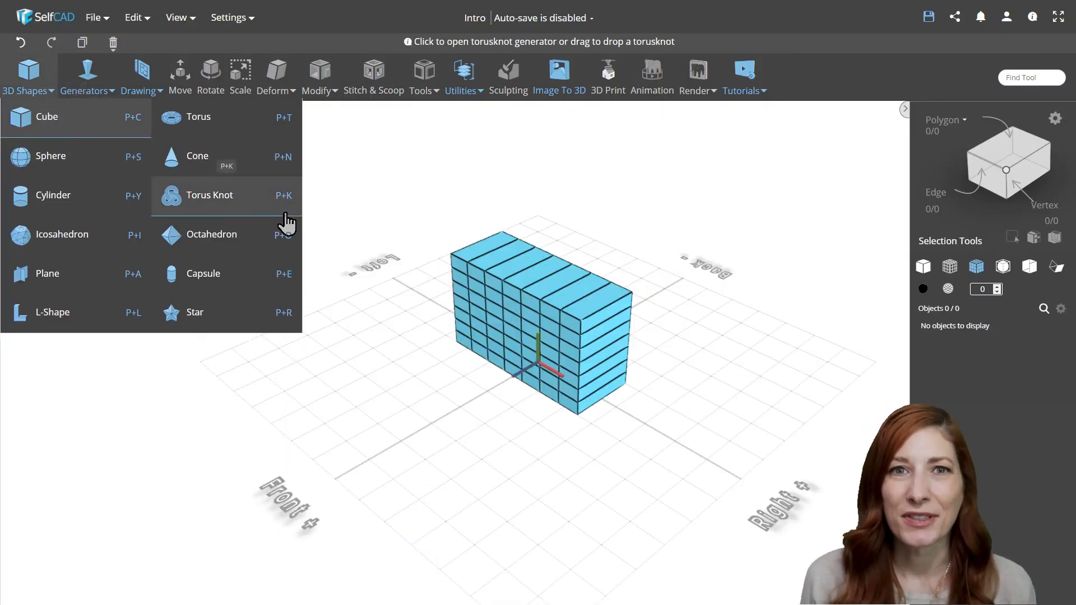
Finalize the segmented box and drop its Resolution Detail Level to 0, collapsing it into a plain box
{"action": "left_click", "coordinate": [47, 116]}
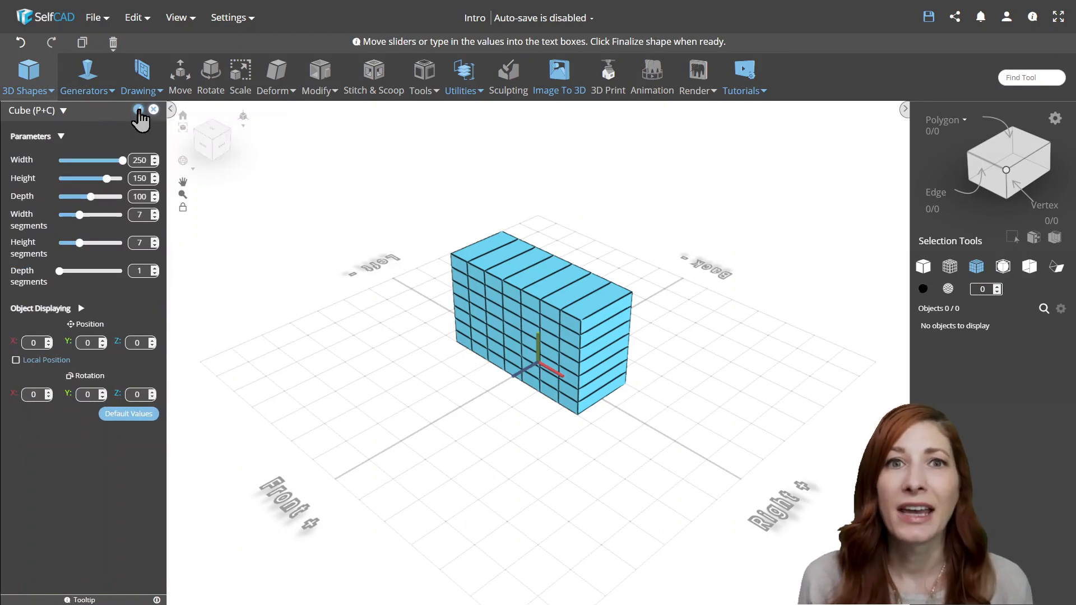
{"action": "left_click", "coordinate": [137, 110]}
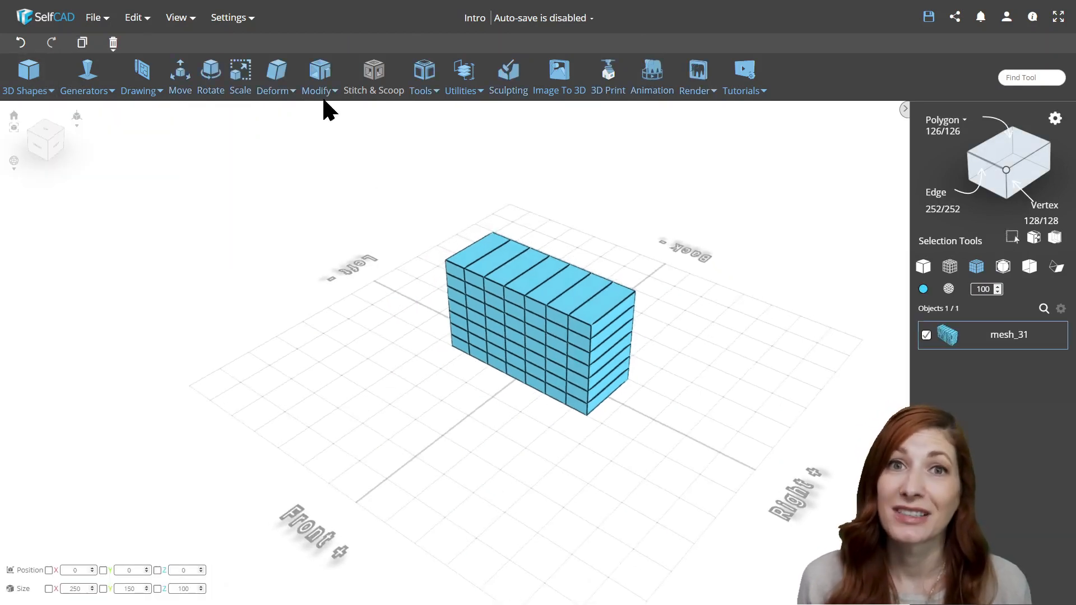
{"action": "left_click", "coordinate": [320, 77]}
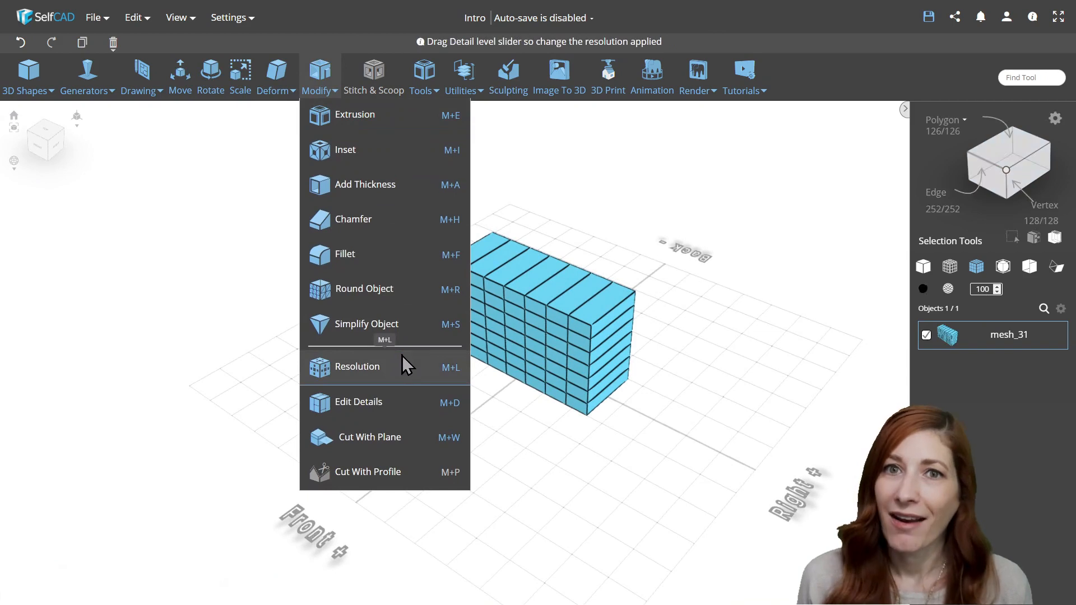
{"action": "left_click", "coordinate": [357, 366]}
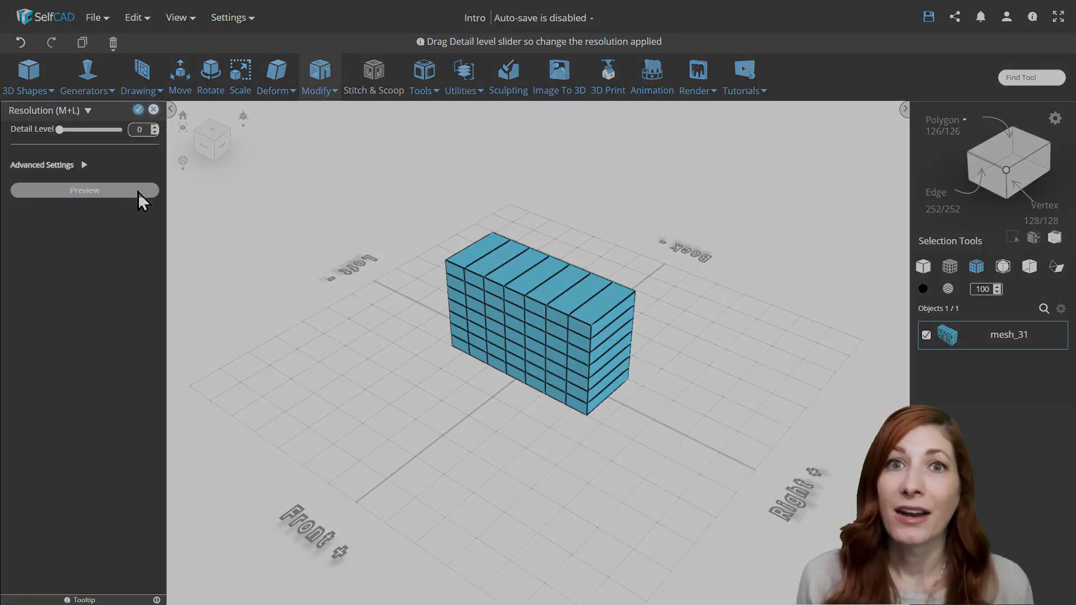
{"action": "left_click", "coordinate": [84, 191]}
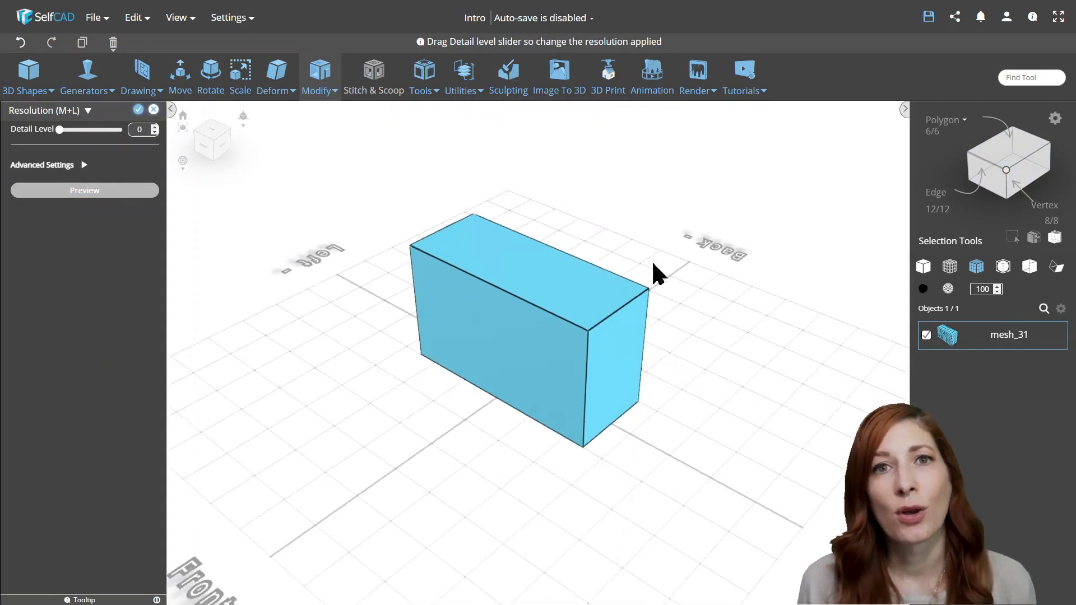
{"action": "left_click_drag", "start_coordinate": [652, 274], "coordinate": [491, 267]}
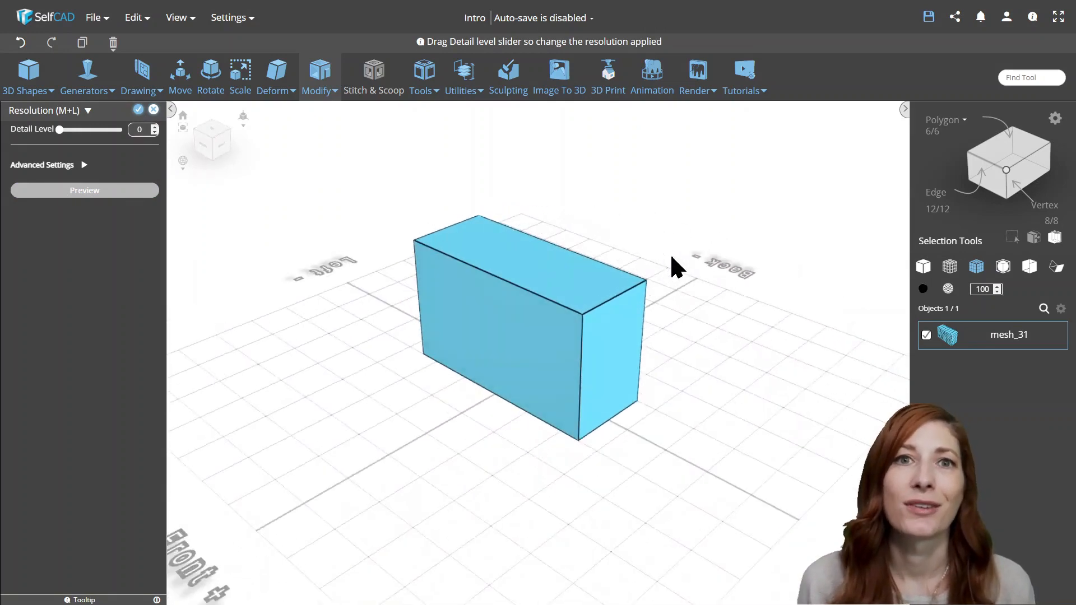
{"action": "left_click", "coordinate": [28, 76]}
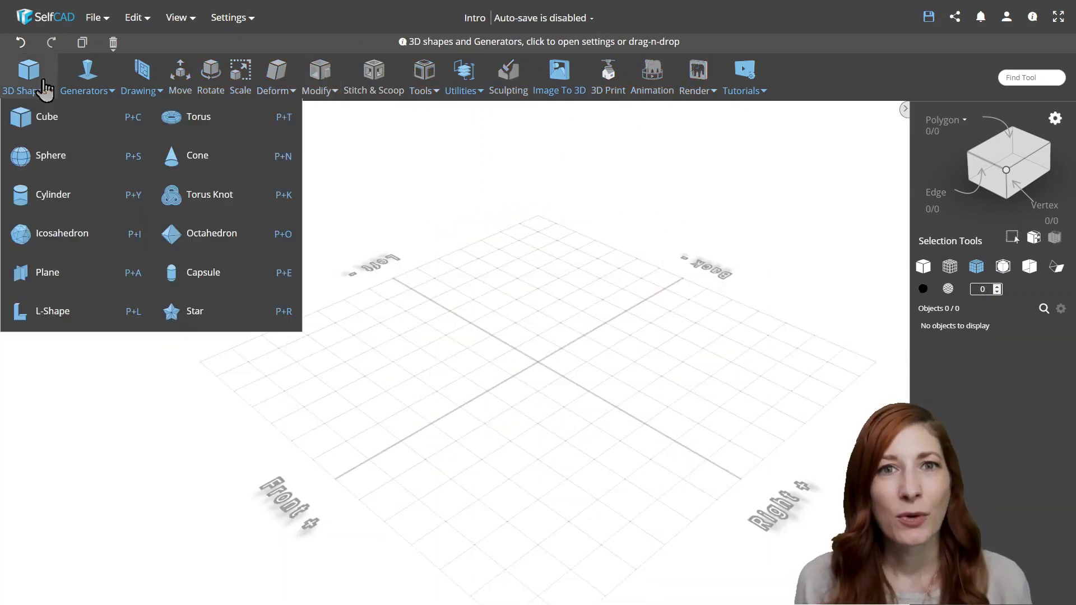
Add a sphere and start a Resolution change on it with preview on
{"action": "left_click", "coordinate": [50, 155]}
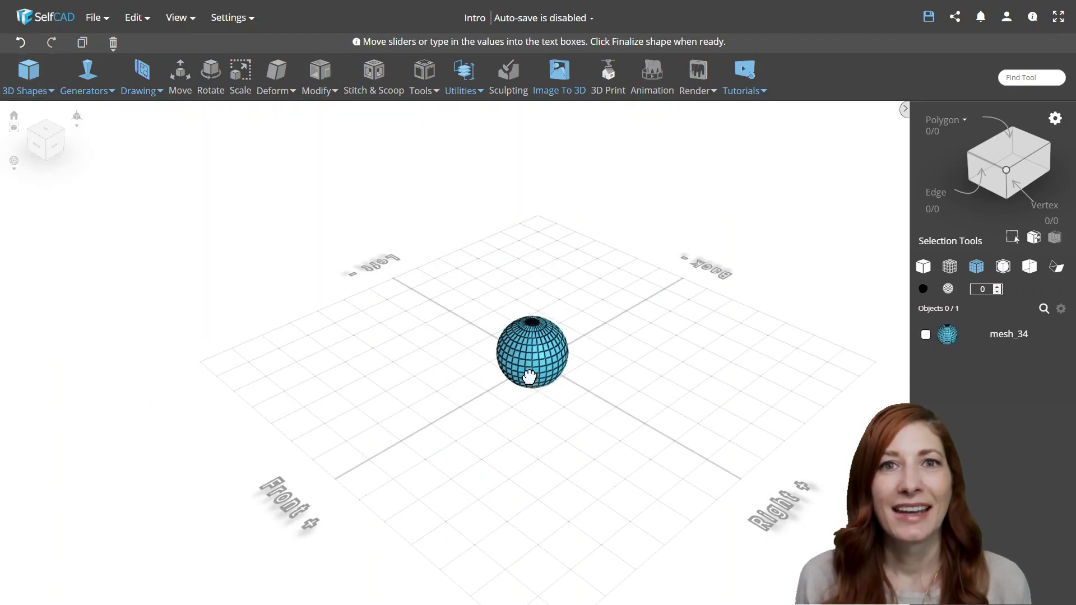
{"action": "left_click", "coordinate": [319, 78]}
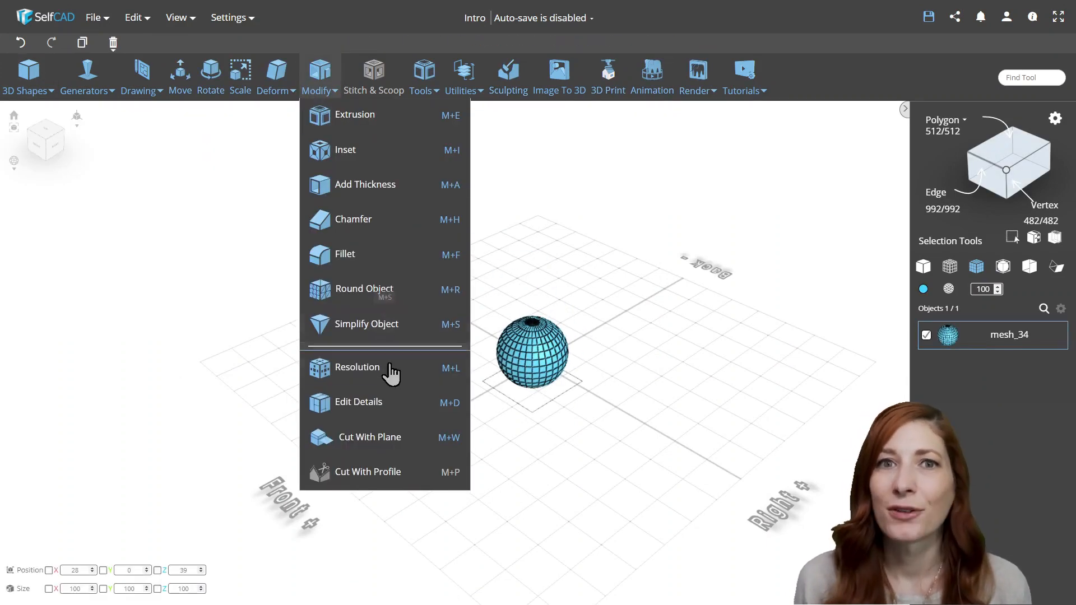
{"action": "left_click", "coordinate": [356, 368]}
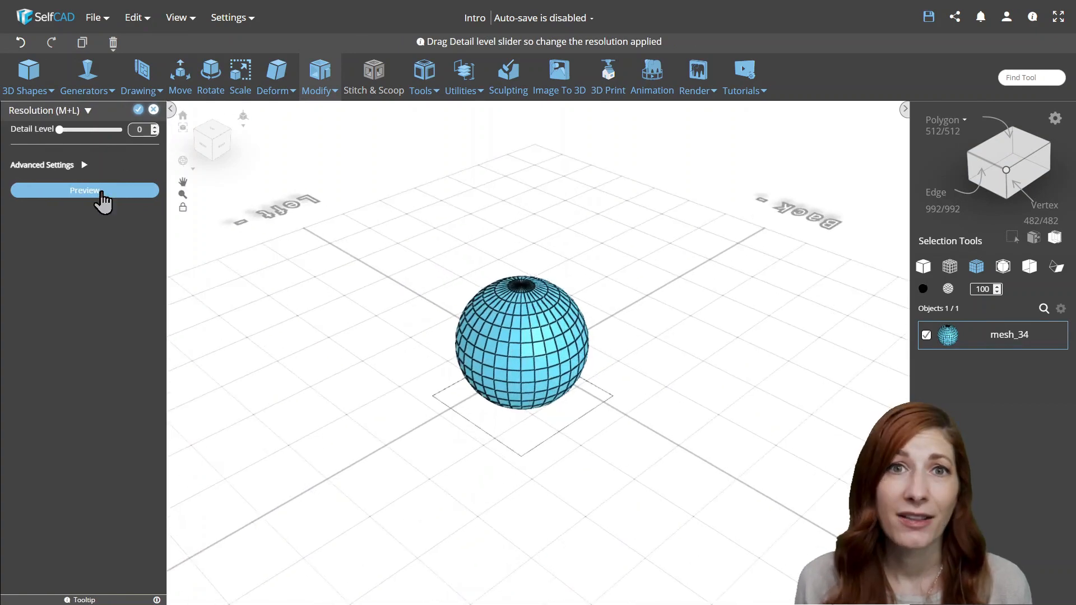
{"action": "left_click", "coordinate": [84, 190]}
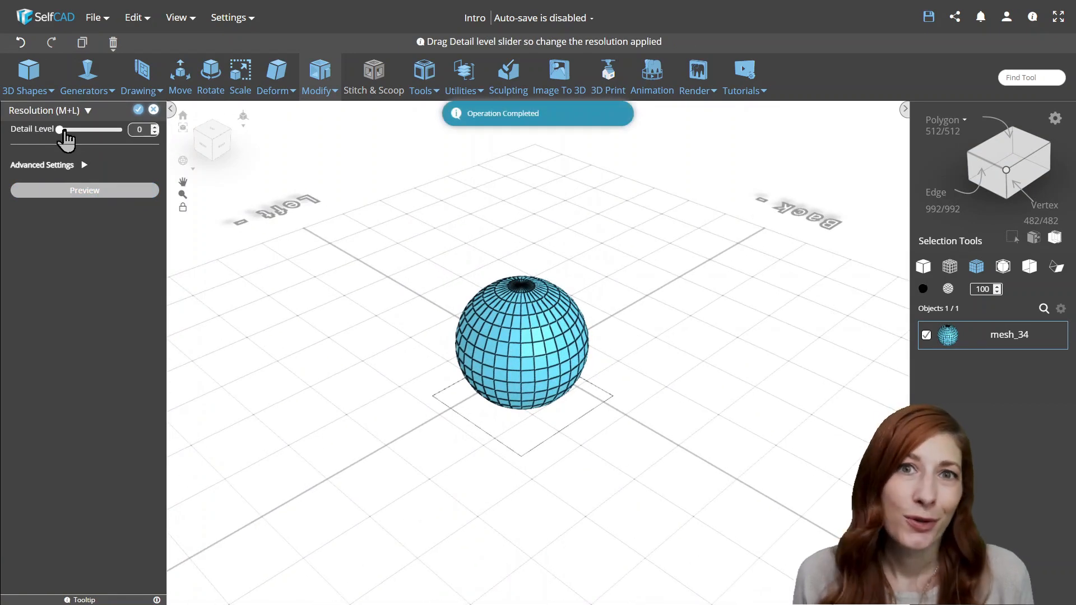
Adjust the sphere's Detail Level slider up to 6, then 5, densifying the mesh
{"action": "left_click_drag", "start_coordinate": [61, 129], "coordinate": [120, 129]}
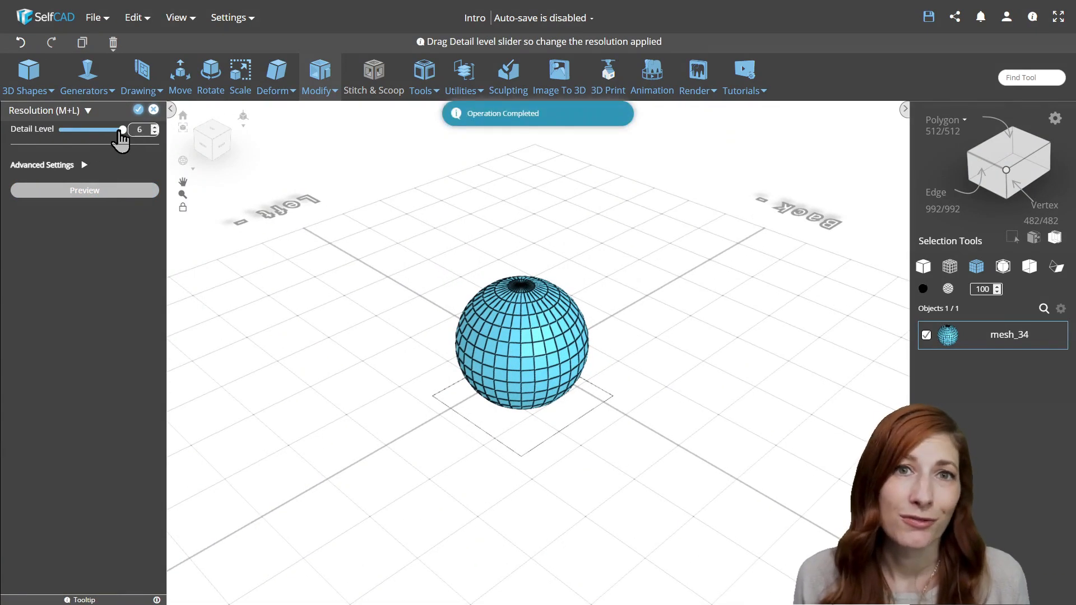
{"action": "left_click_drag", "start_coordinate": [121, 130], "coordinate": [107, 130]}
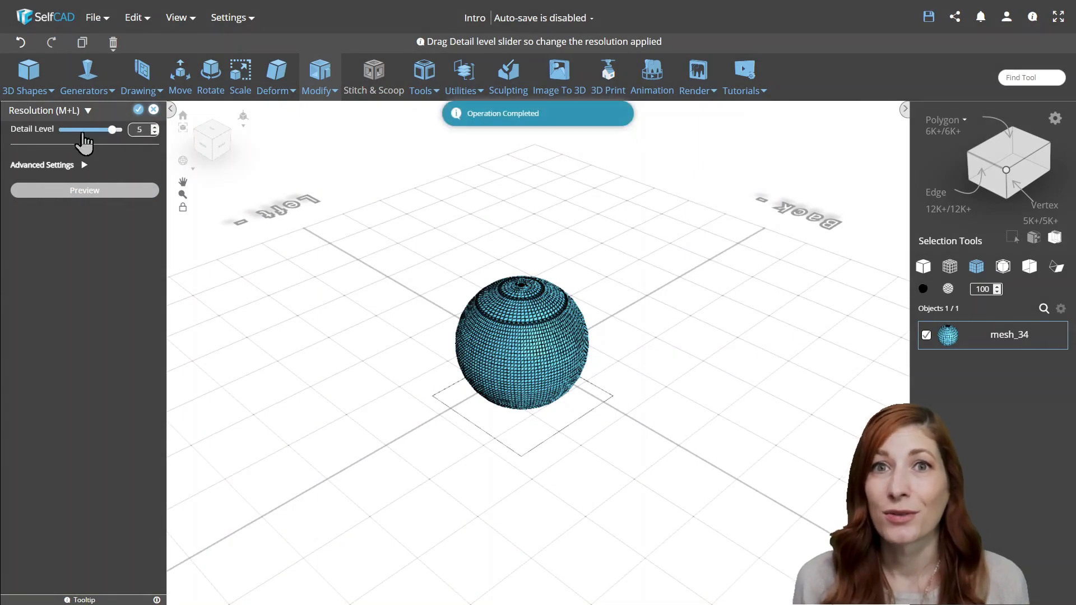
{"action": "left_click_drag", "start_coordinate": [116, 130], "coordinate": [59, 130]}
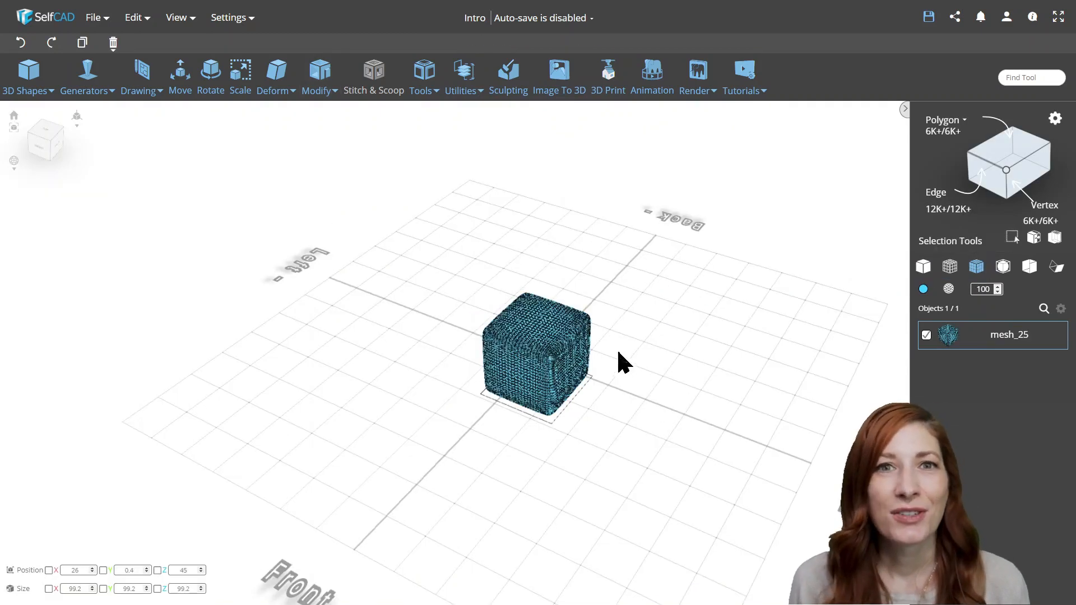
{"action": "left_click", "coordinate": [319, 75]}
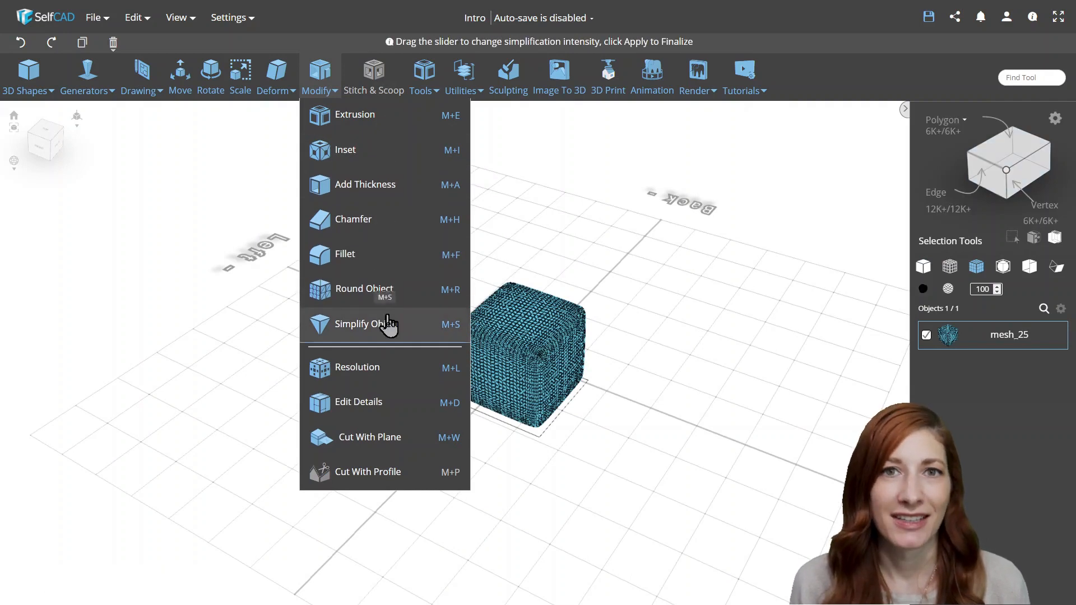
Simplify the dense cube at Intensity 5, cutting it from about 6K to 1K faces
{"action": "left_click", "coordinate": [364, 324]}
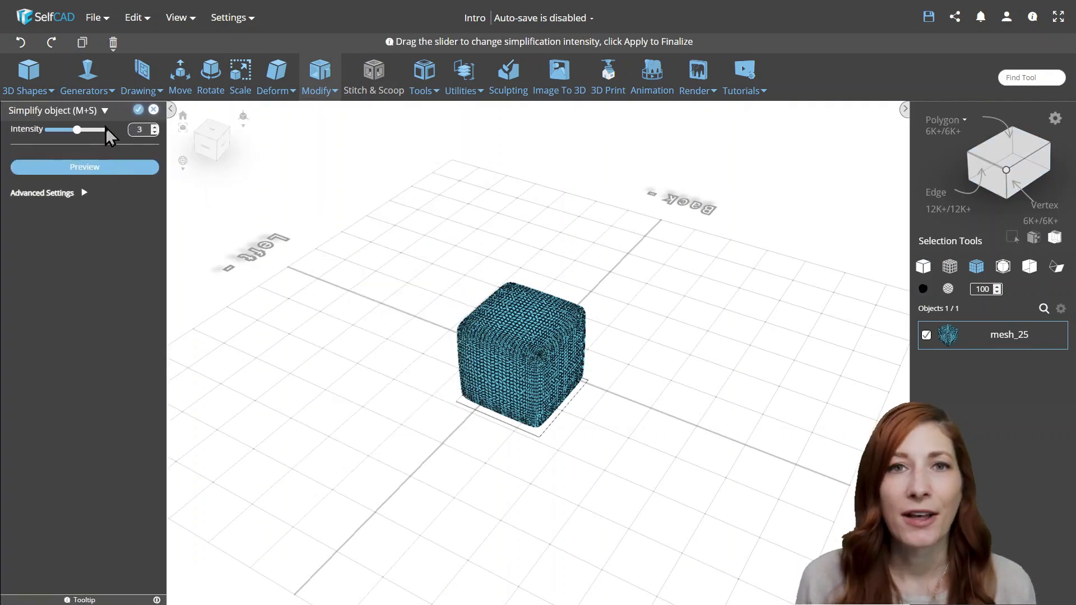
{"action": "left_click_drag", "start_coordinate": [75, 130], "coordinate": [106, 130]}
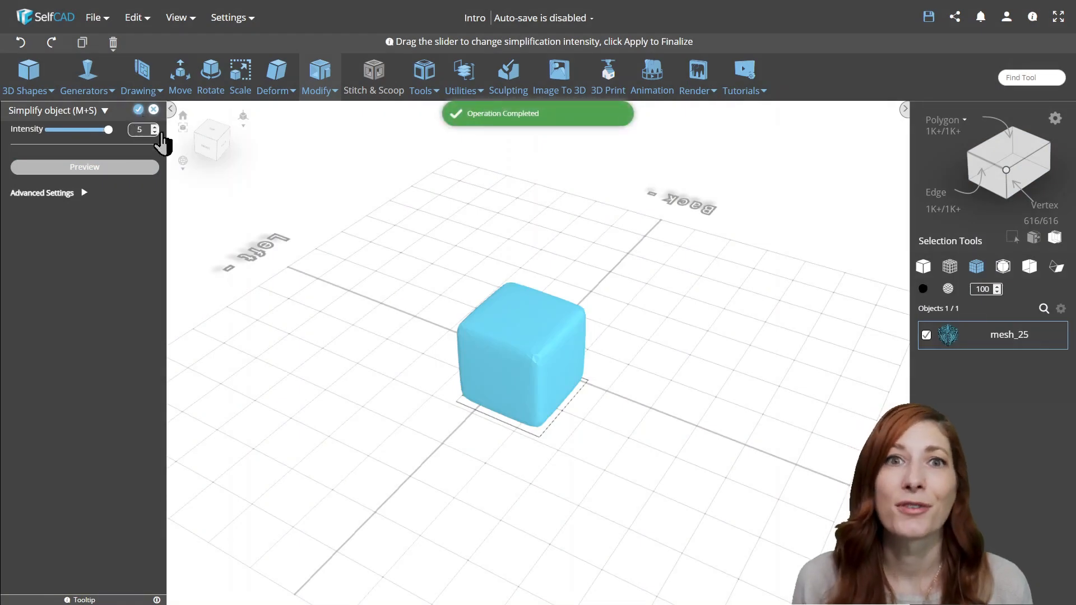
{"action": "left_click", "coordinate": [138, 111]}
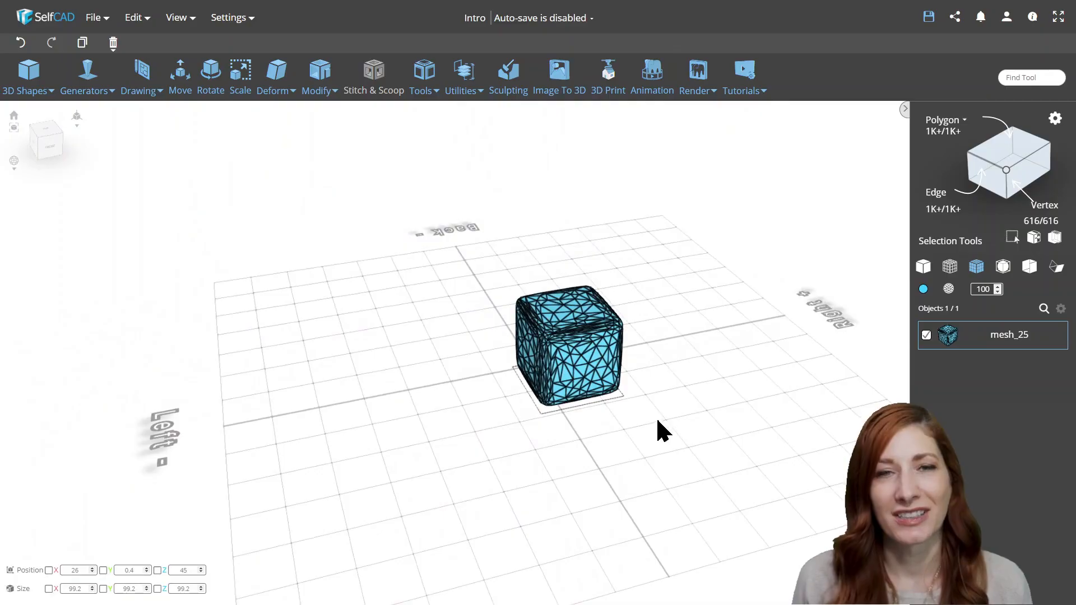
{"action": "left_click", "coordinate": [24, 77]}
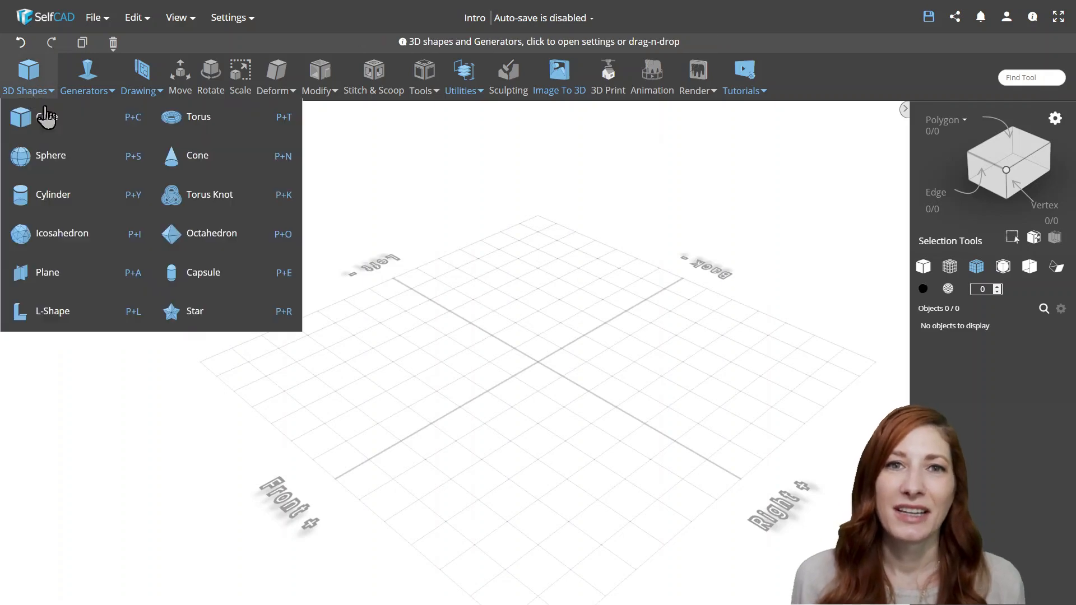
Add an icosahedron with Segments set to 2 and finalize it
{"action": "left_click", "coordinate": [60, 233]}
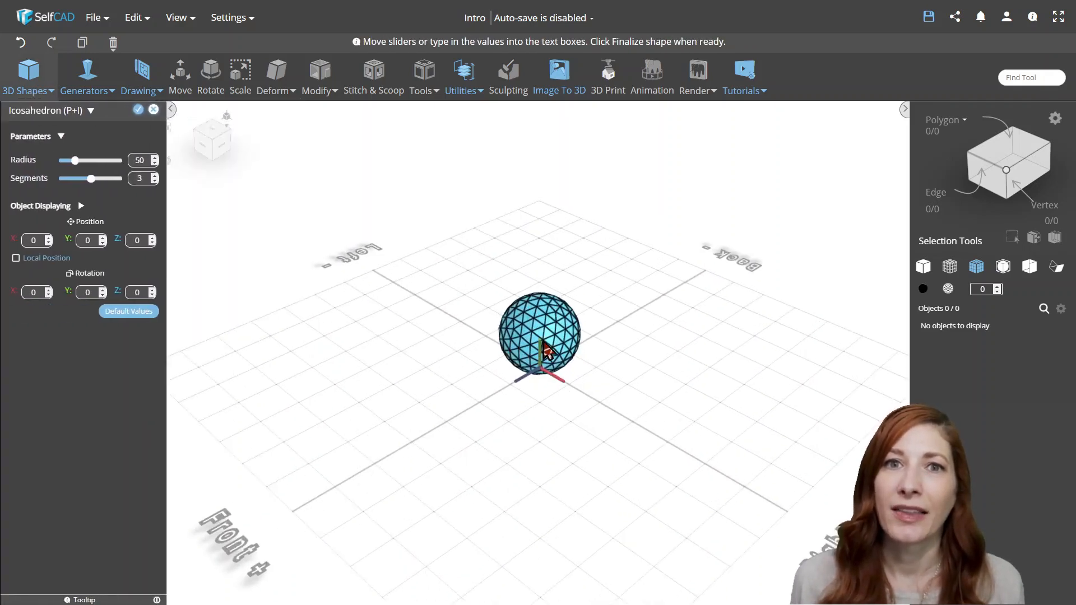
{"action": "left_click", "coordinate": [154, 182]}
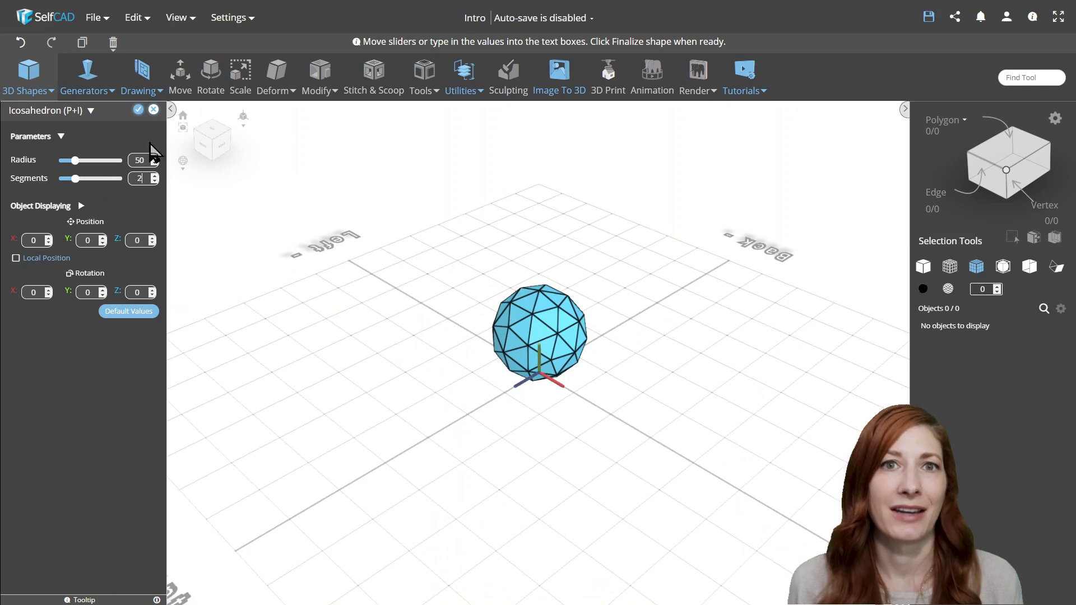
{"action": "left_click", "coordinate": [137, 110]}
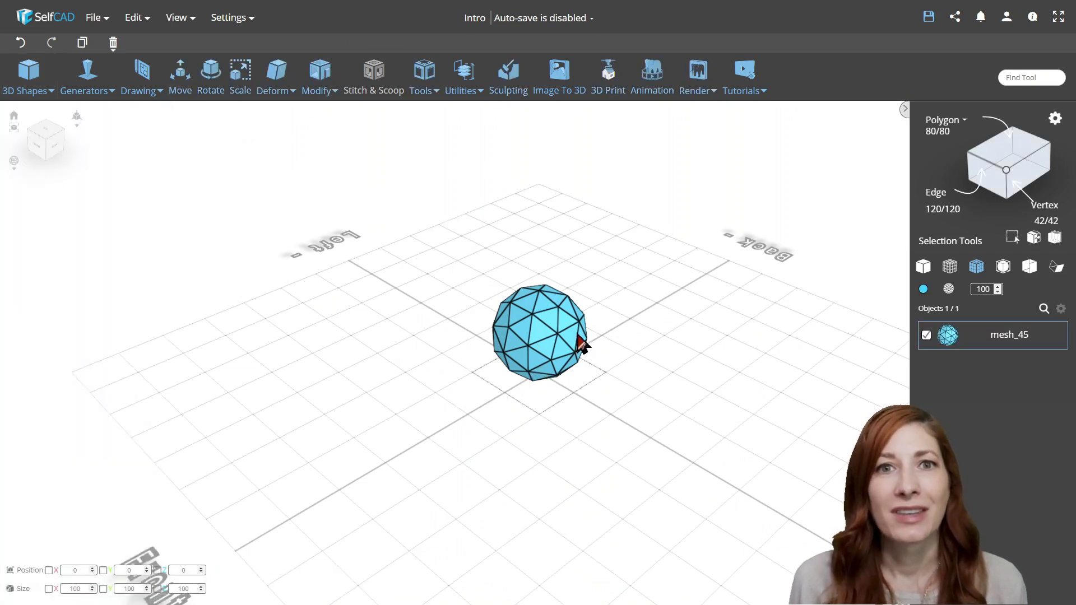
Inset every face individually with a larger amount and delete the inner faces, leaving a lattice
{"action": "left_click", "coordinate": [317, 78]}
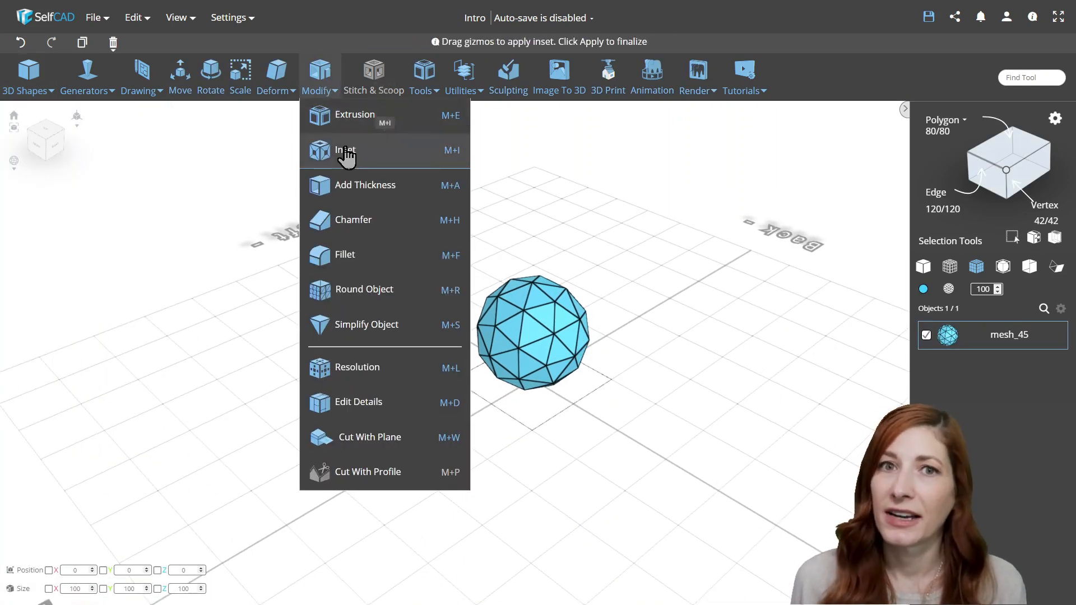
{"action": "left_click", "coordinate": [344, 150]}
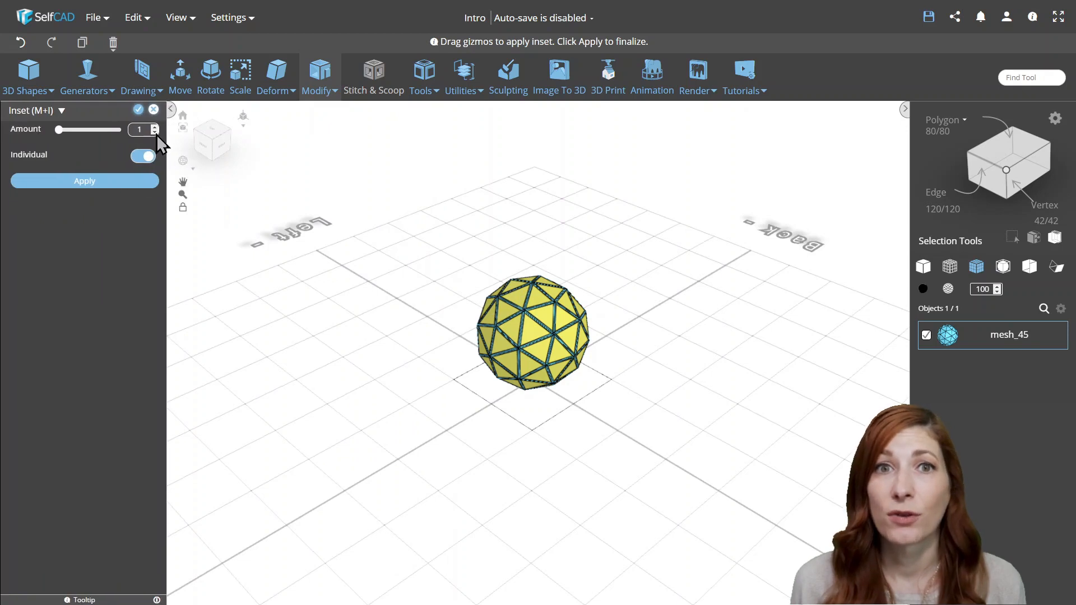
{"action": "left_click", "coordinate": [153, 126]}
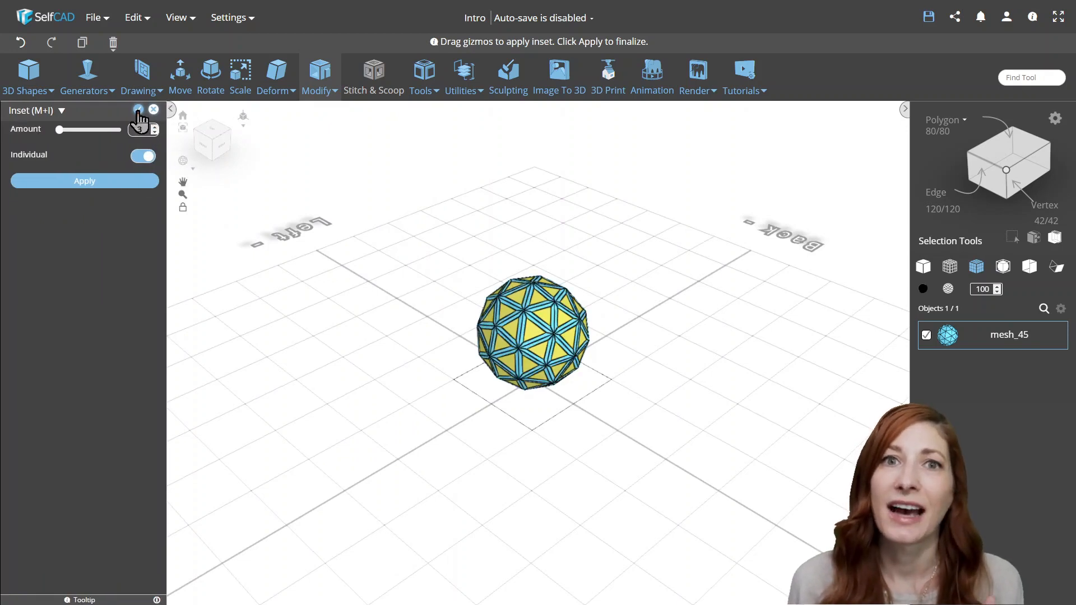
{"action": "left_click", "coordinate": [84, 181]}
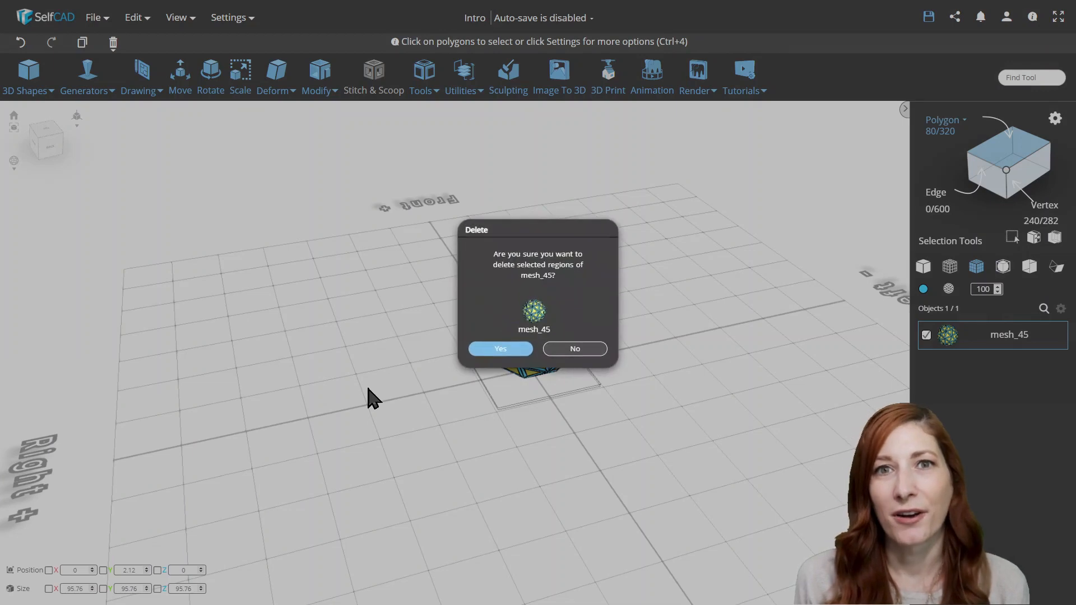
{"action": "left_click", "coordinate": [500, 349]}
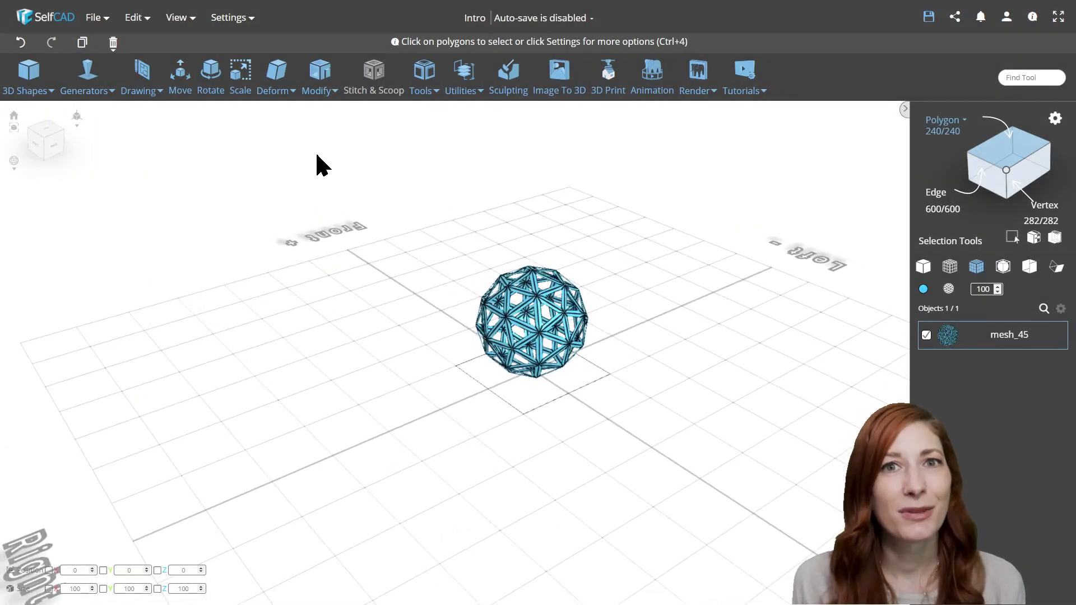
Add Thickness of 2 to the open lattice sphere and apply it
{"action": "left_click", "coordinate": [320, 75]}
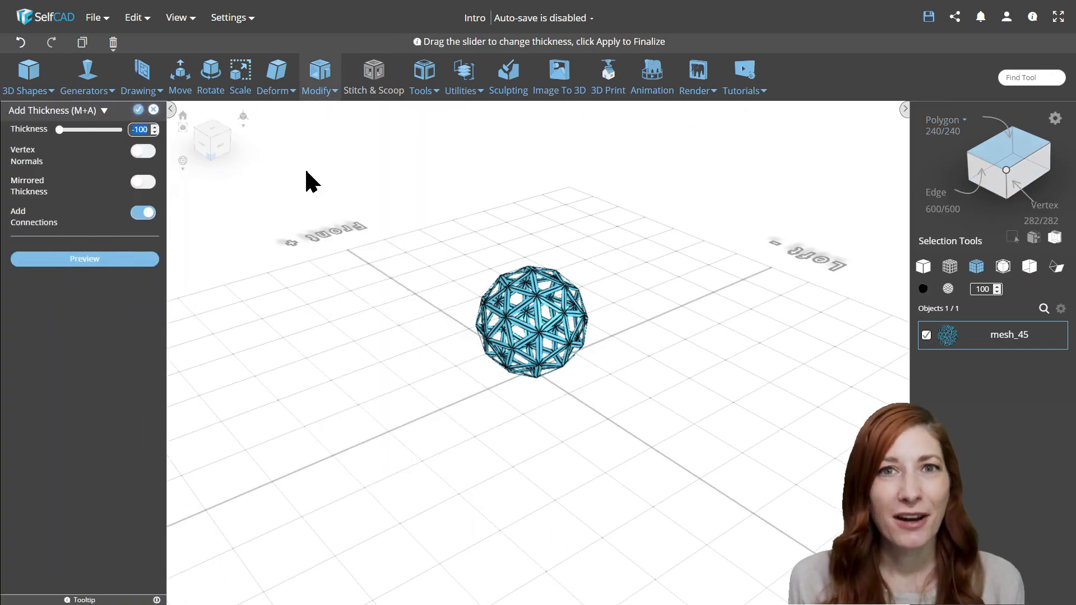
{"action": "left_click_drag", "start_coordinate": [58, 128], "coordinate": [91, 129]}
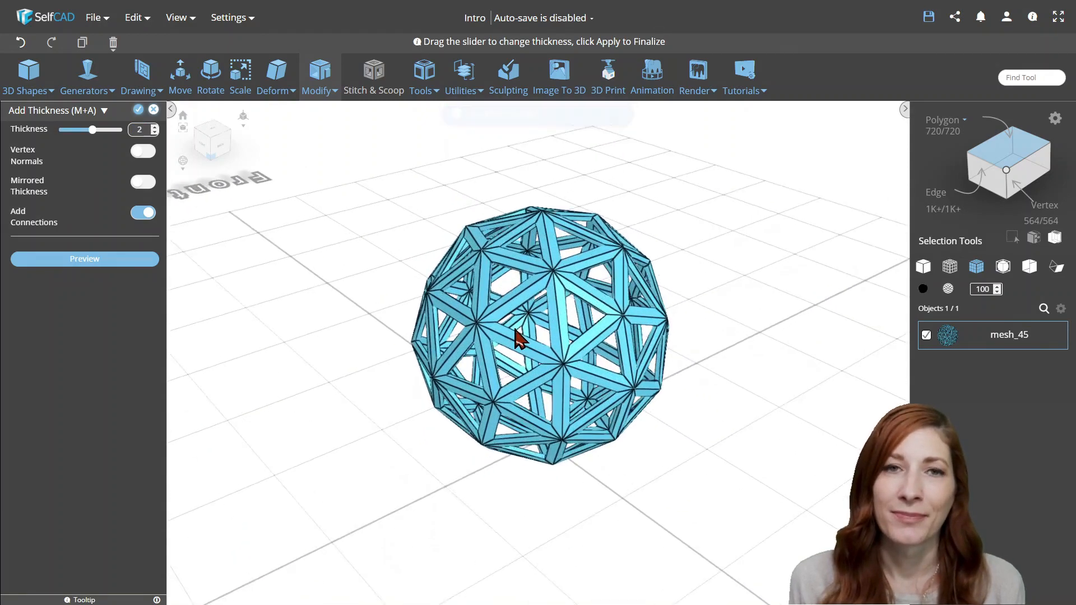
{"action": "left_click_drag", "start_coordinate": [518, 340], "coordinate": [388, 346]}
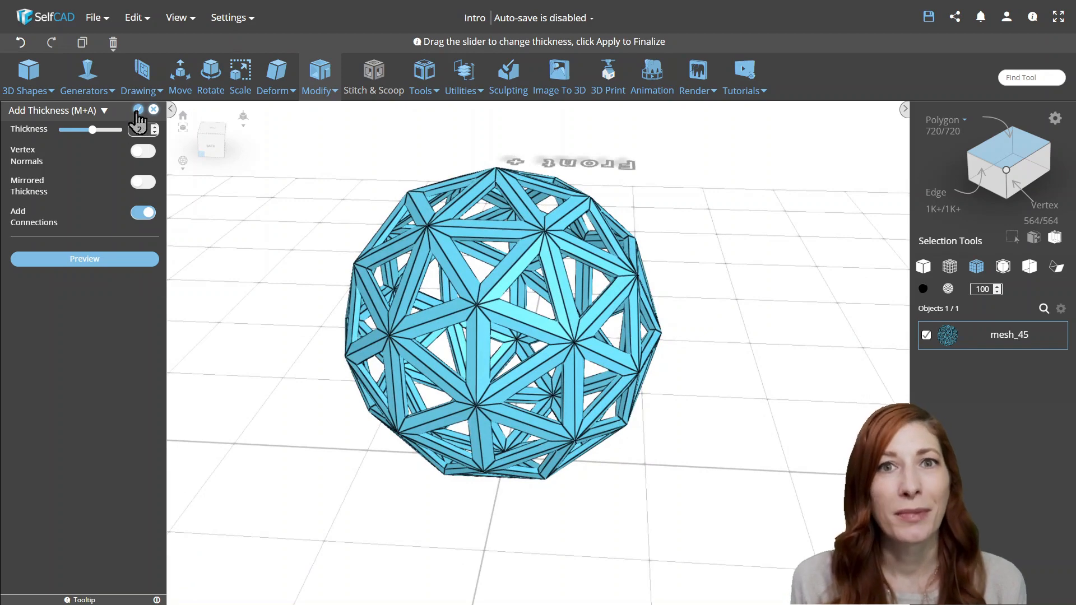
{"action": "left_click", "coordinate": [320, 78]}
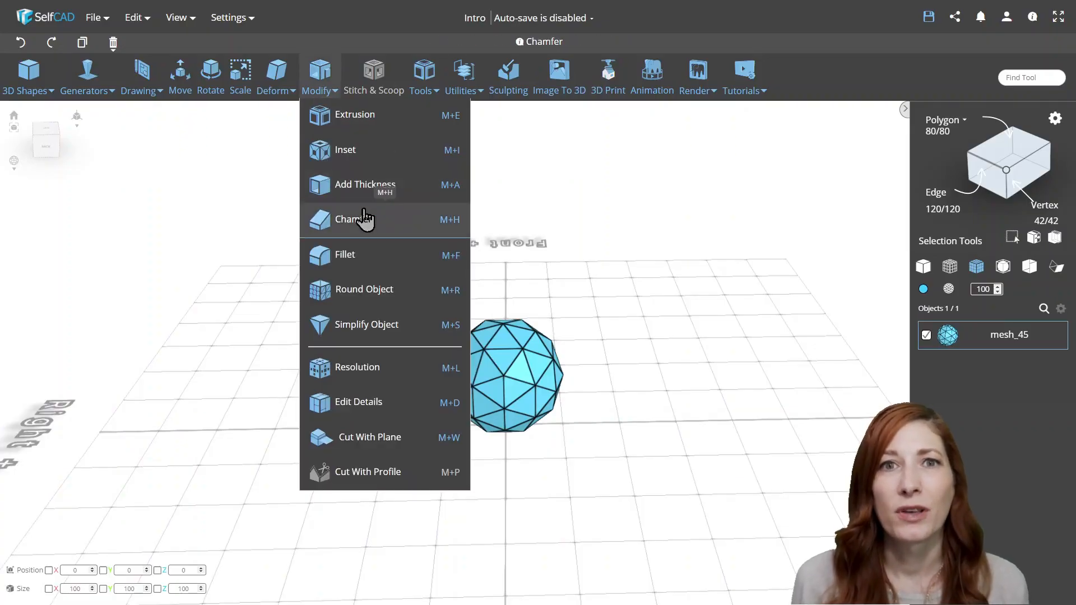
Chamfer the icosahedron with polygon fill turned off, leaving an open wireframe
{"action": "left_click", "coordinate": [355, 219]}
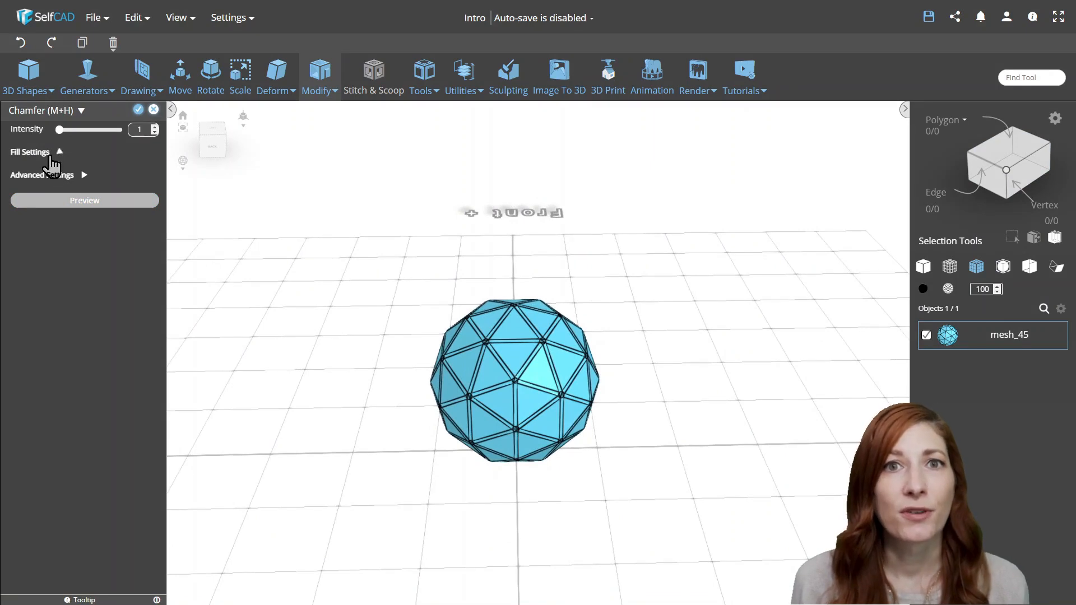
{"action": "left_click", "coordinate": [29, 151]}
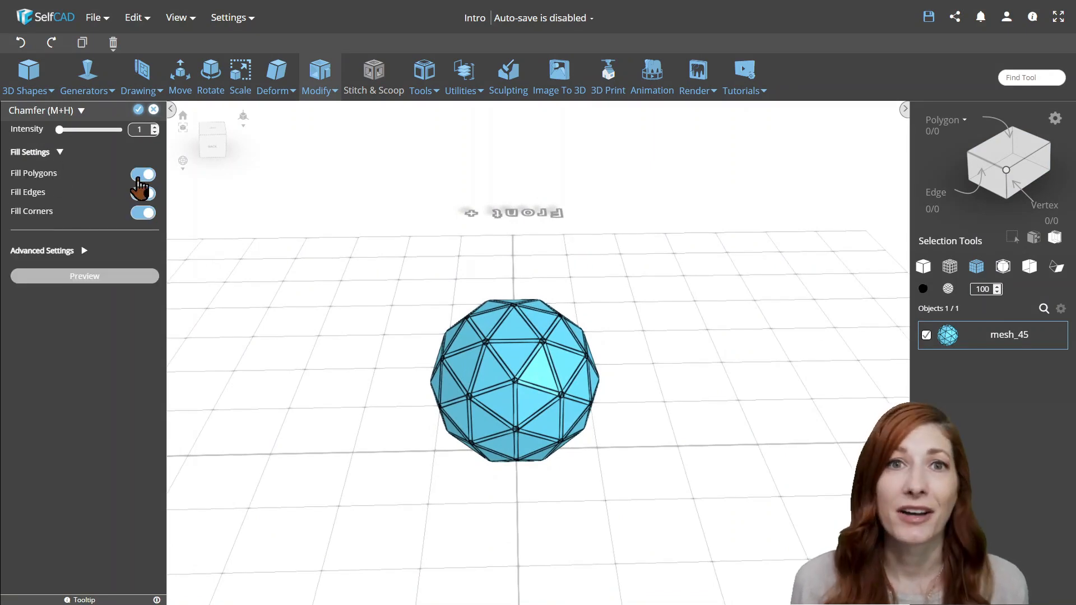
{"action": "left_click", "coordinate": [142, 174]}
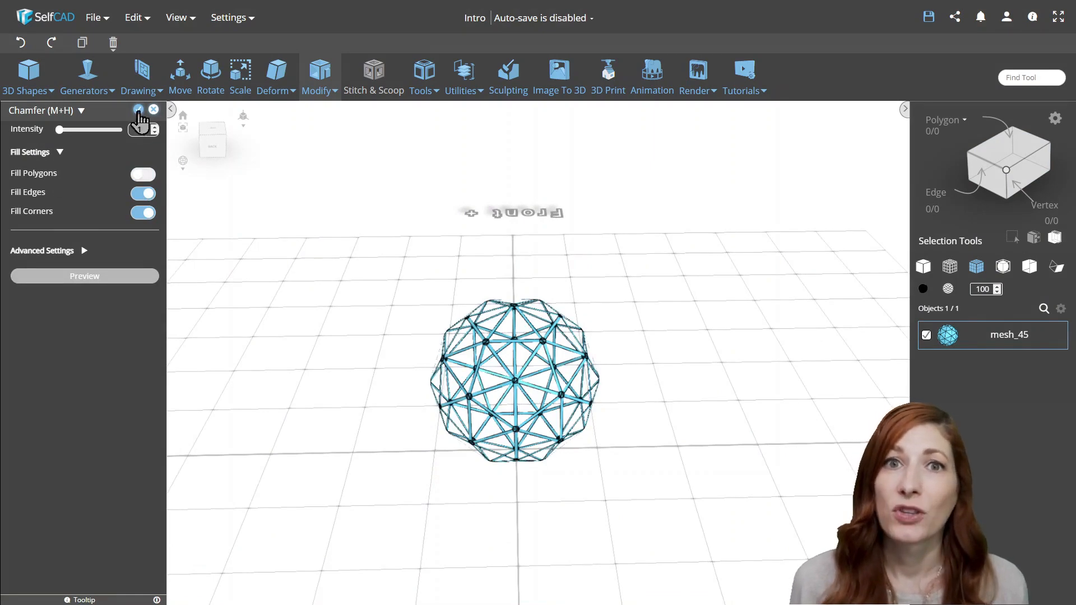
Add Thickness to the wireframe ball, then return to the basic shapes list
{"action": "left_click", "coordinate": [320, 75]}
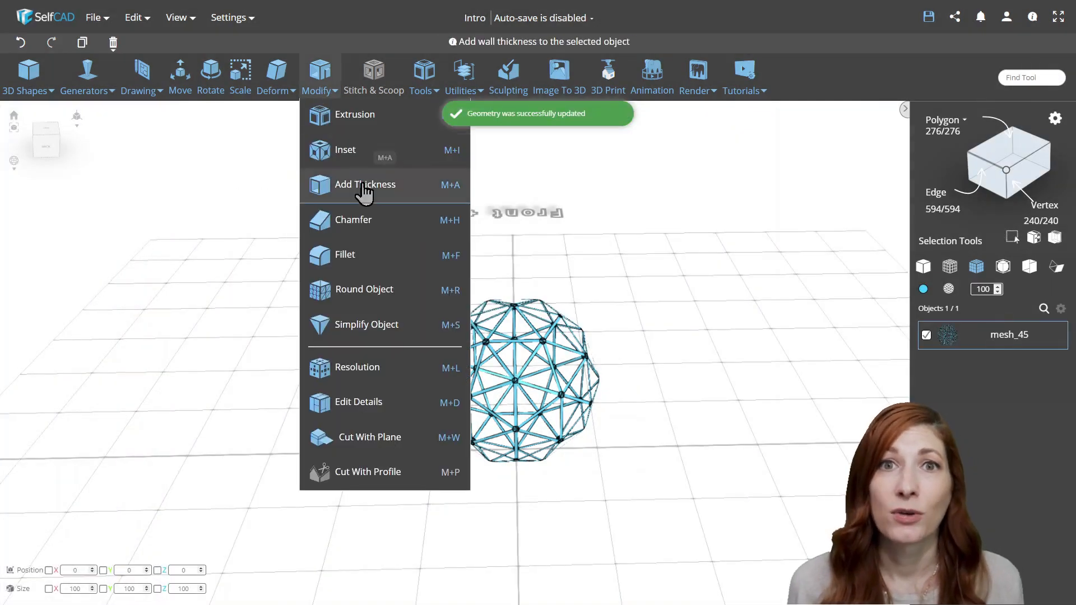
{"action": "left_click", "coordinate": [364, 185]}
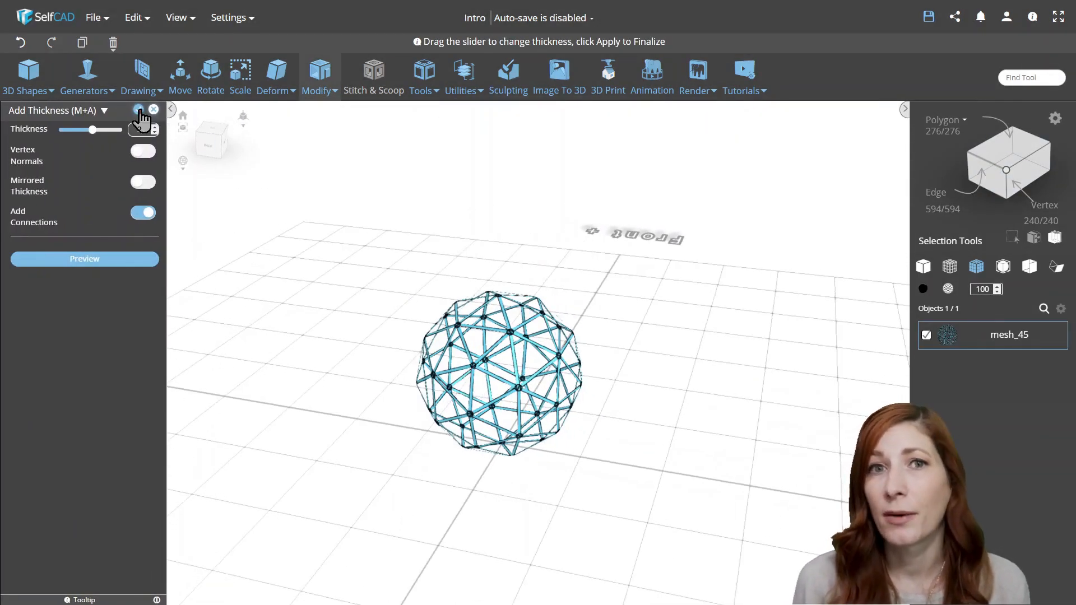
{"action": "left_click", "coordinate": [139, 113]}
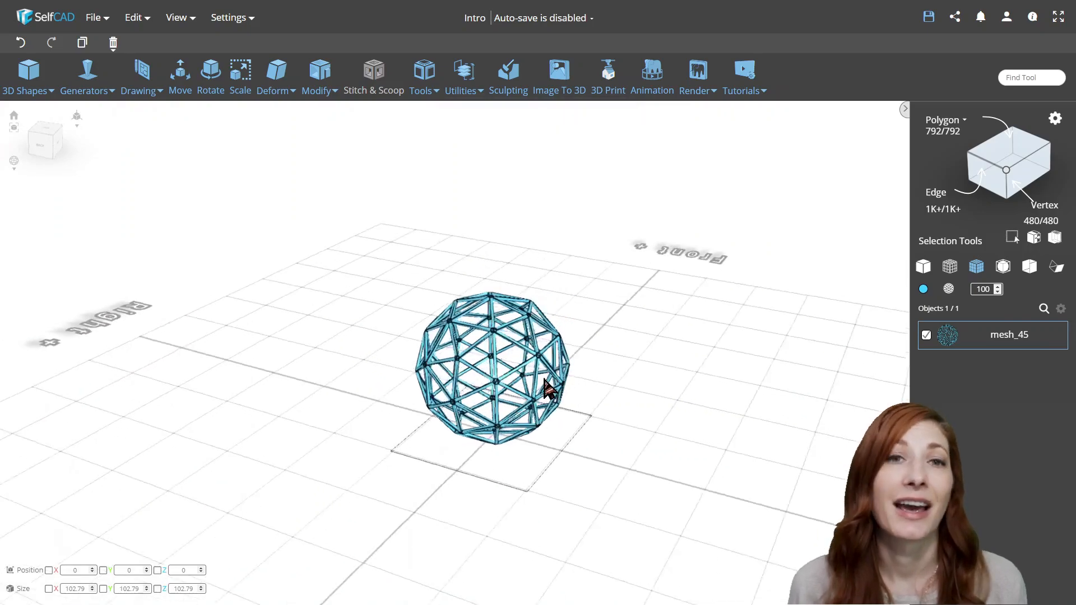
{"action": "left_click", "coordinate": [30, 75]}
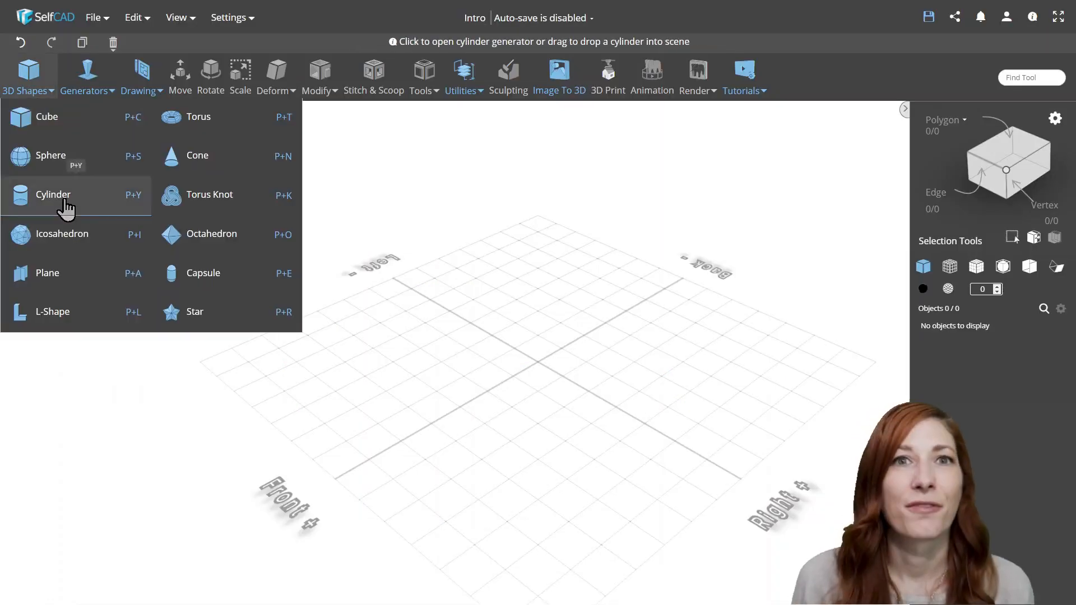
Add a cylinder, finalize it and delete its top face to leave it open
{"action": "left_click", "coordinate": [53, 194]}
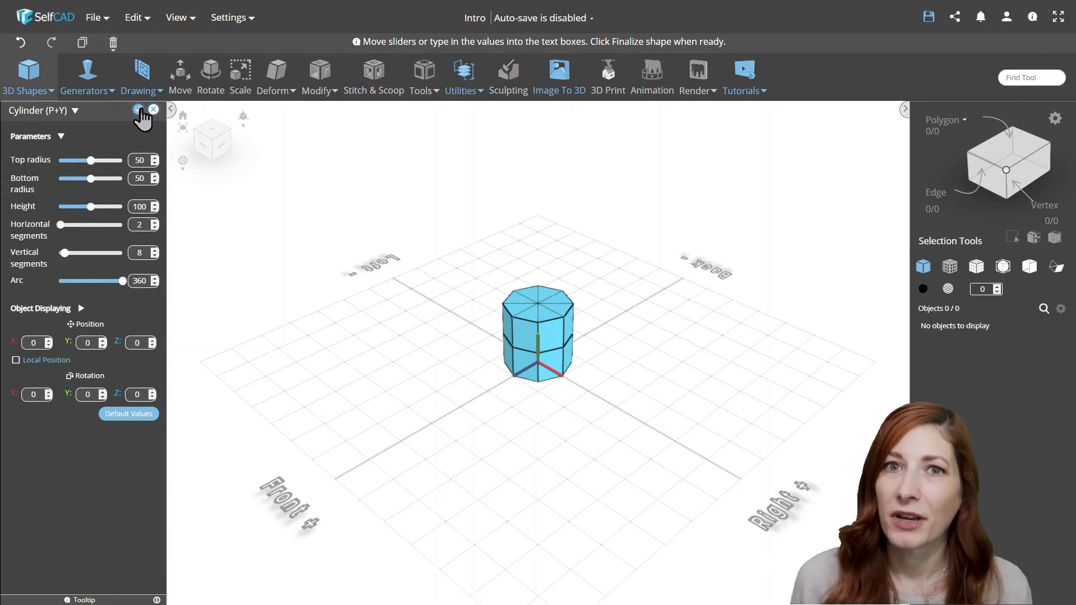
{"action": "left_click", "coordinate": [138, 111]}
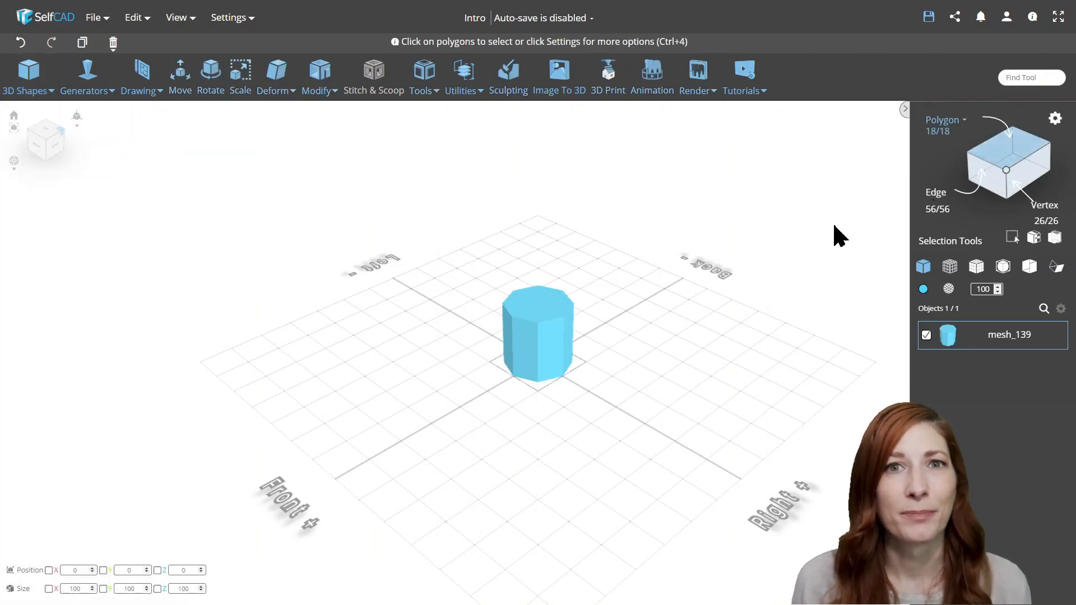
{"action": "left_click", "coordinate": [537, 307]}
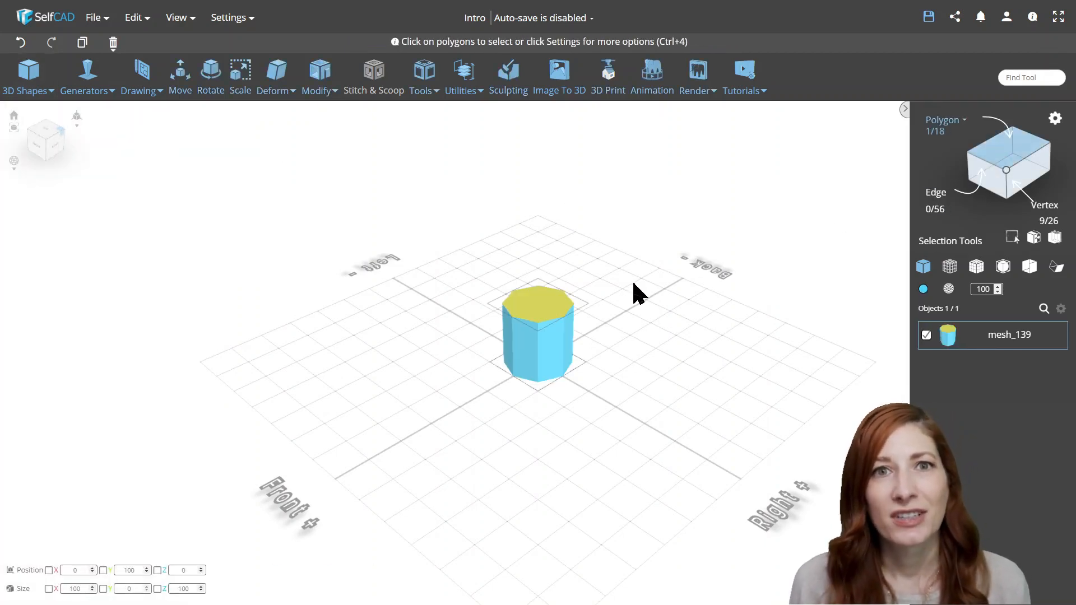
{"action": "key", "text": "Delete"}
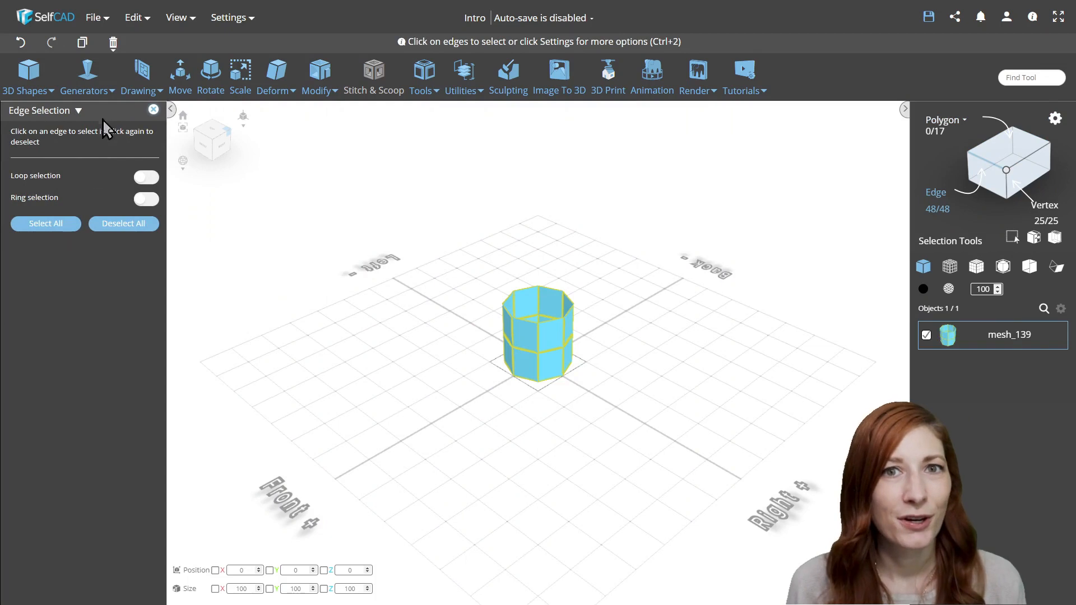
Extract the open cylinder's edges into separate line profiles
{"action": "left_click", "coordinate": [1060, 308]}
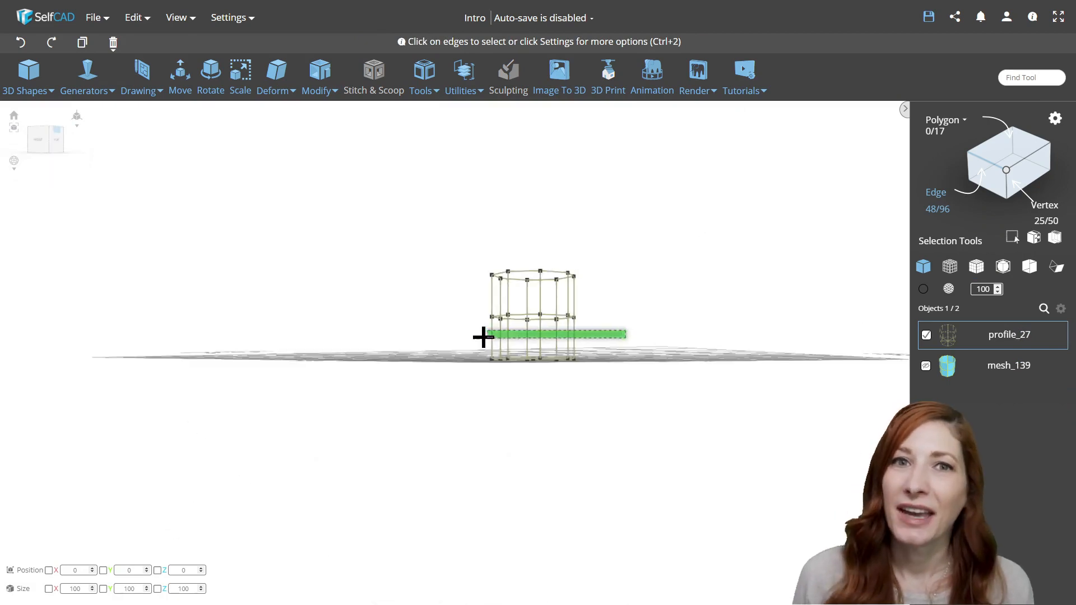
{"action": "left_click_drag", "start_coordinate": [481, 336], "coordinate": [528, 382]}
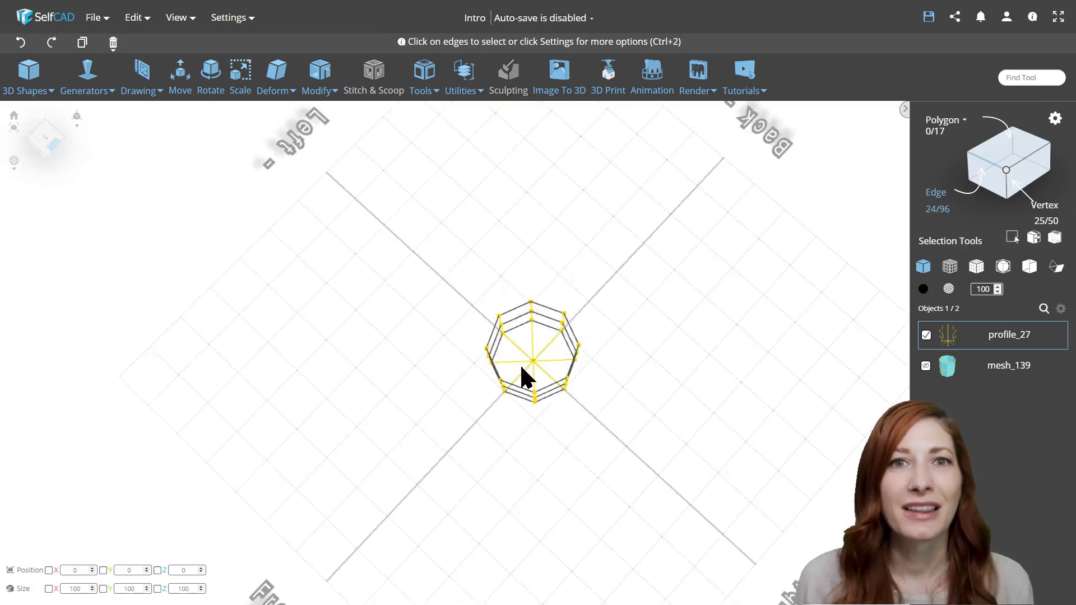
{"action": "left_click", "coordinate": [317, 77]}
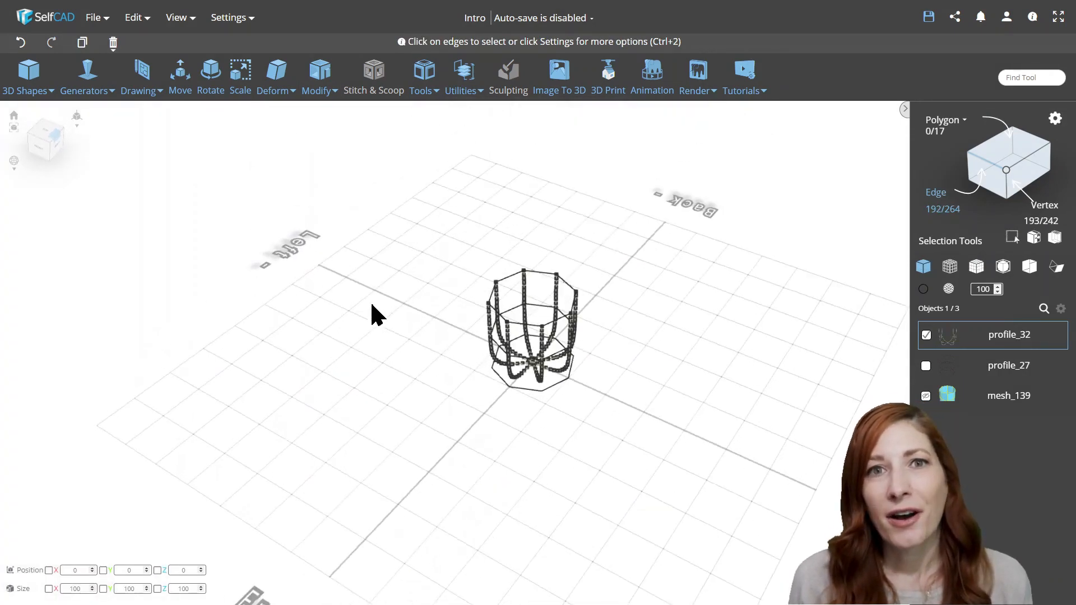
Add ring profiles to the wire cage and delete the original traced profile_27
{"action": "left_click", "coordinate": [1009, 364]}
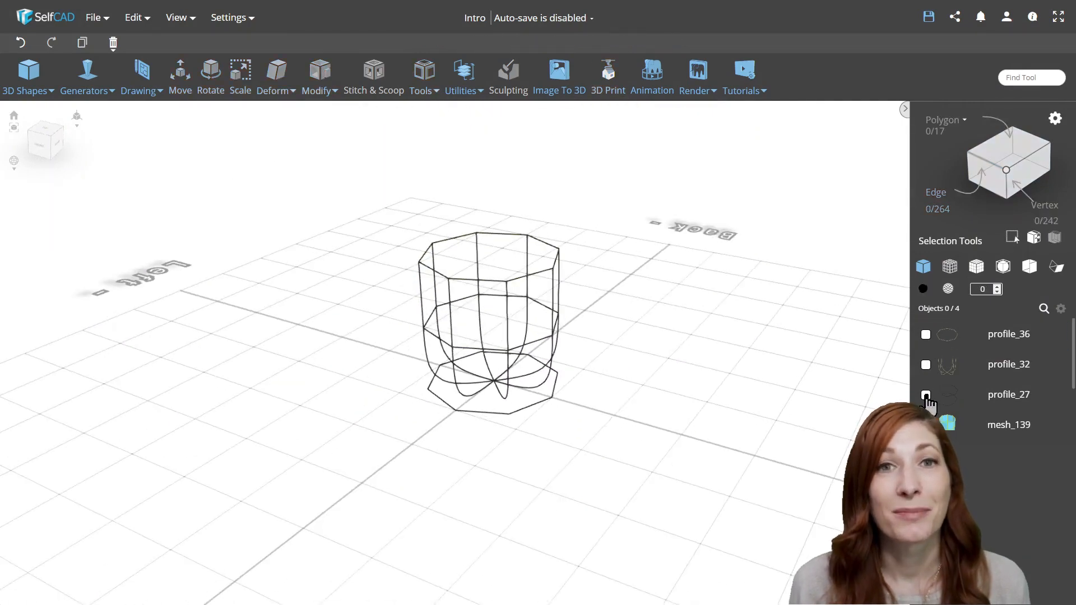
{"action": "left_click", "coordinate": [925, 395]}
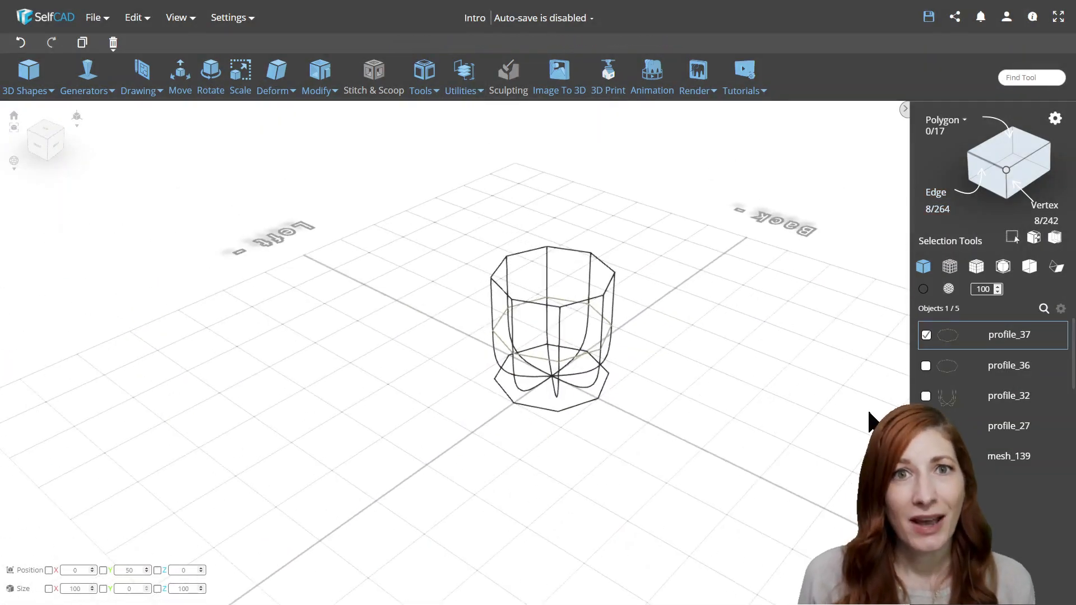
{"action": "left_click", "coordinate": [112, 43]}
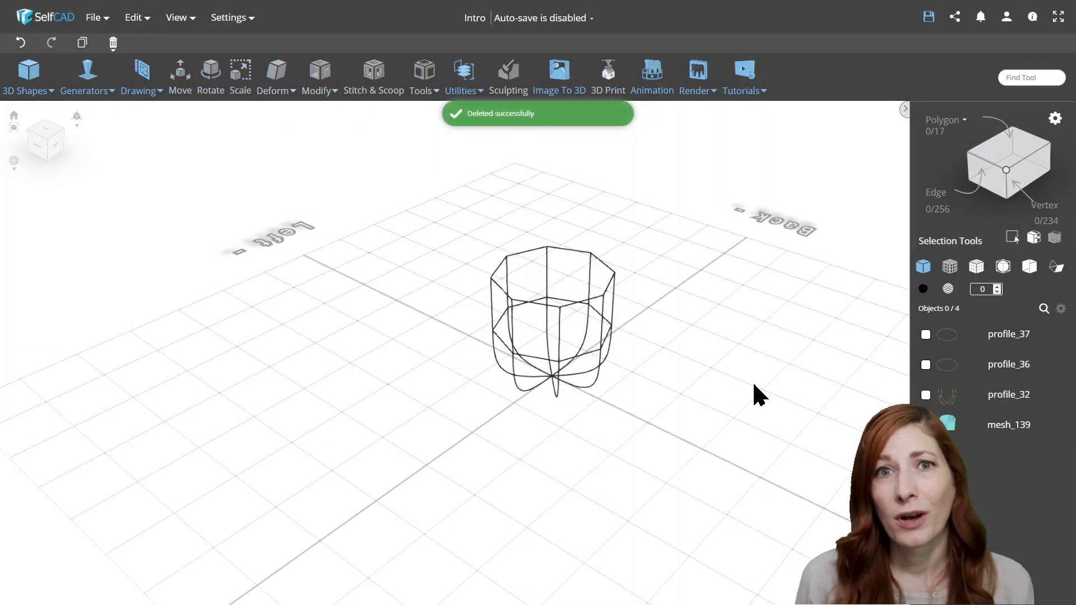
Draw a small circle as the tube cross-section and select it with the curved leg profile
{"action": "left_click", "coordinate": [139, 75]}
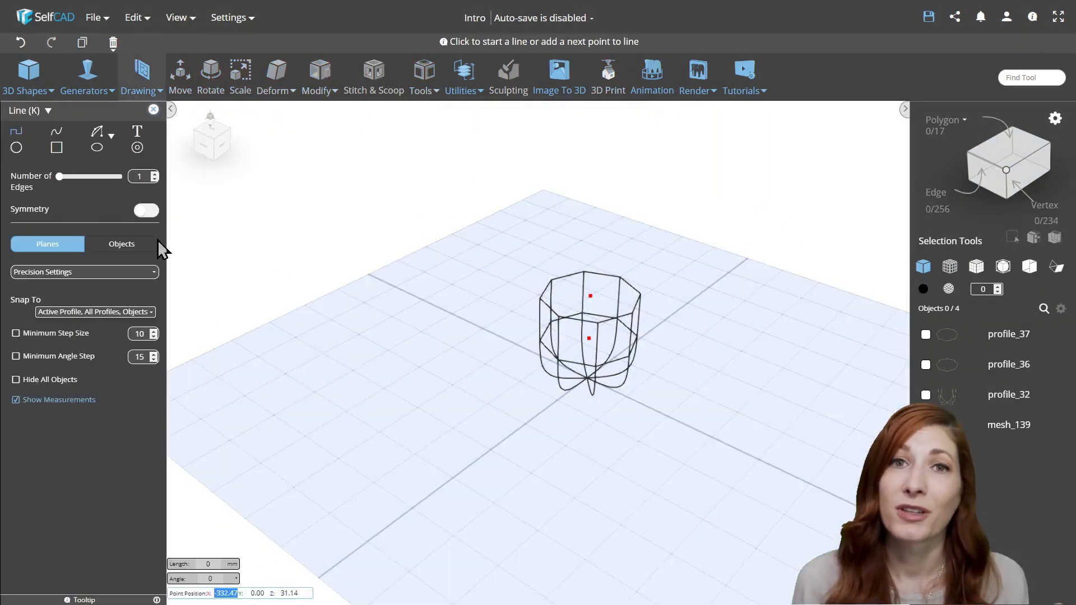
{"action": "left_click", "coordinate": [15, 142]}
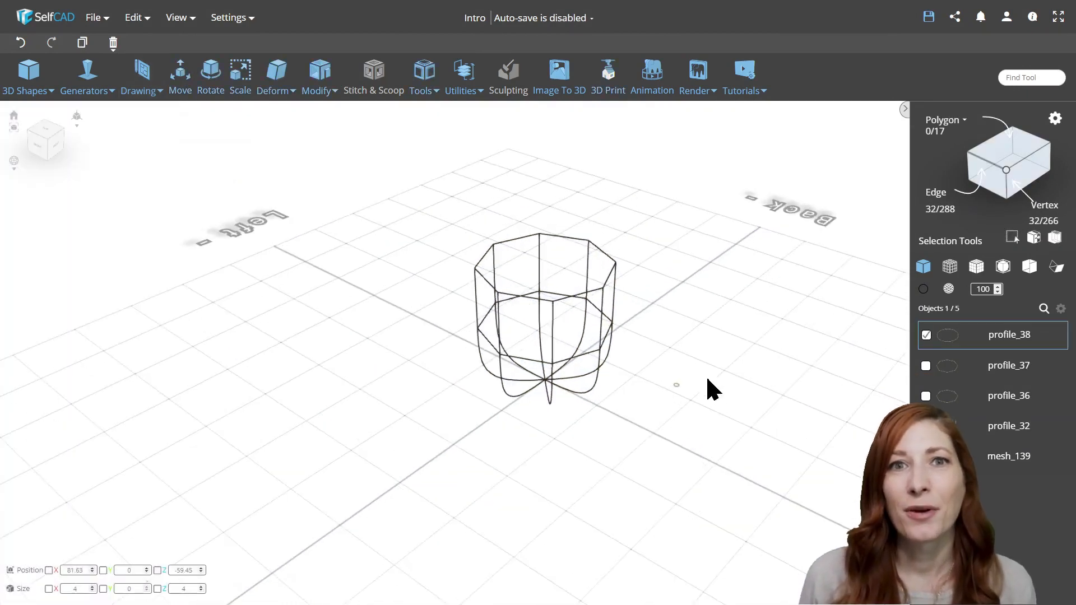
{"action": "left_click", "coordinate": [422, 75]}
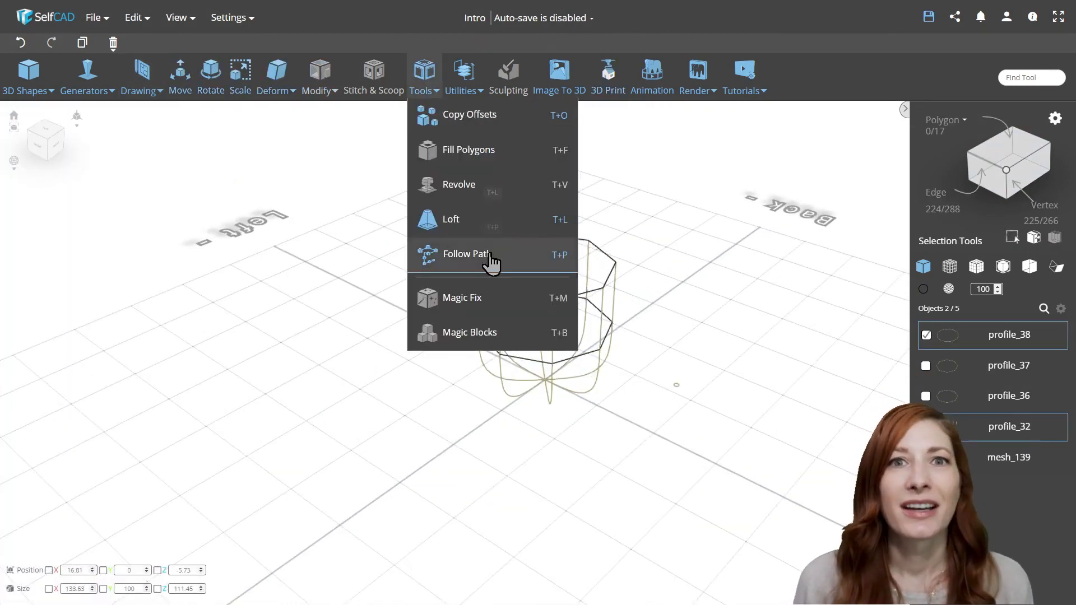
Follow Path the small circle along the legs, verticals and rings, turning the cage into tubes
{"action": "left_click", "coordinate": [465, 253]}
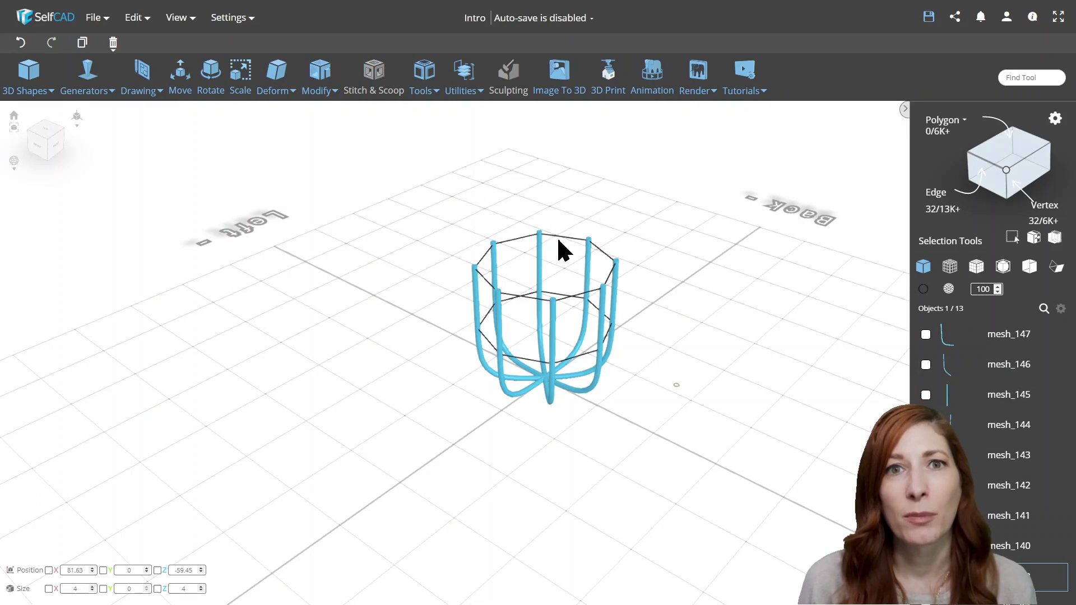
{"action": "left_click", "coordinate": [420, 77]}
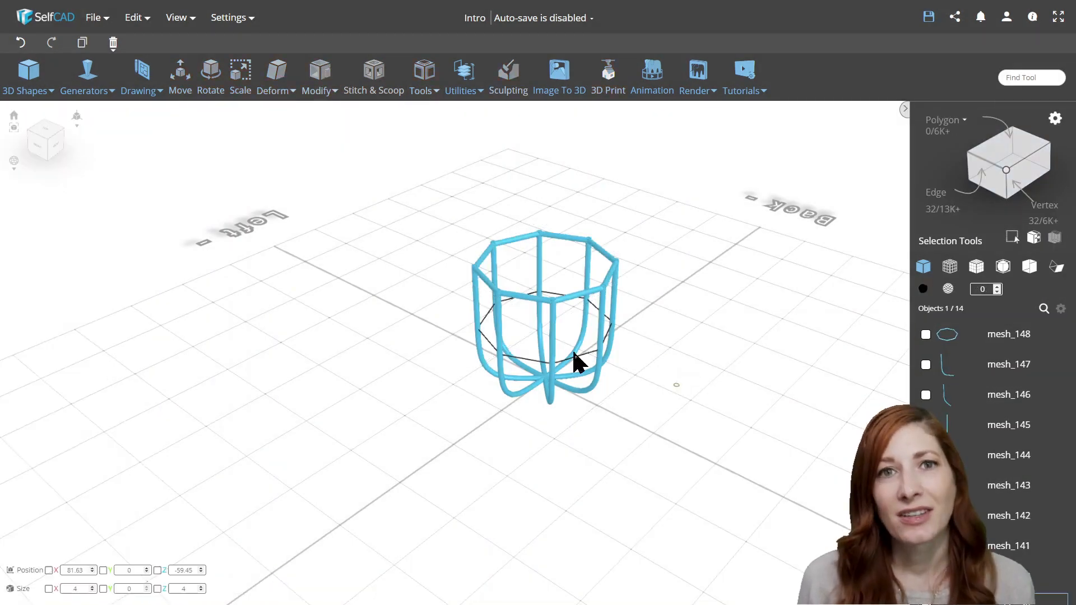
{"action": "left_click", "coordinate": [421, 77]}
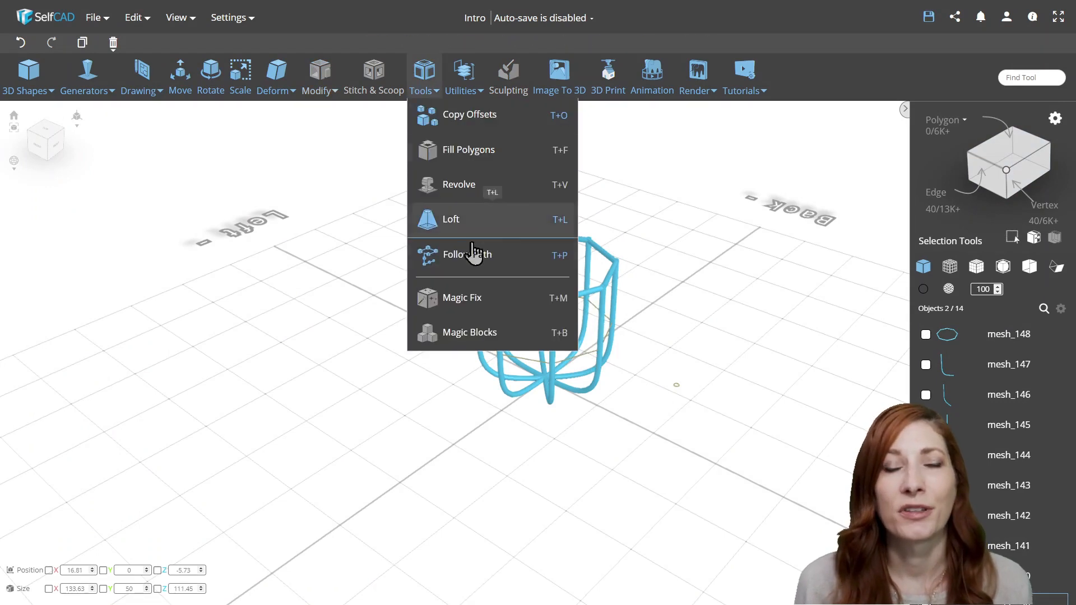
{"action": "left_click", "coordinate": [451, 218]}
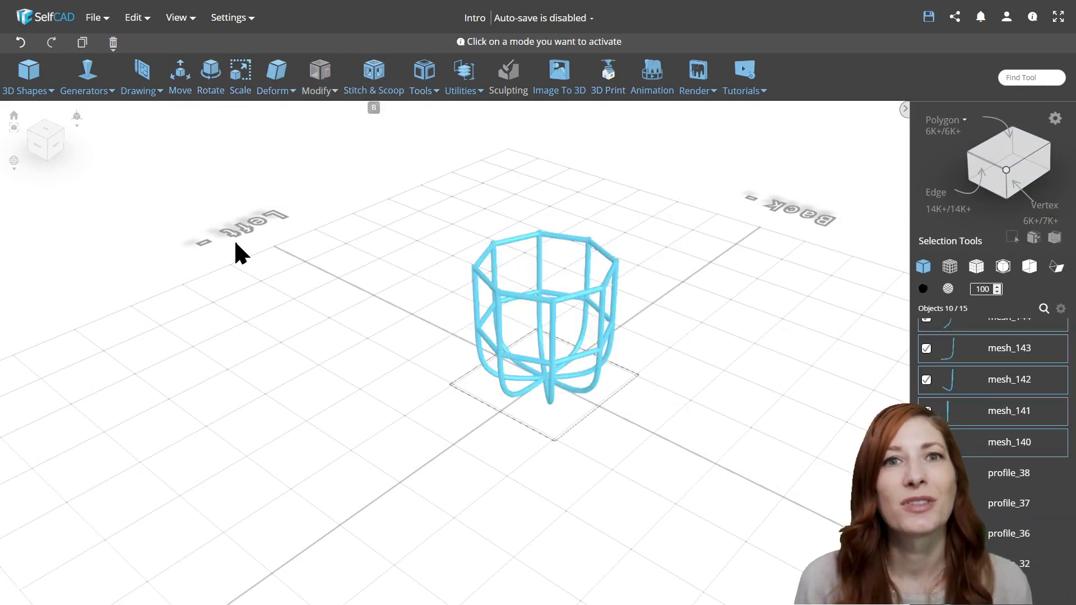
Combine the two ring tubes into one object, then Union all selected tubes into one mesh
{"action": "left_click", "coordinate": [374, 77]}
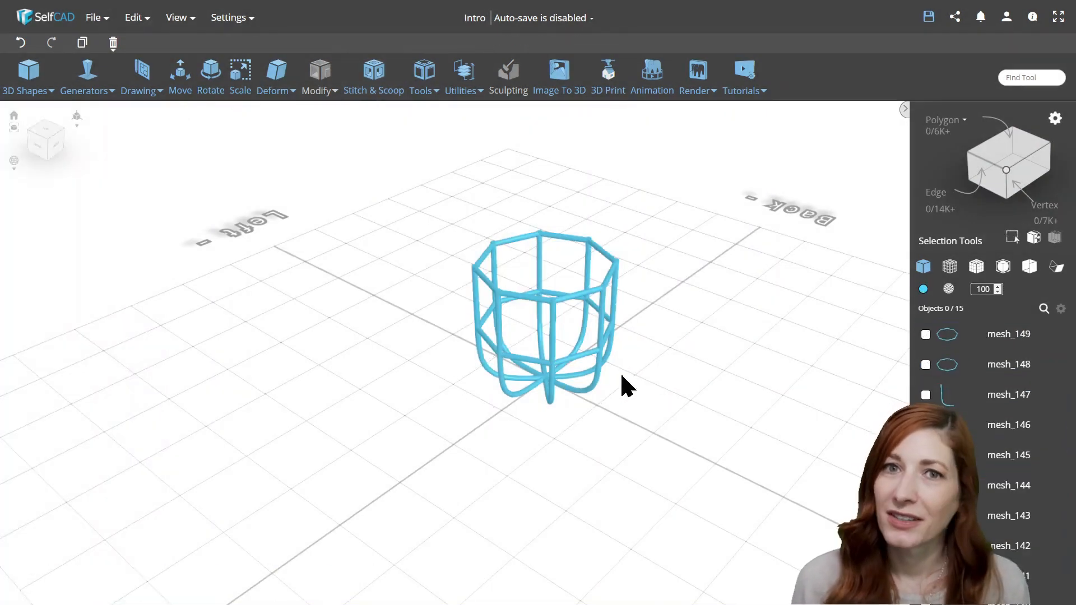
{"action": "left_click", "coordinate": [464, 75]}
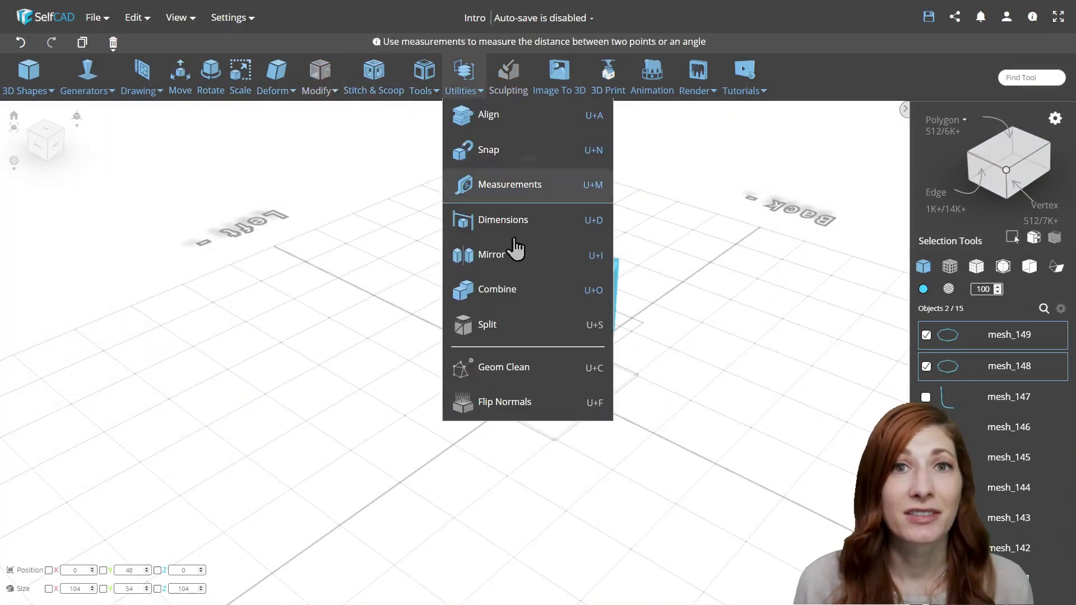
{"action": "left_click", "coordinate": [497, 289]}
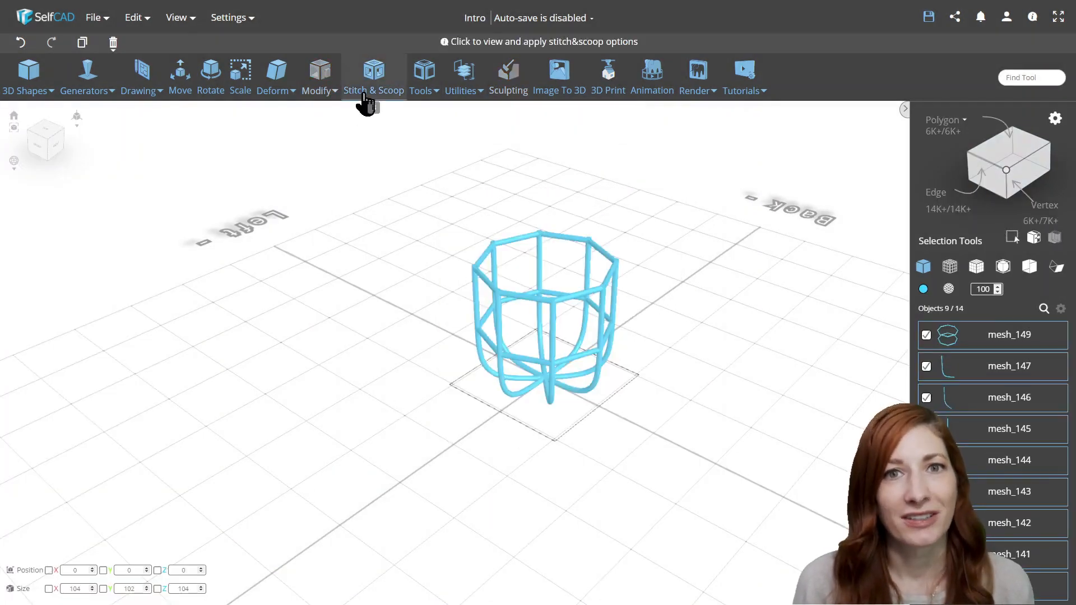
{"action": "left_click", "coordinate": [373, 72]}
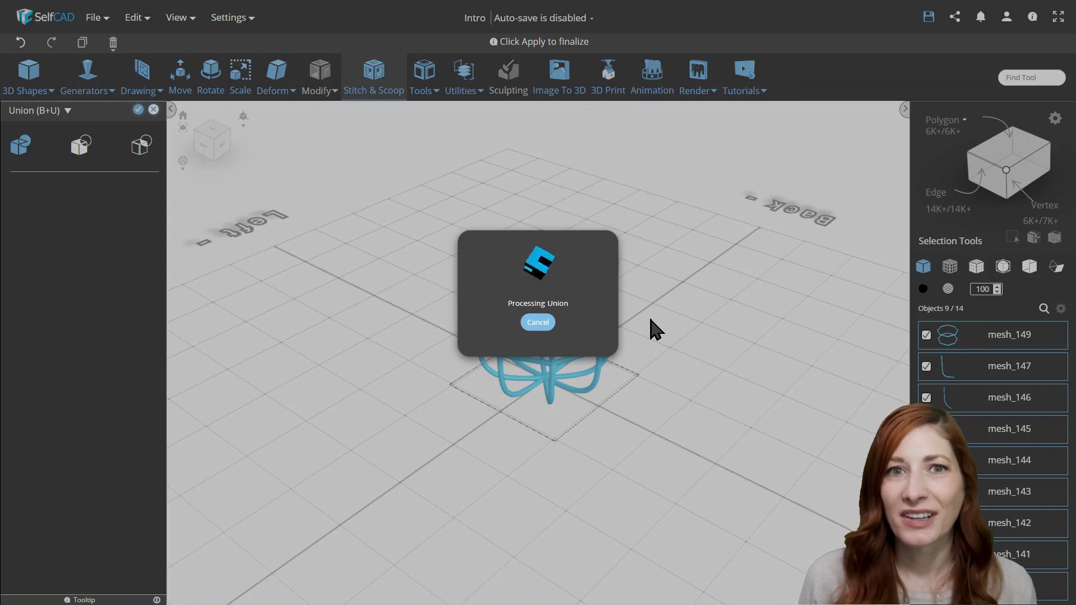